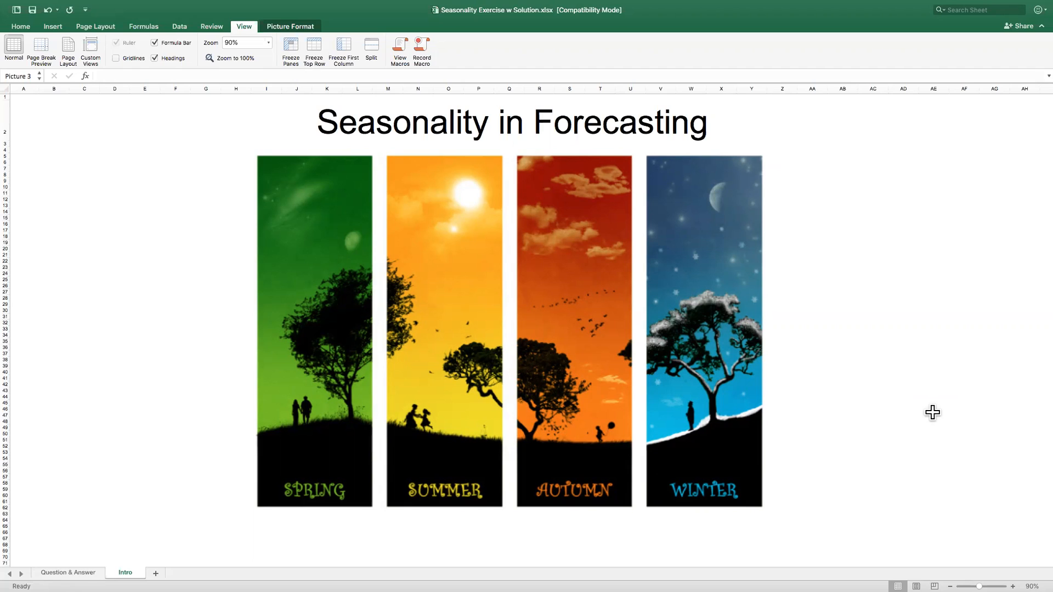
pyautogui.moveTo(386, 407)
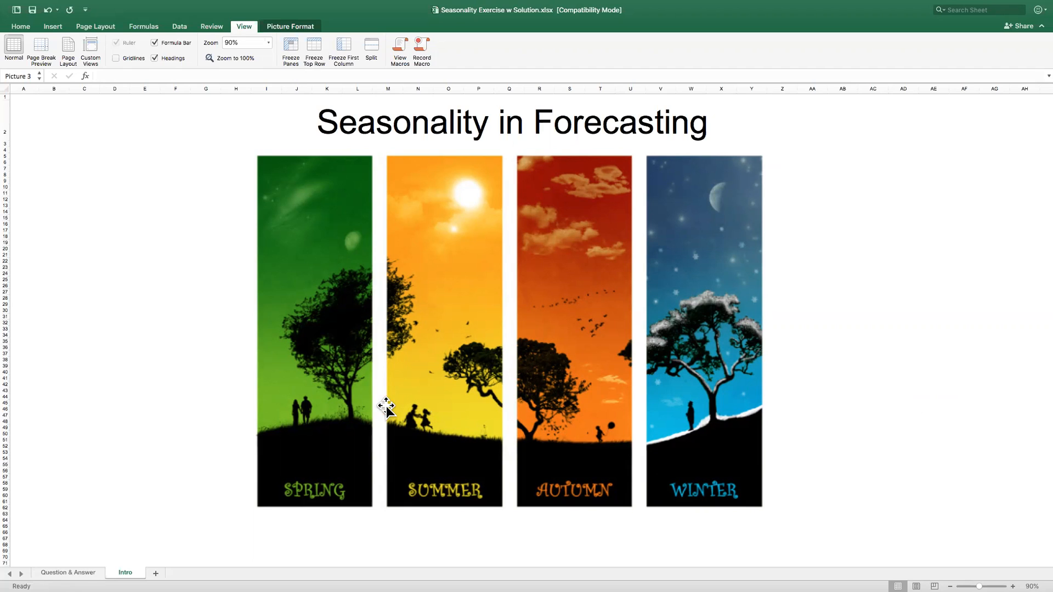
pyautogui.moveTo(487, 388)
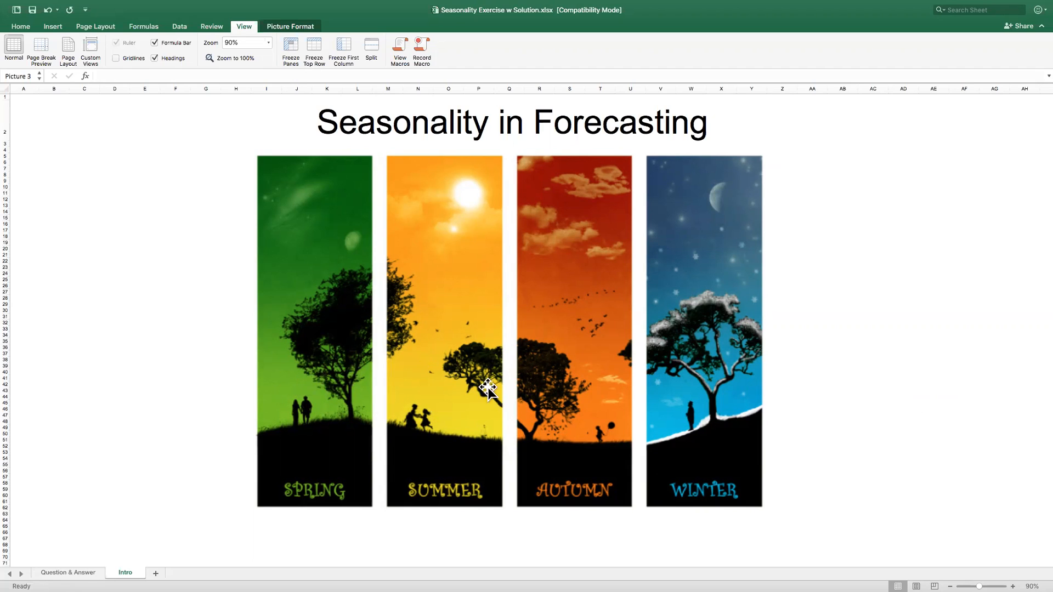
pyautogui.moveTo(789, 395)
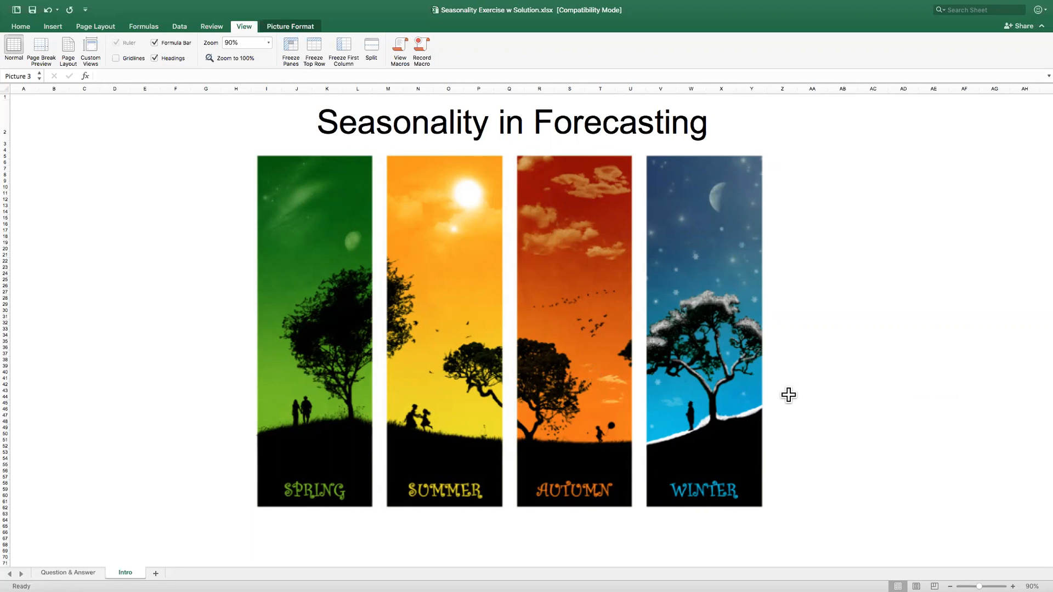
pyautogui.moveTo(693, 411)
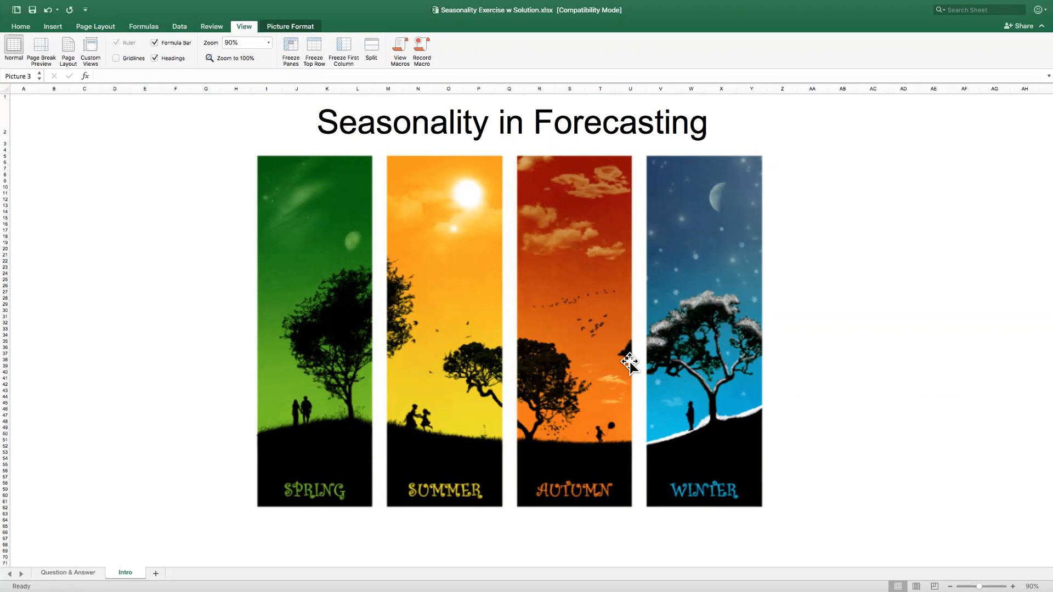
pyautogui.moveTo(599, 430)
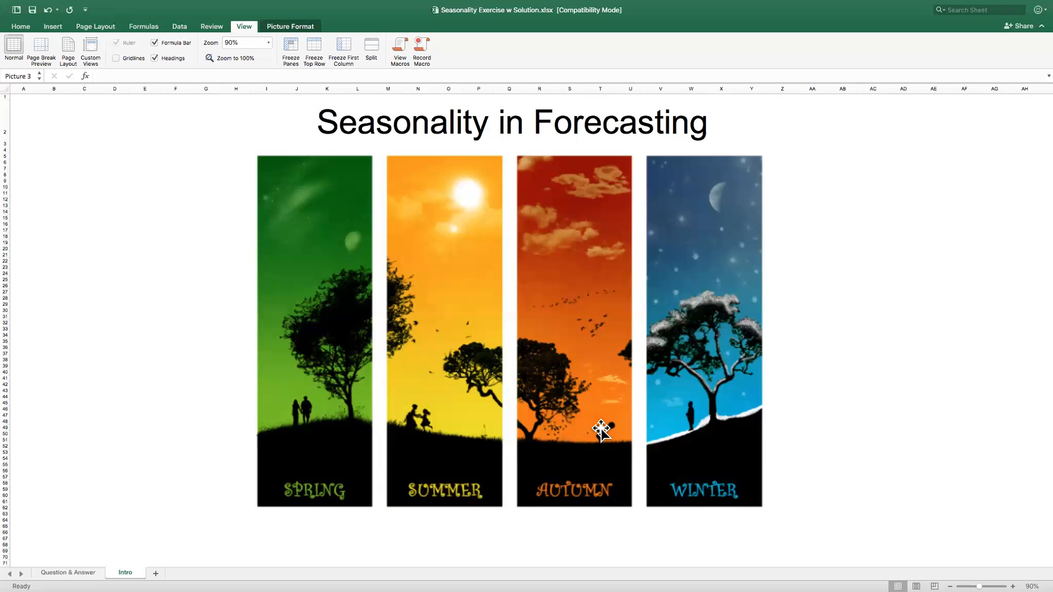
pyautogui.moveTo(706, 347)
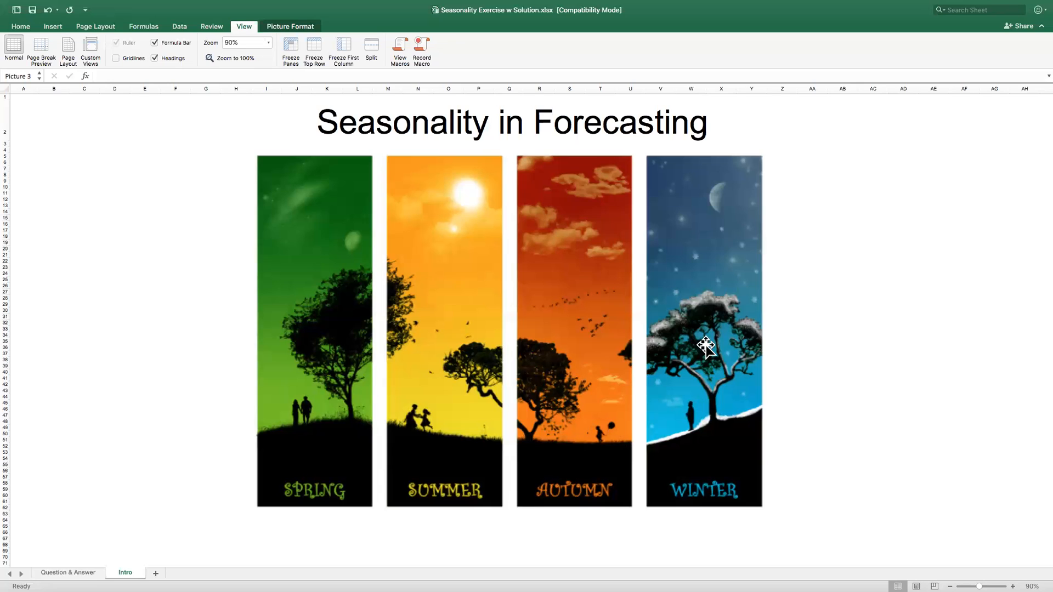
pyautogui.moveTo(685, 329)
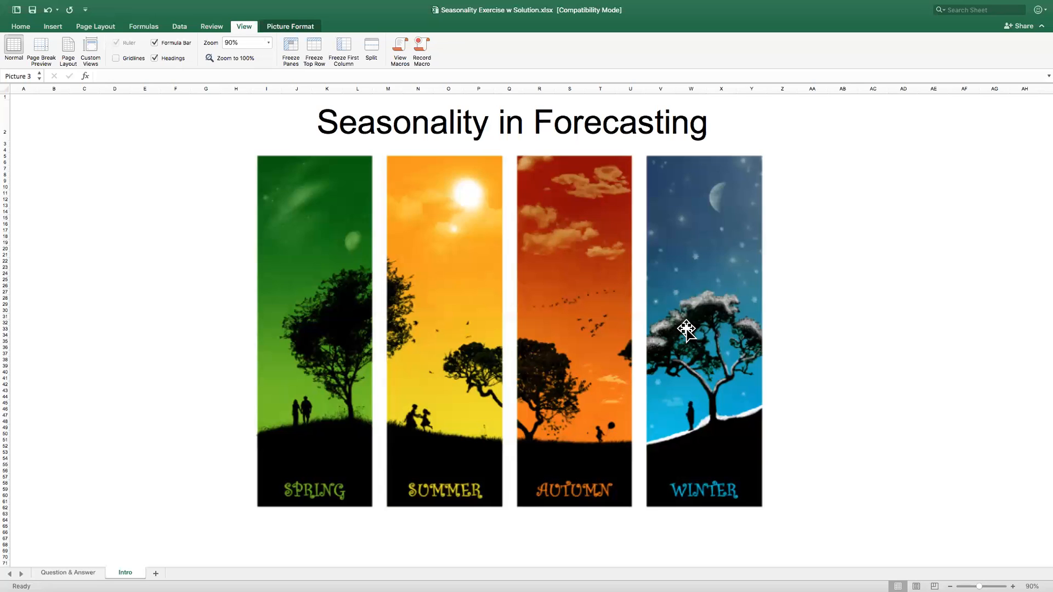
pyautogui.moveTo(693, 345)
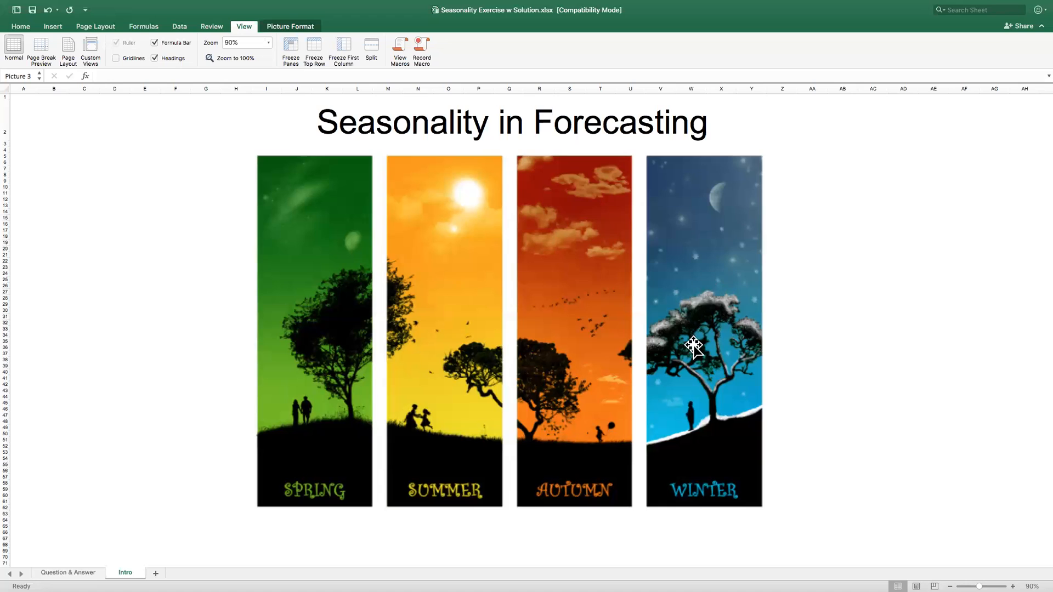
pyautogui.moveTo(738, 348)
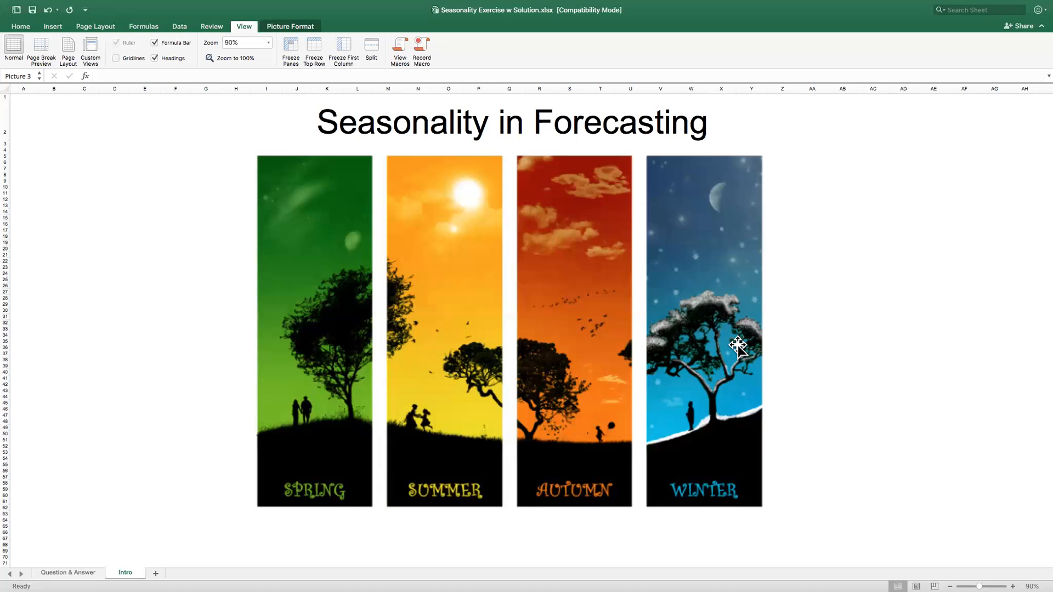
pyautogui.moveTo(423, 340)
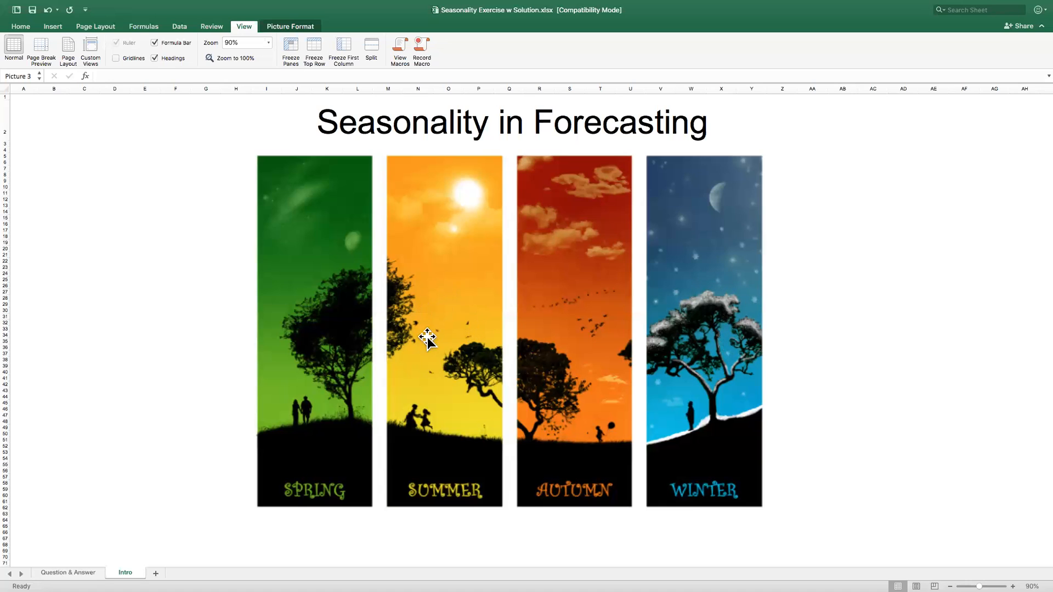
pyautogui.moveTo(429, 337)
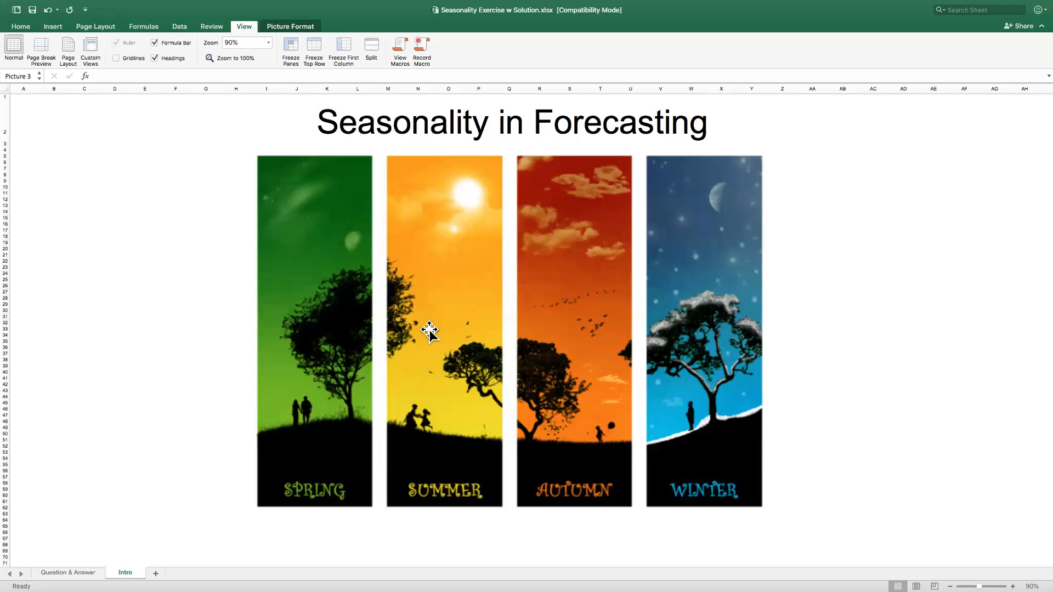
# - Scroll the Intro sheet to the December S&P chart and deselect the picture
pyautogui.scroll(-3)
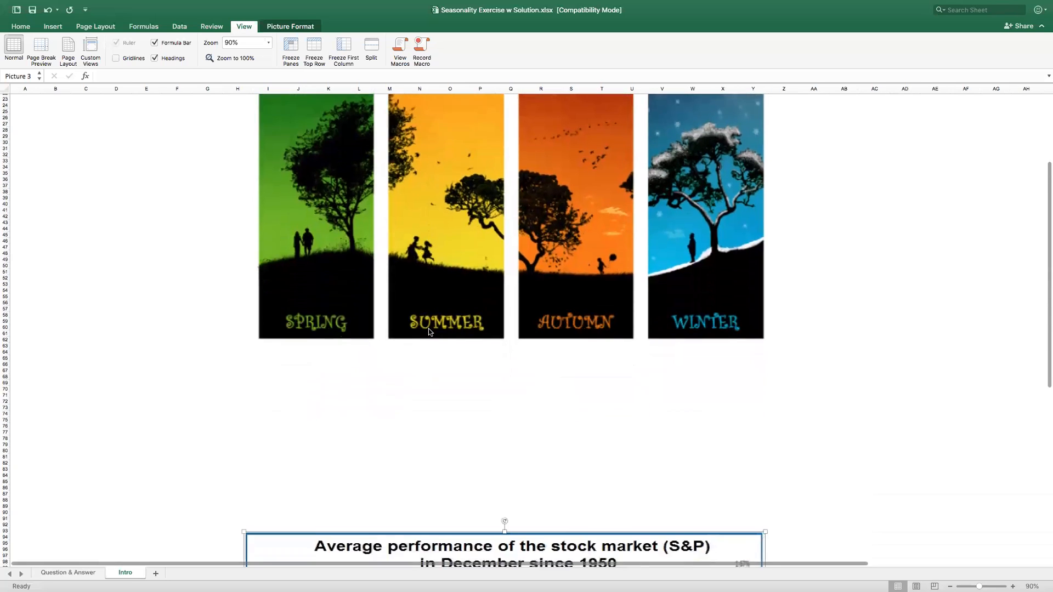
pyautogui.scroll(-3)
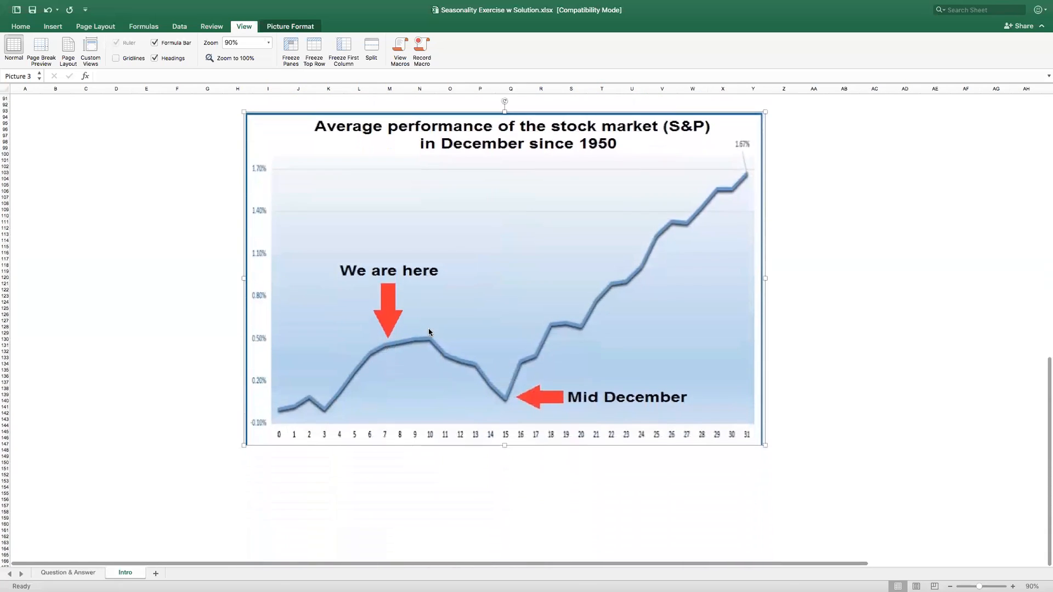
pyautogui.click(813, 240)
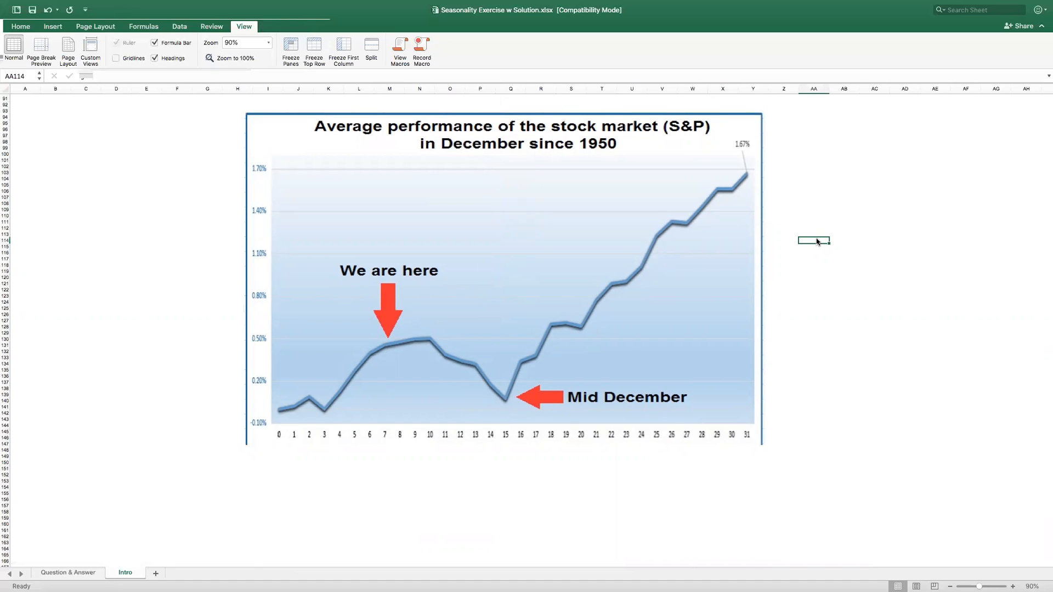
pyautogui.moveTo(602, 441)
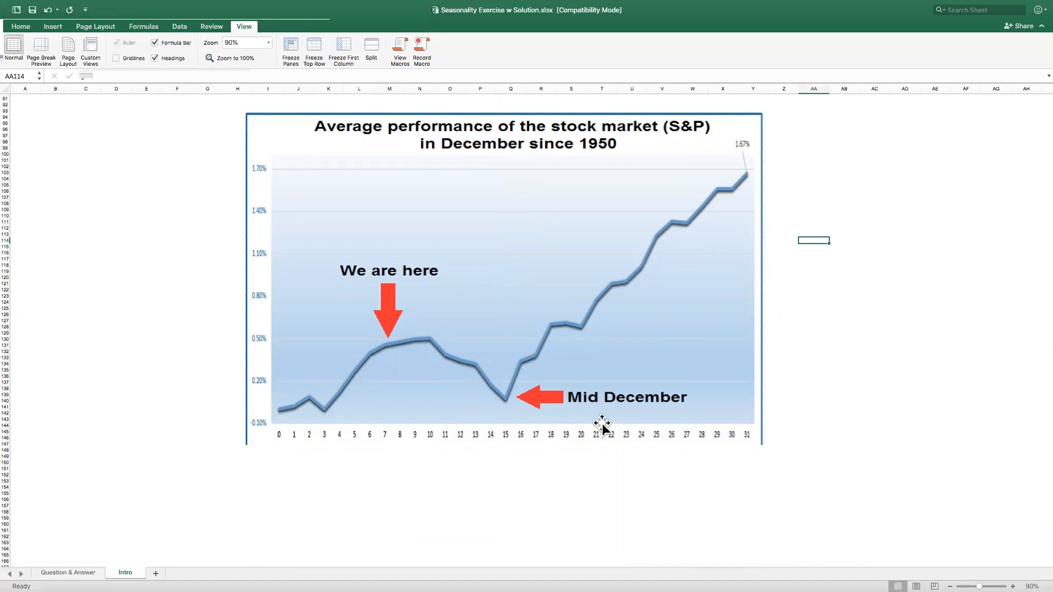
pyautogui.moveTo(610, 390)
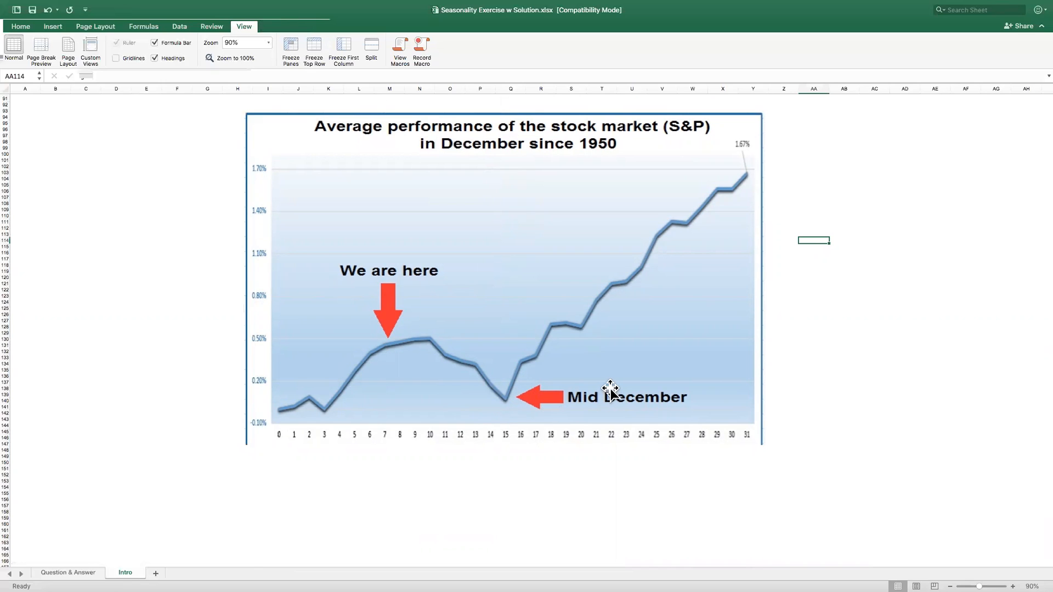
pyautogui.moveTo(849, 355)
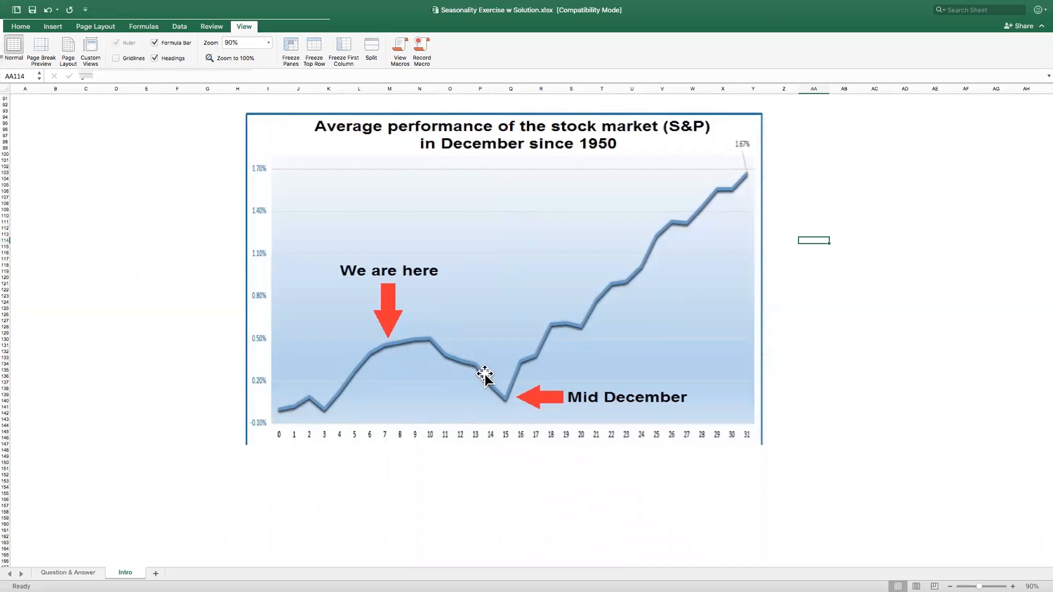
pyautogui.moveTo(517, 342)
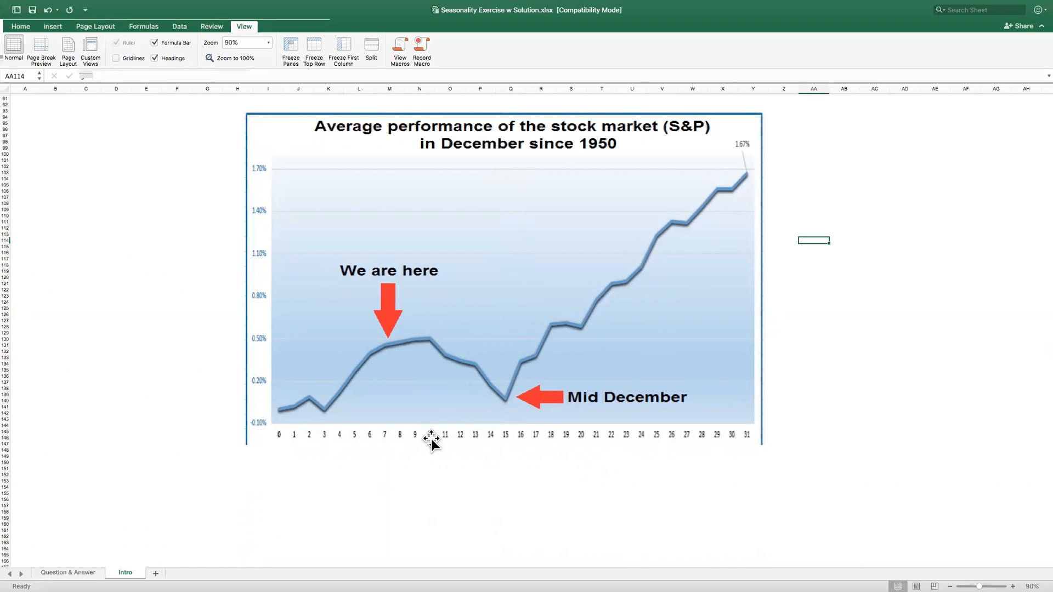
pyautogui.moveTo(428, 342)
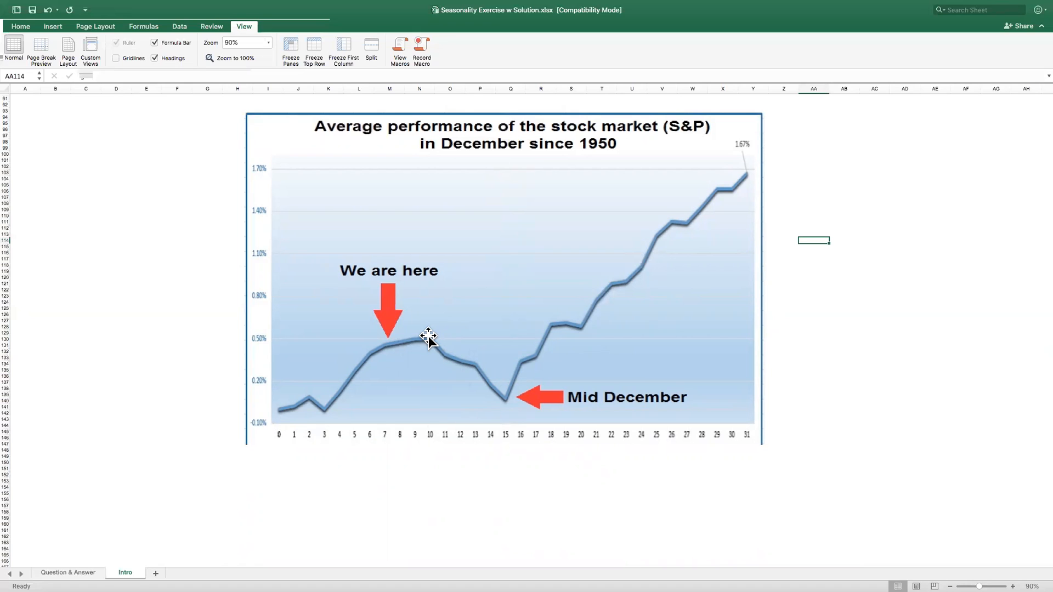
pyautogui.moveTo(514, 440)
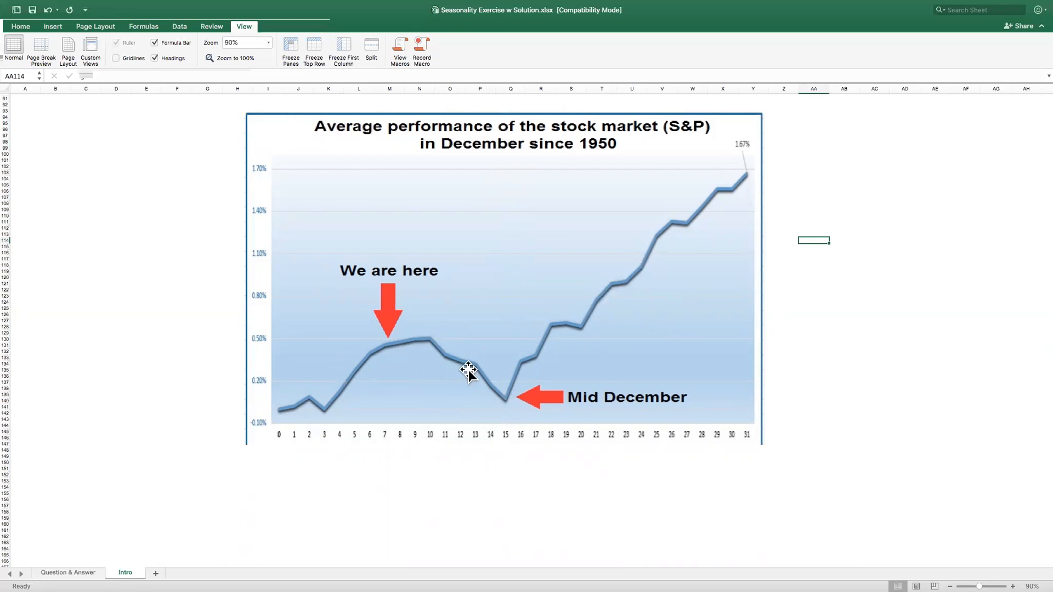
pyautogui.moveTo(503, 408)
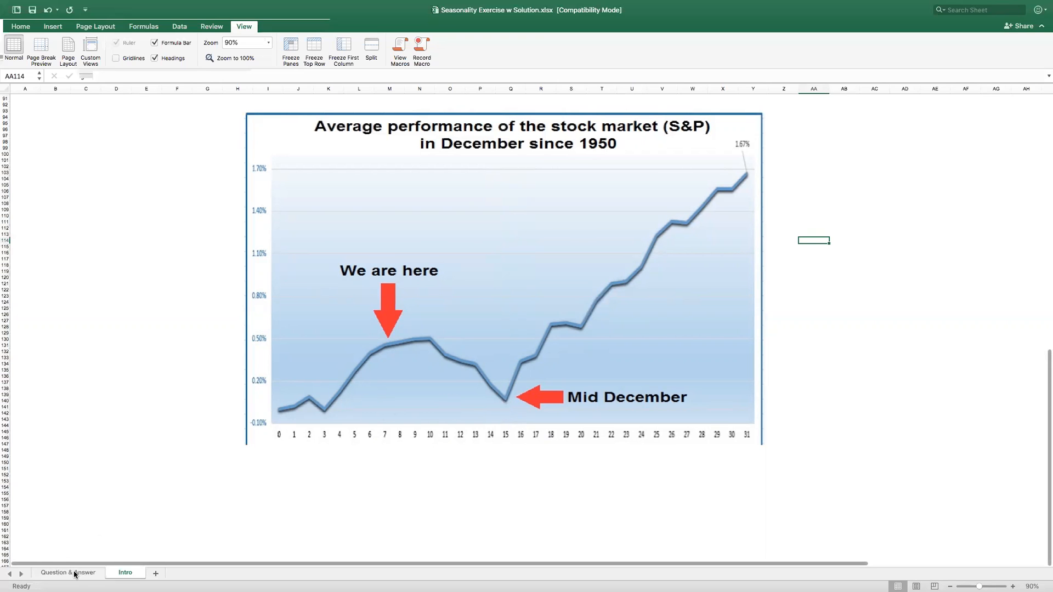
pyautogui.click(68, 572)
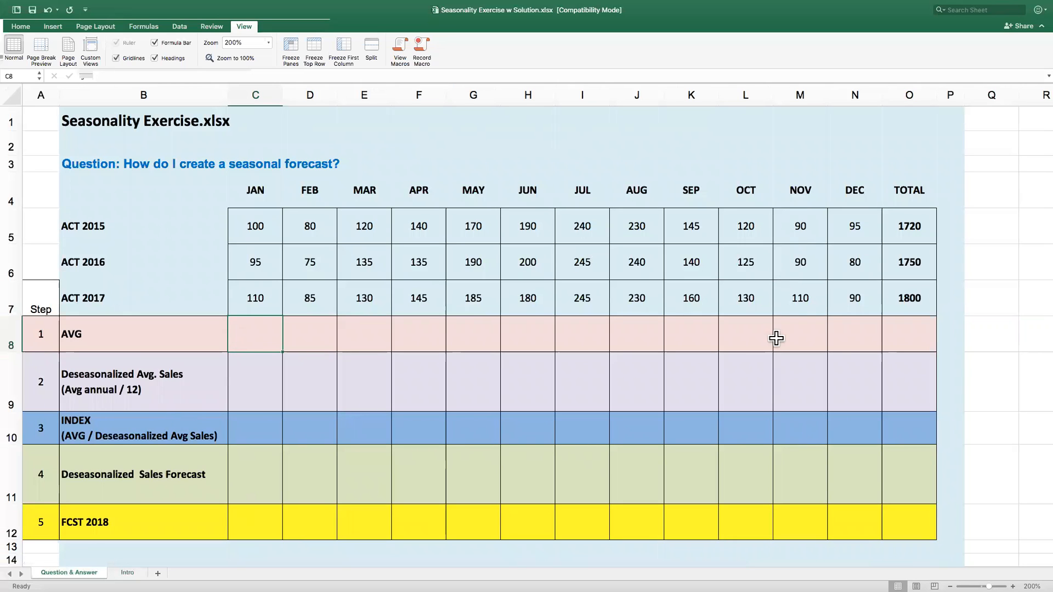
pyautogui.moveTo(370, 232)
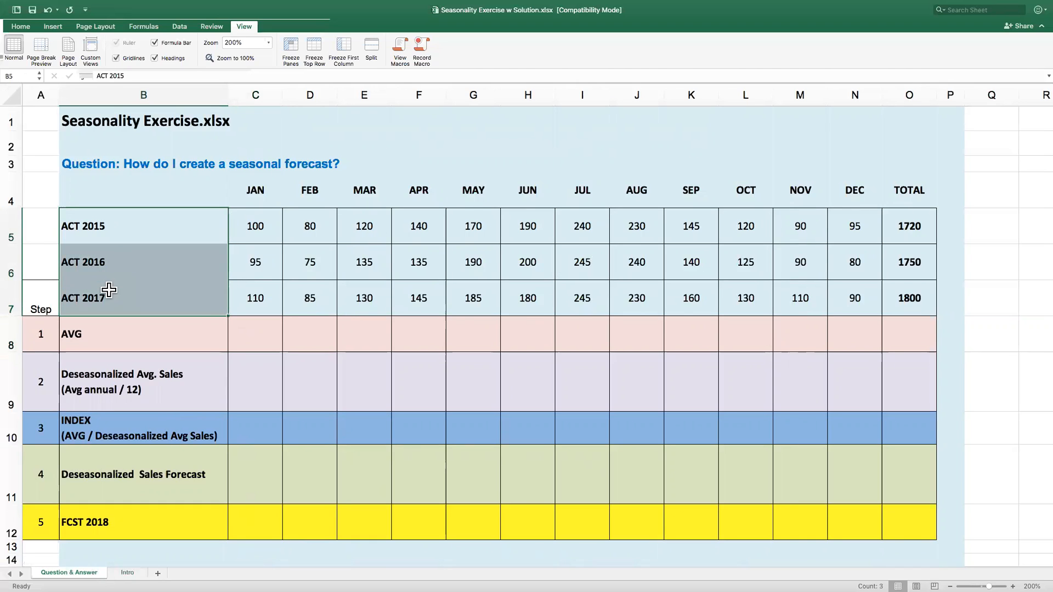
pyautogui.moveTo(201, 310)
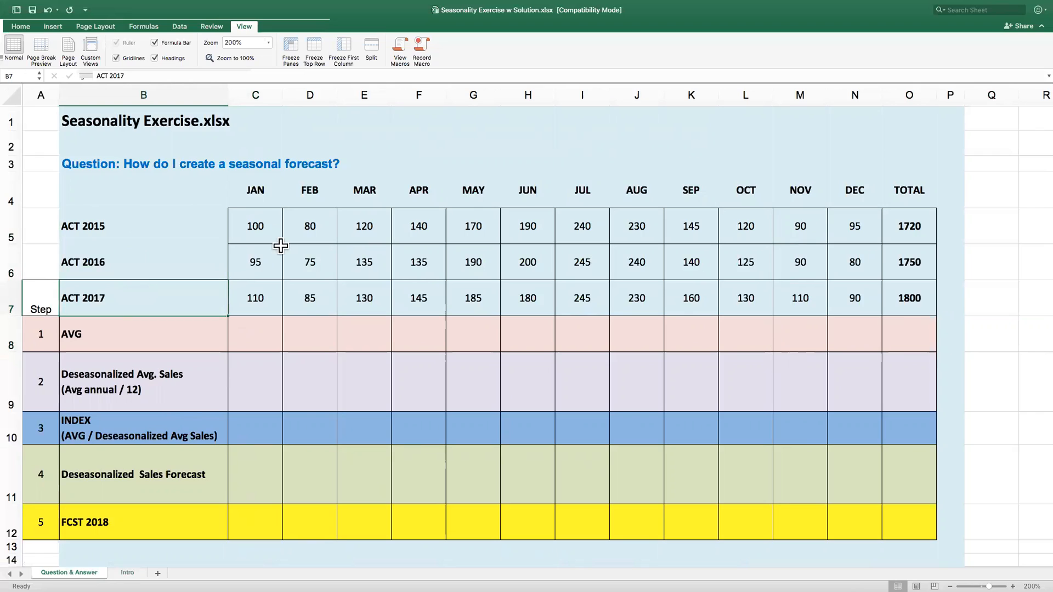
pyautogui.moveTo(255, 190); pyautogui.dragTo(582, 190)
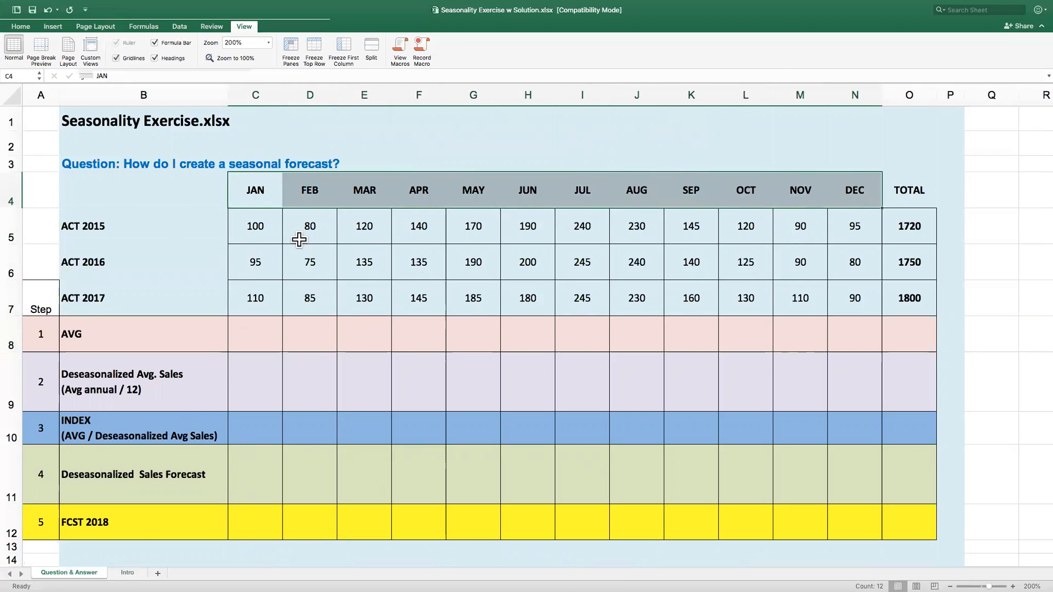
pyautogui.moveTo(255, 226); pyautogui.dragTo(800, 226)
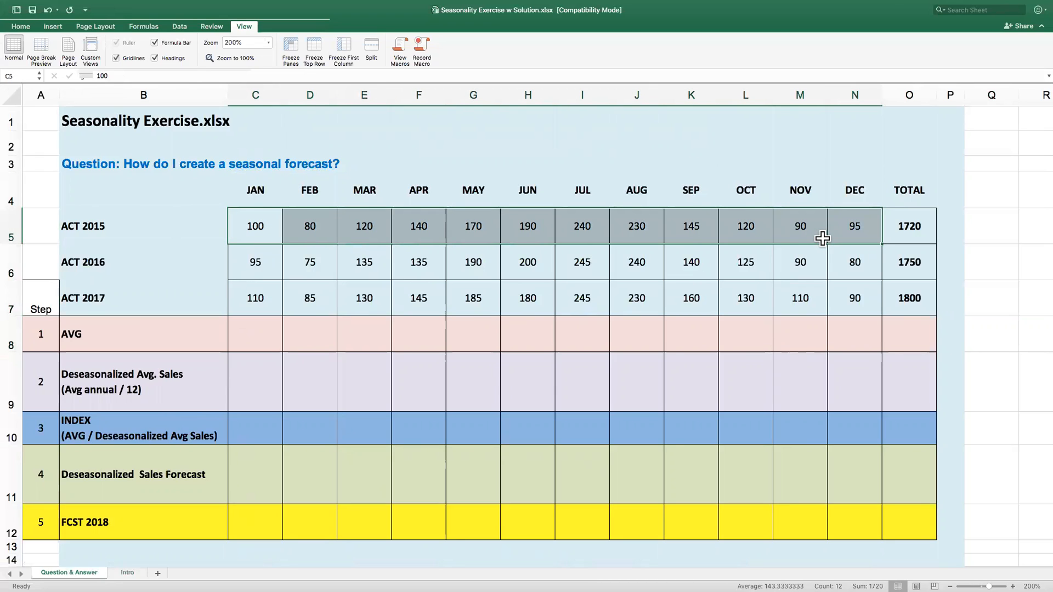
pyautogui.click(254, 225)
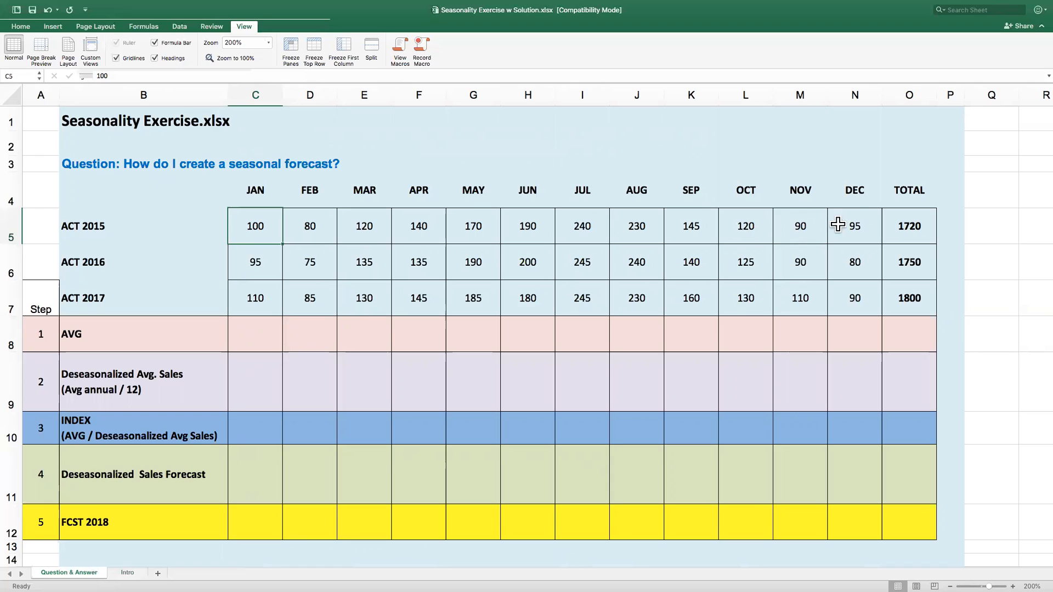
pyautogui.moveTo(560, 180)
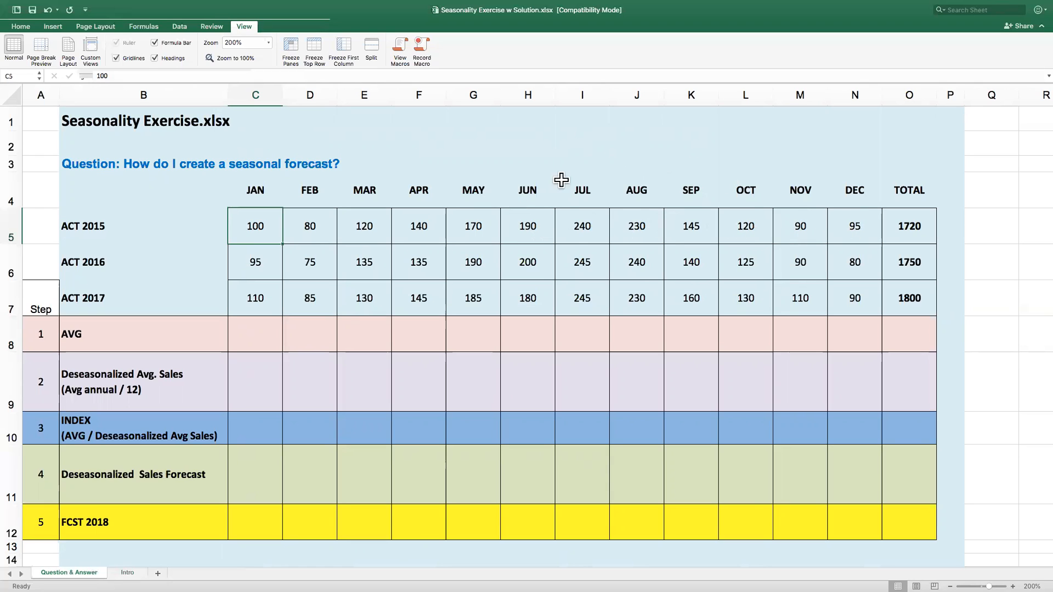
pyautogui.moveTo(579, 146)
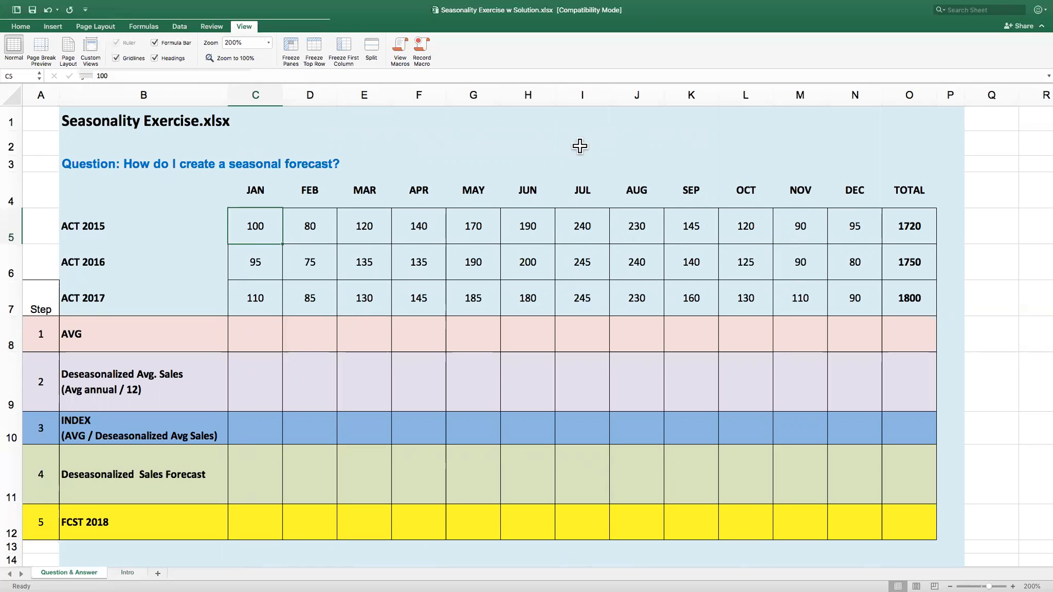
pyautogui.moveTo(548, 231)
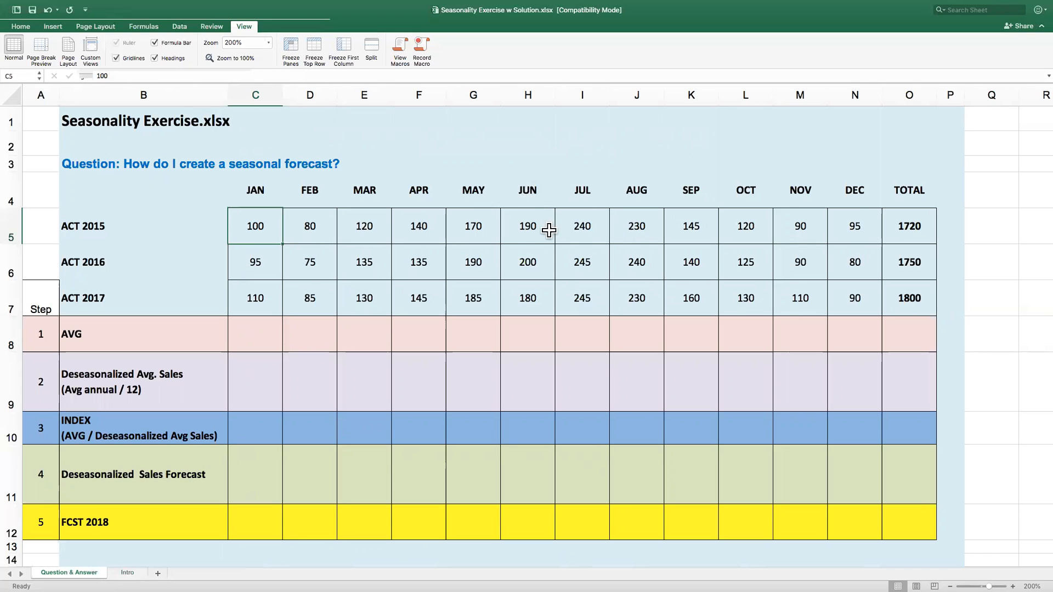
pyautogui.moveTo(875, 201)
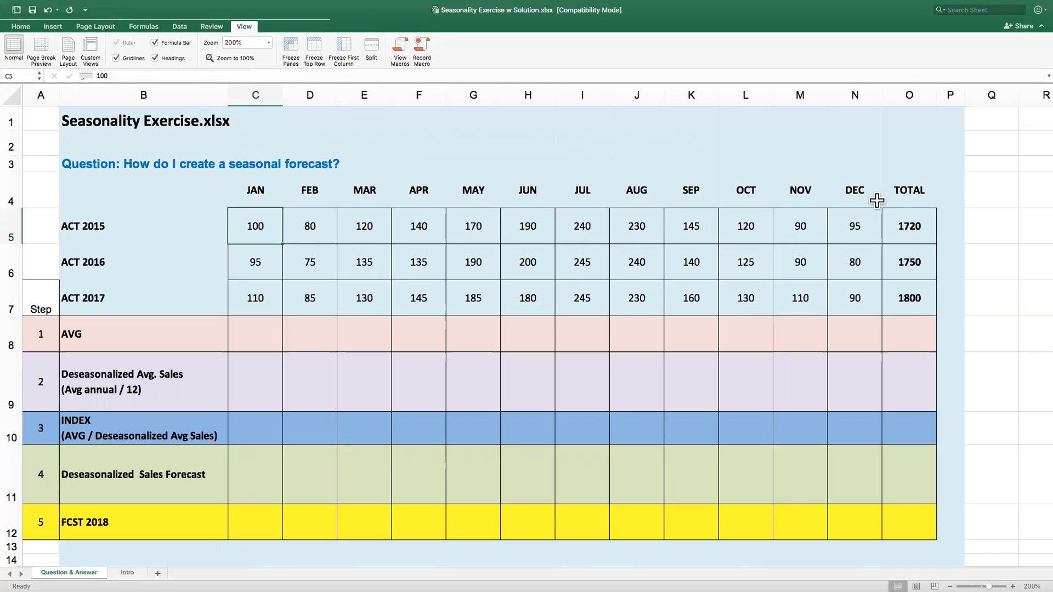
pyautogui.moveTo(800, 261)
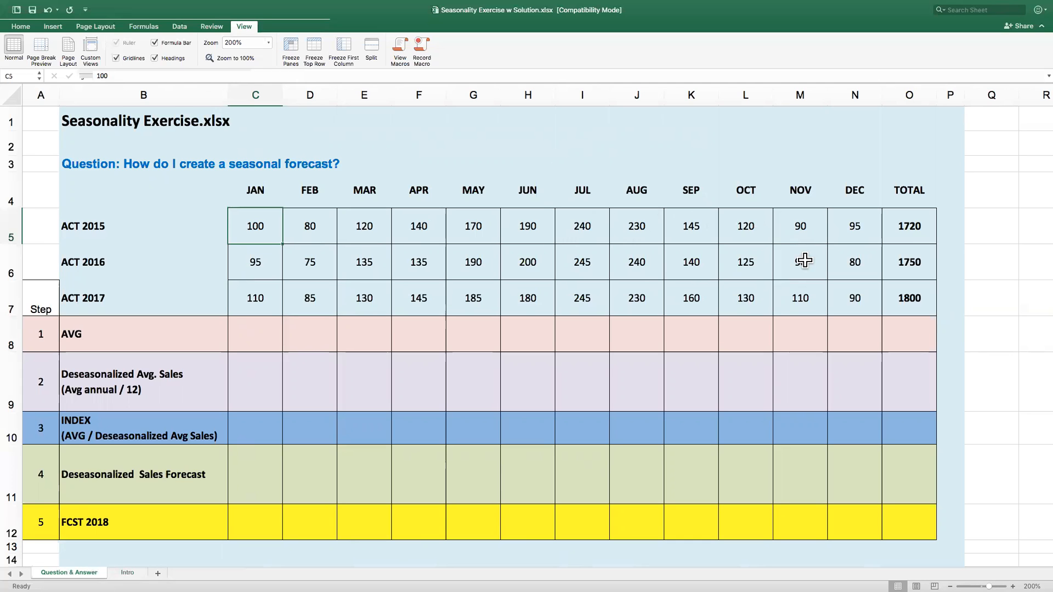
pyautogui.scroll(-3)
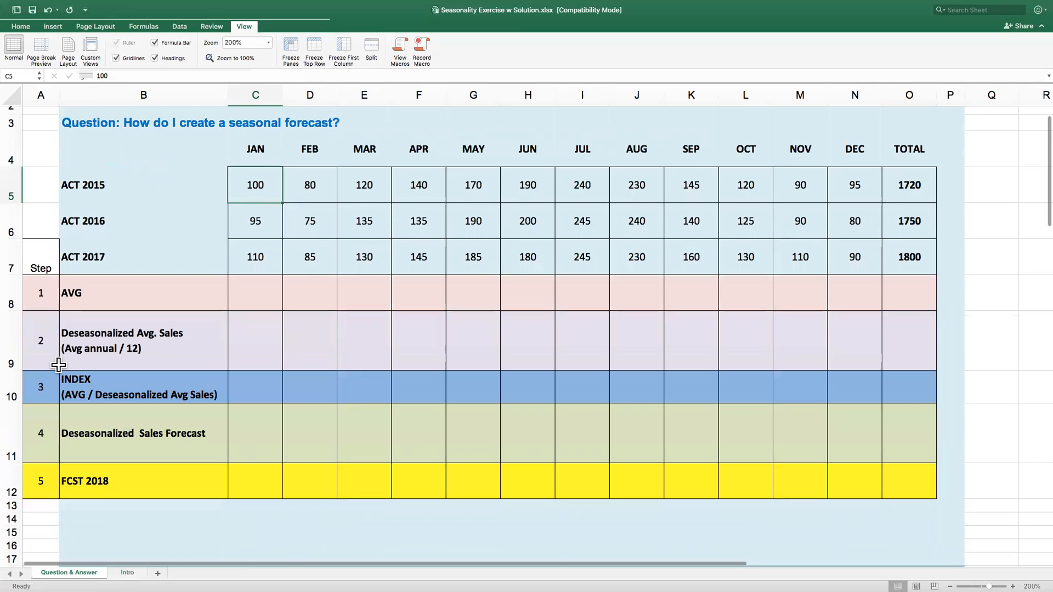
pyautogui.scroll(-3)
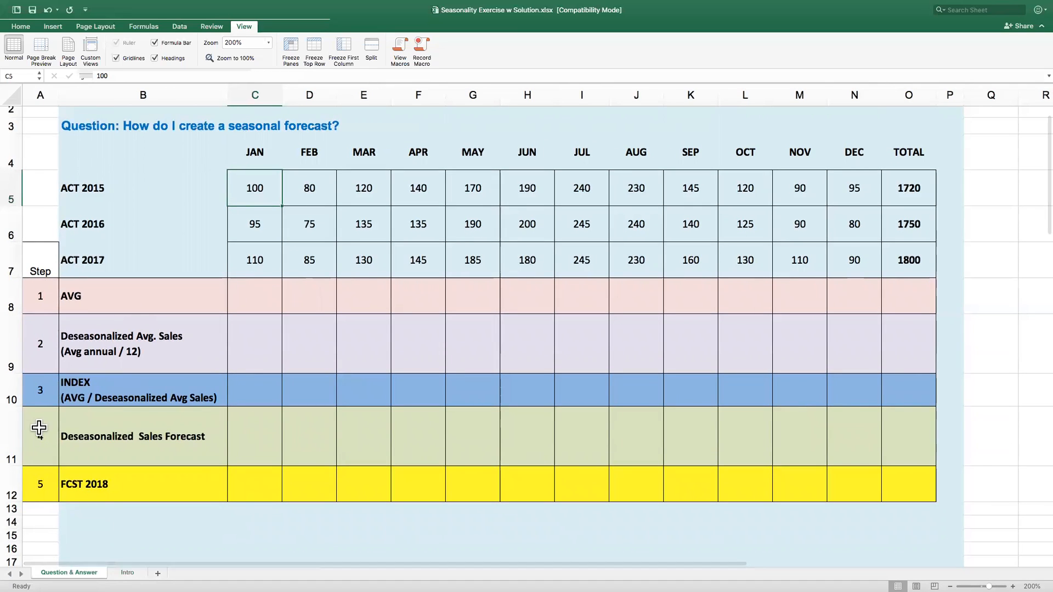
pyautogui.moveTo(63, 494)
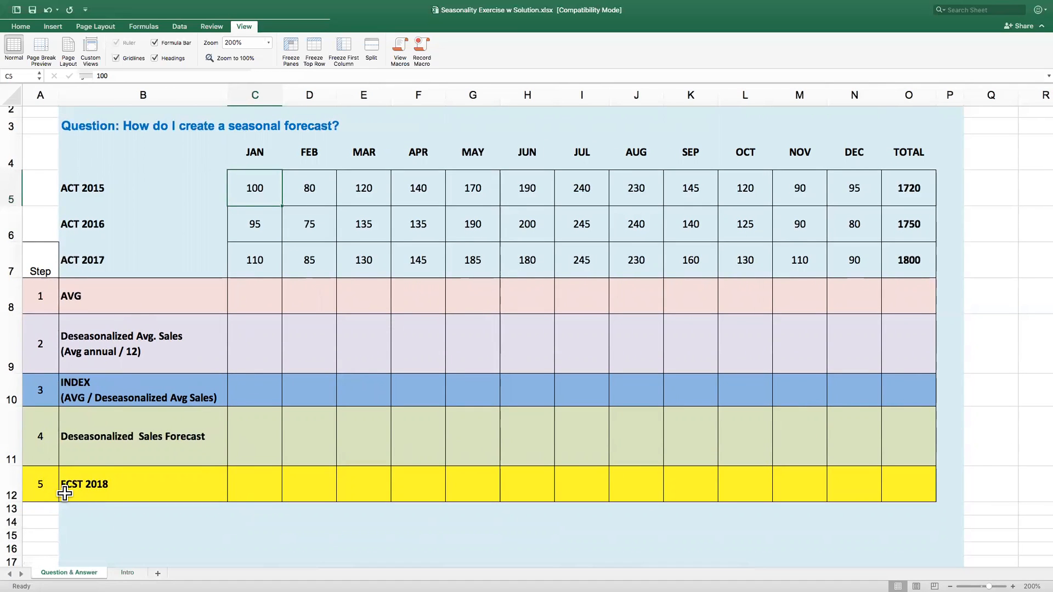
pyautogui.click(127, 489)
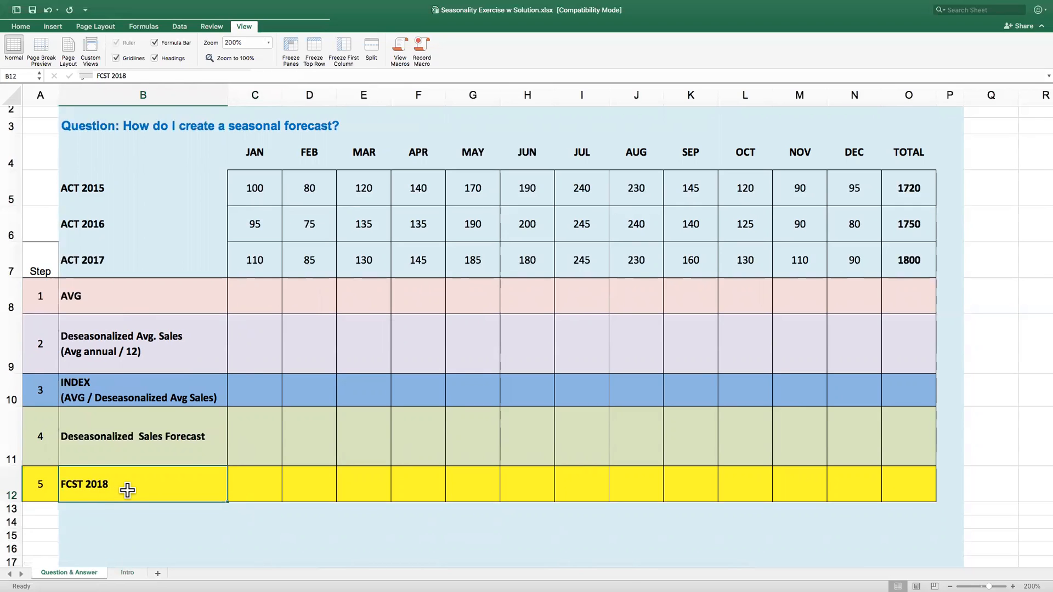
pyautogui.moveTo(137, 461)
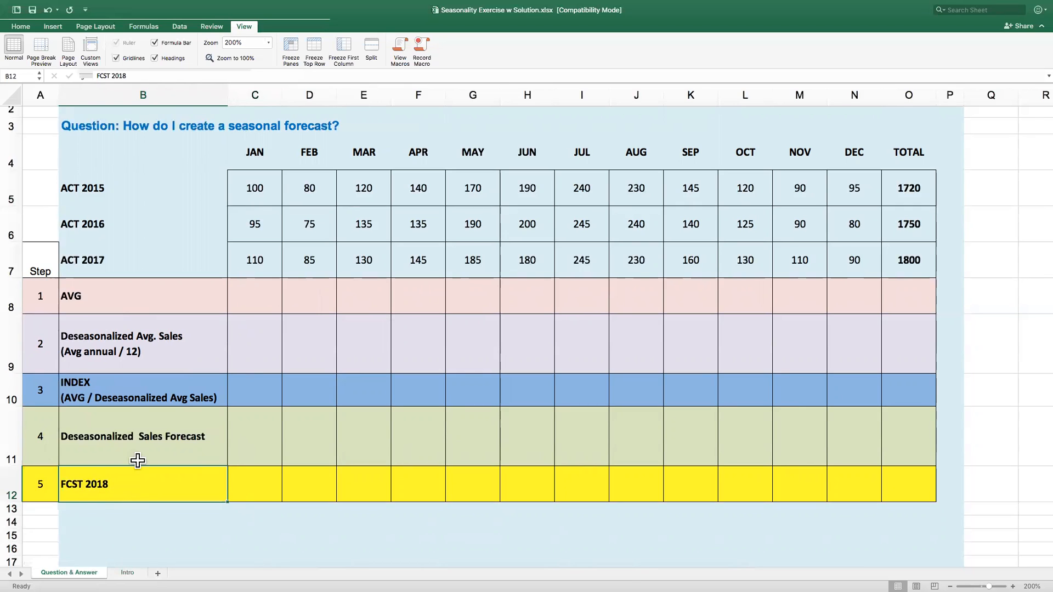
pyautogui.moveTo(333, 184)
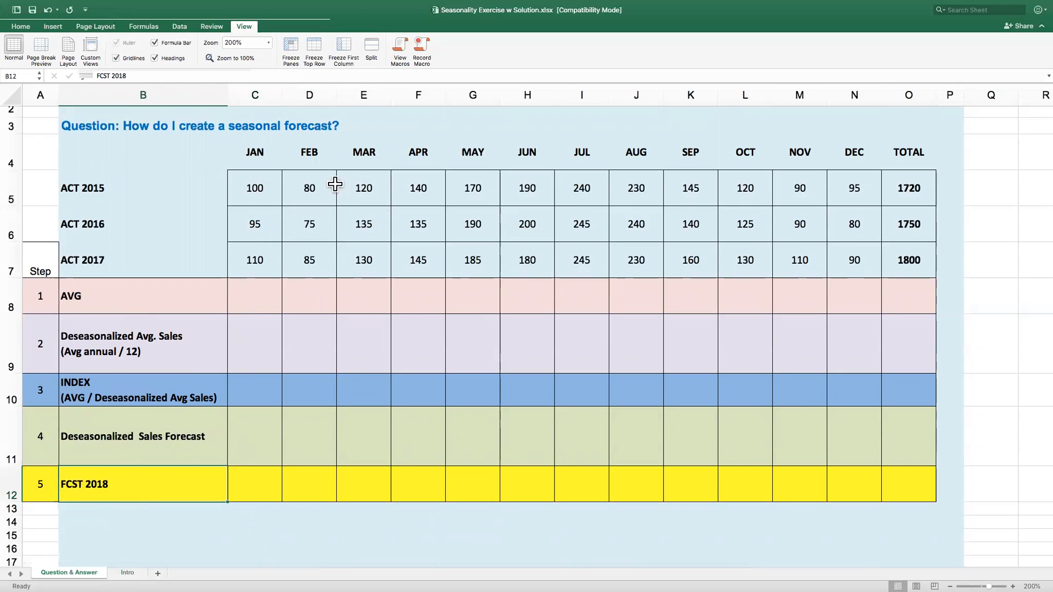
pyautogui.moveTo(384, 246)
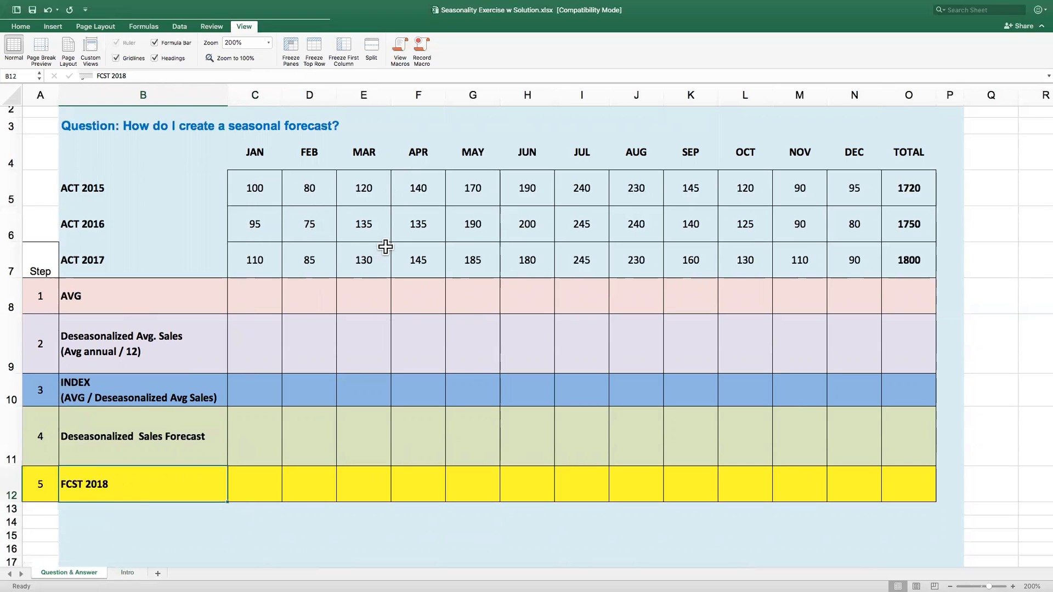
pyautogui.moveTo(664, 236)
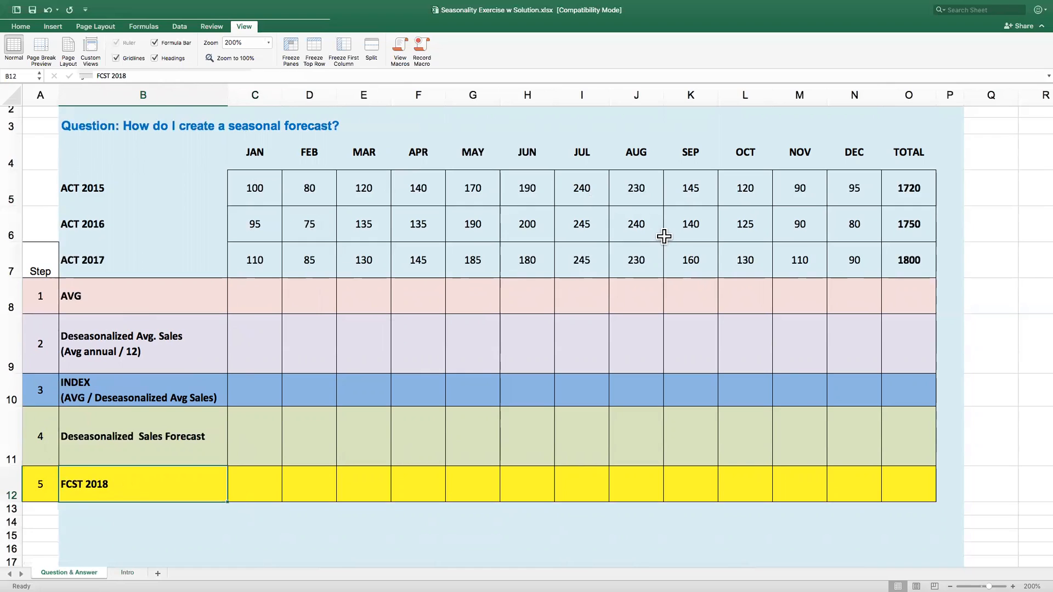
pyautogui.moveTo(666, 262)
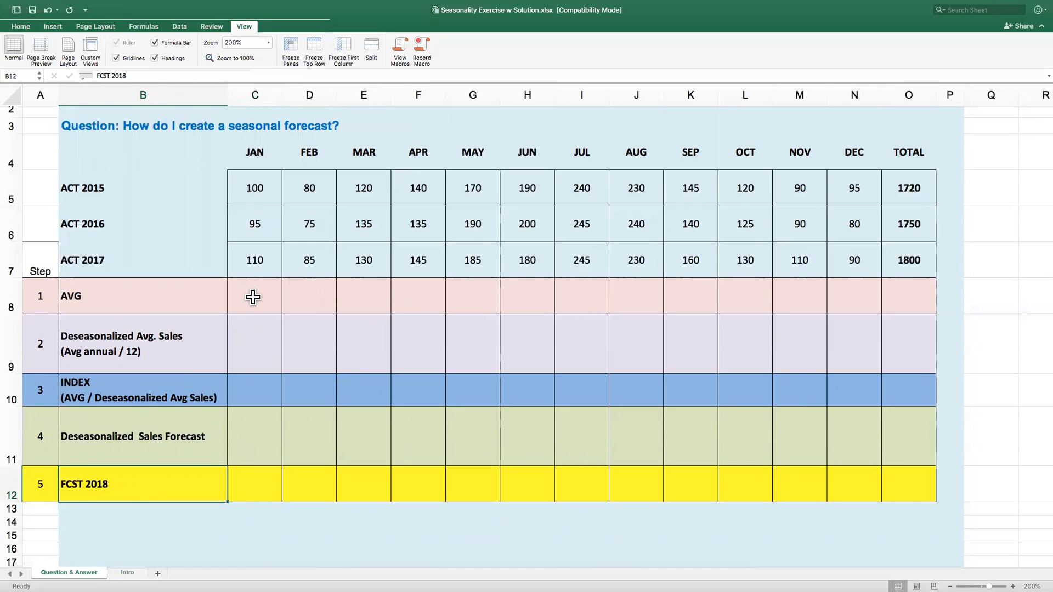
pyautogui.click(255, 296)
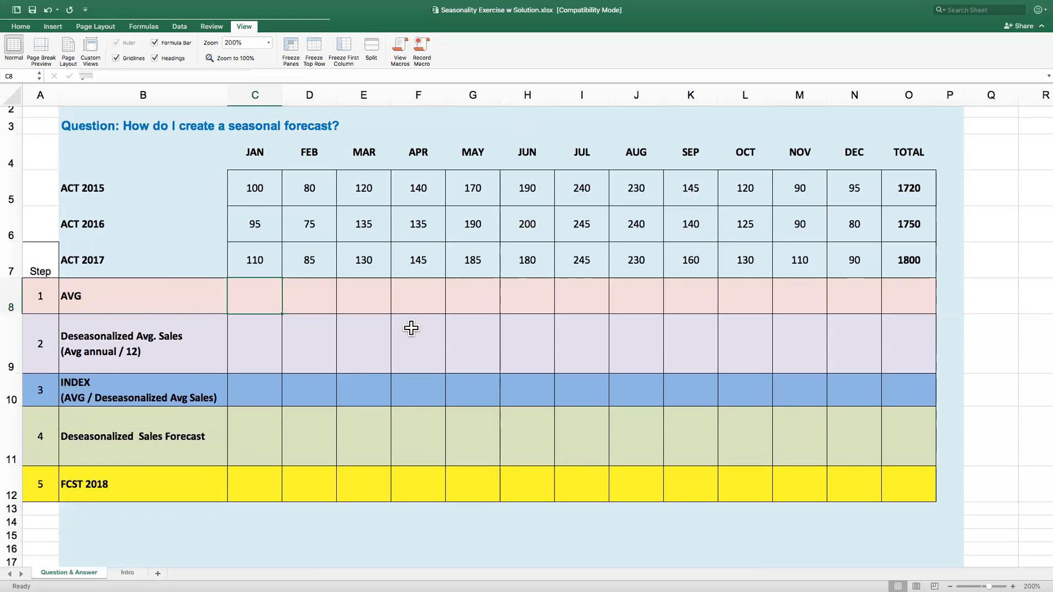
# - Average JAN sales 2015-2017 with =AVERAGE(C5:C7), giving 102, and select it to copy across
pyautogui.write('=average(')
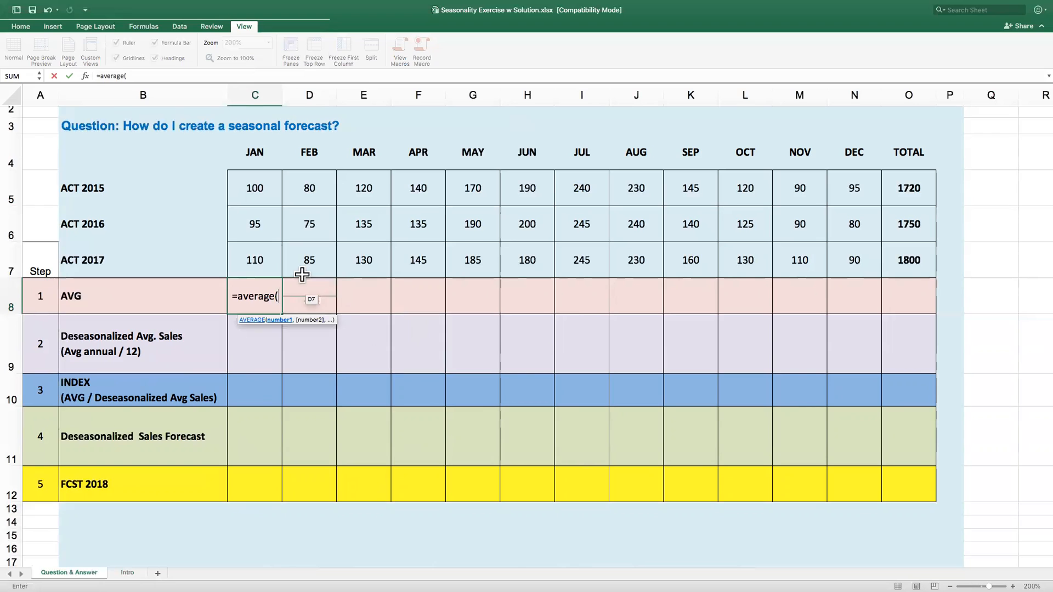
pyautogui.moveTo(254, 188); pyautogui.dragTo(254, 260)
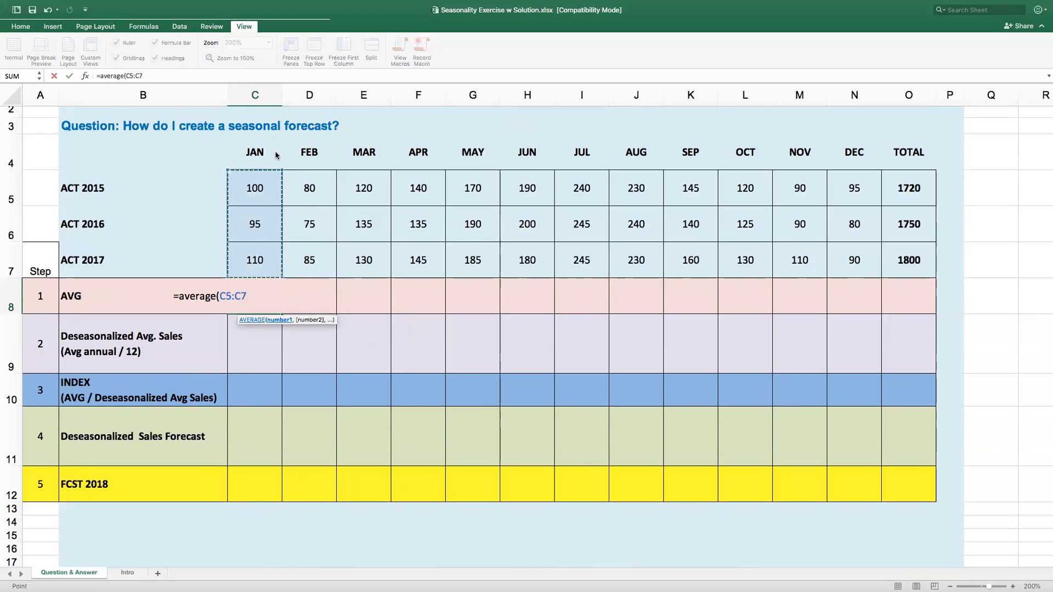
pyautogui.press('Enter')
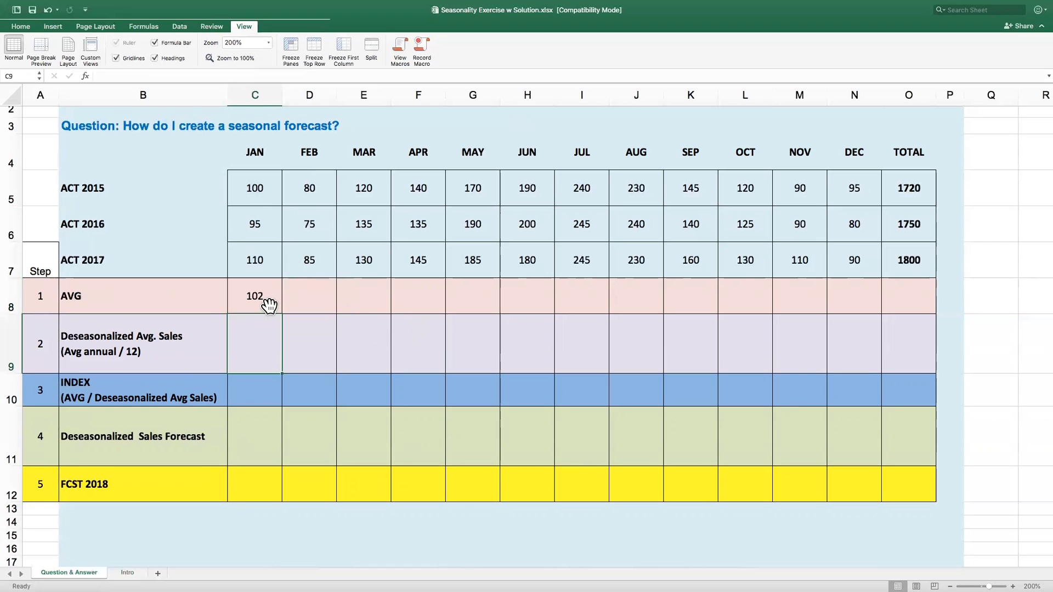
pyautogui.click(254, 296)
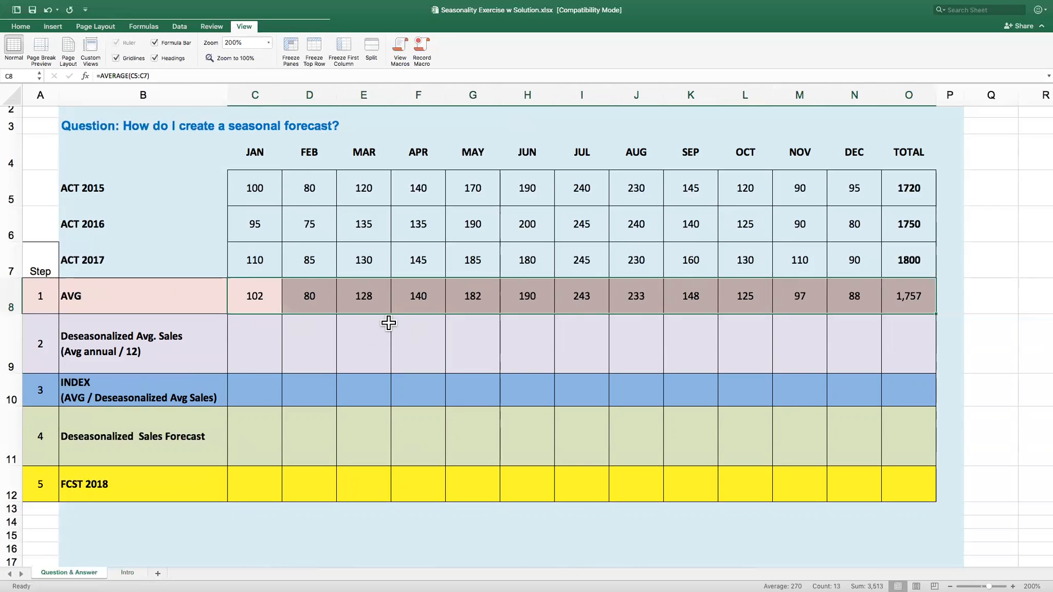
pyautogui.click(254, 296)
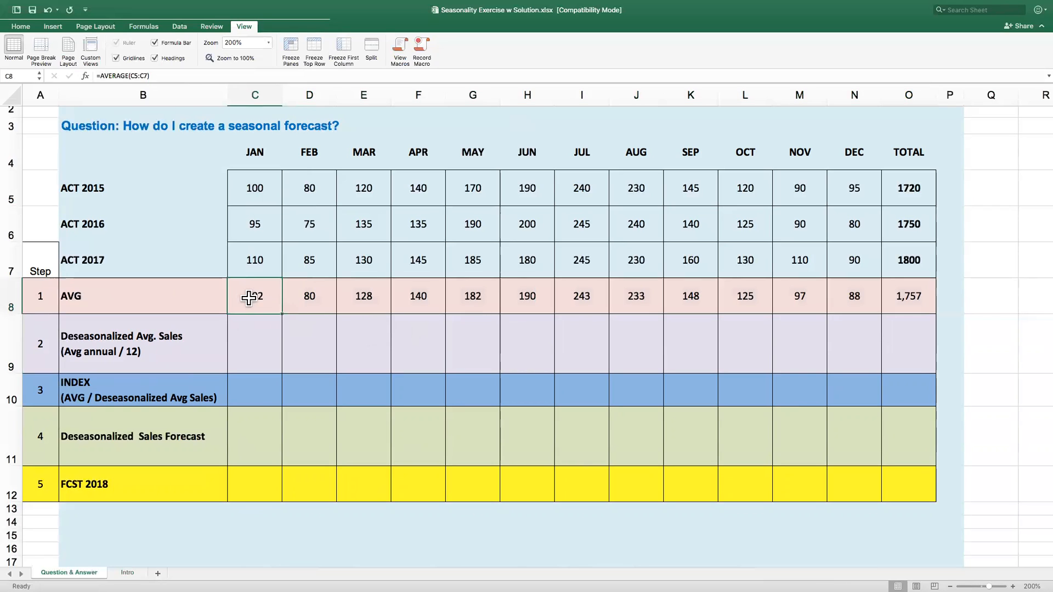
pyautogui.click(309, 297)
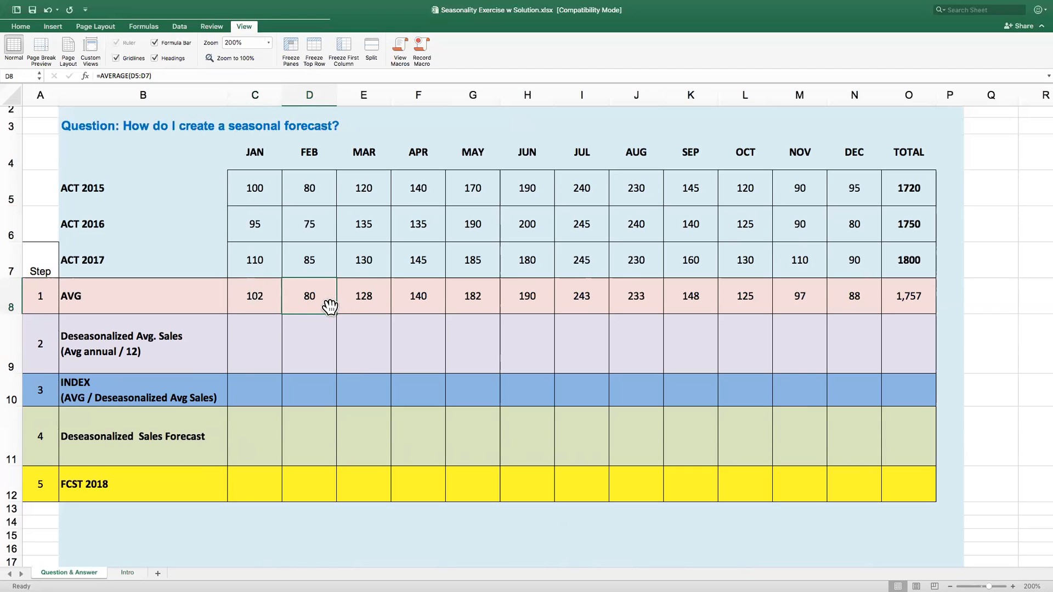
pyautogui.moveTo(659, 312)
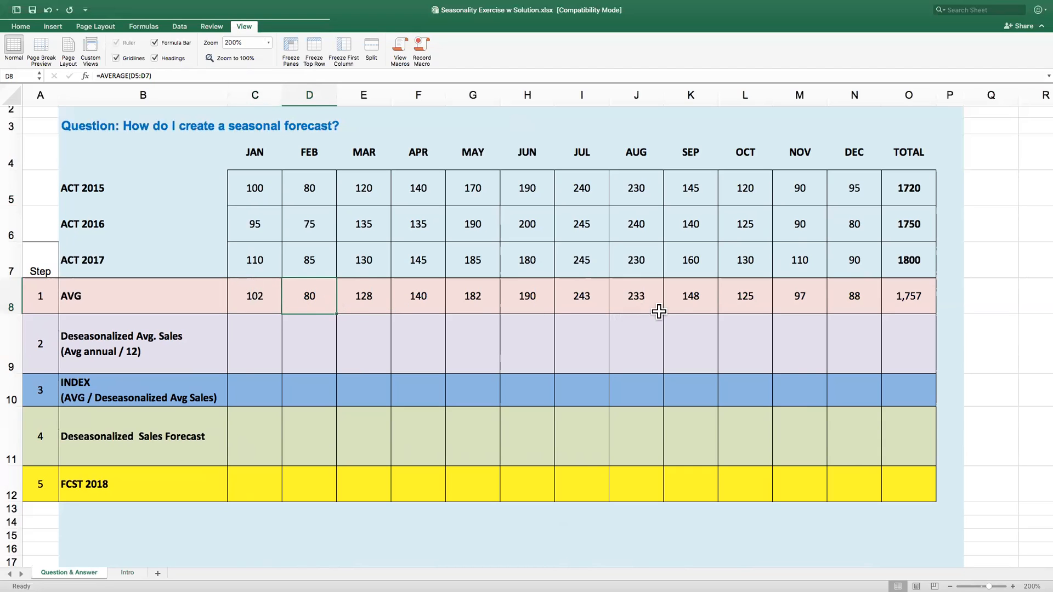
pyautogui.moveTo(592, 310)
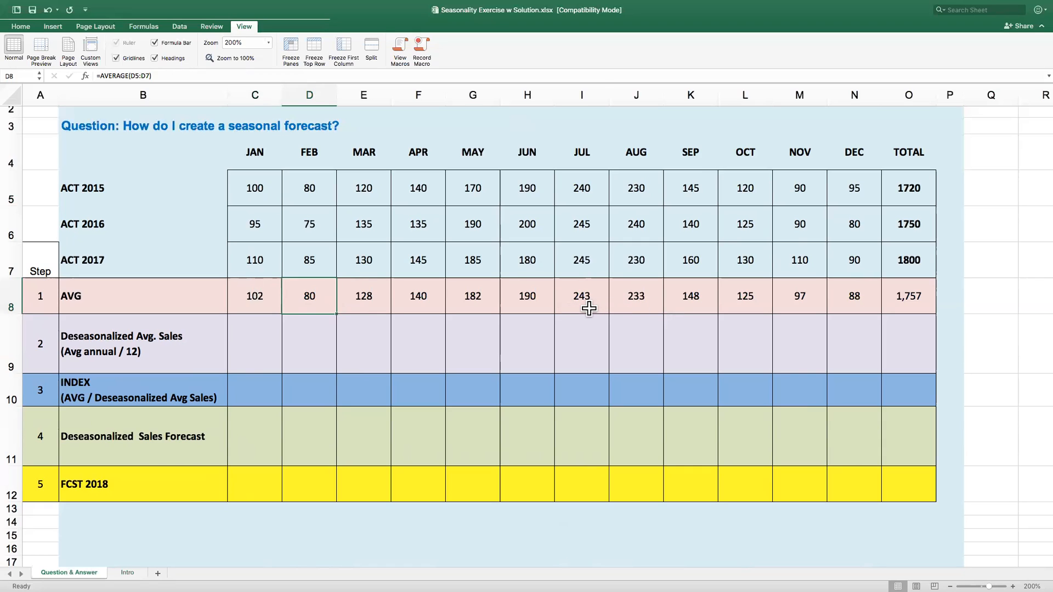
pyautogui.click(581, 296)
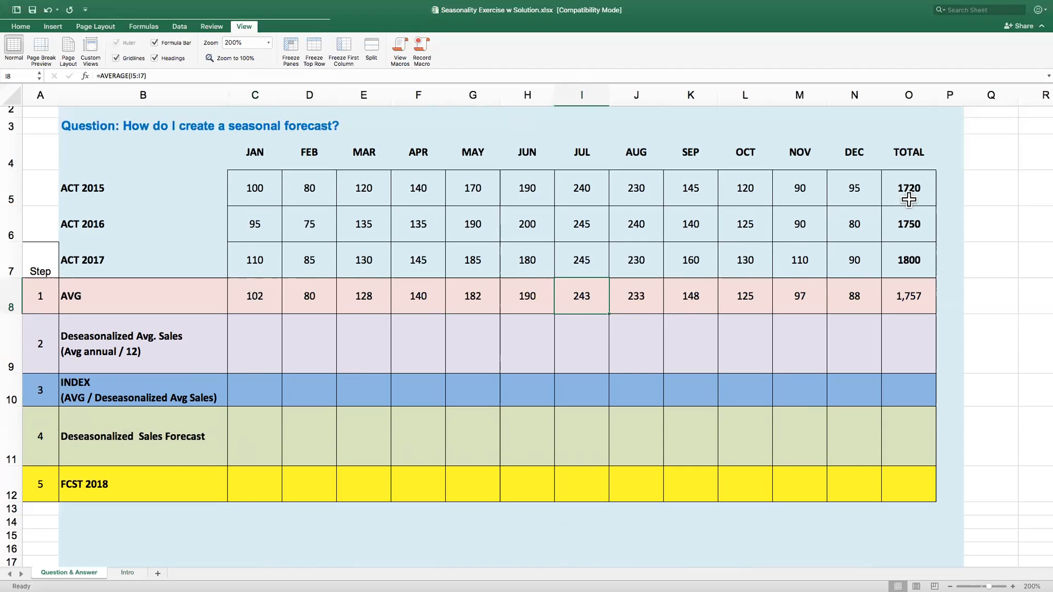
pyautogui.moveTo(926, 241)
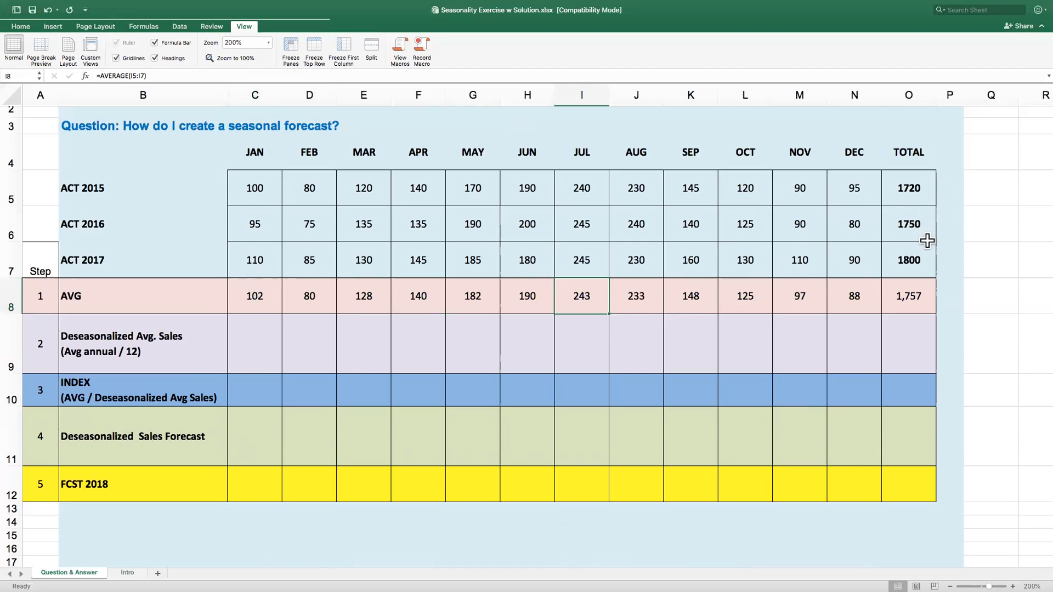
pyautogui.click(908, 296)
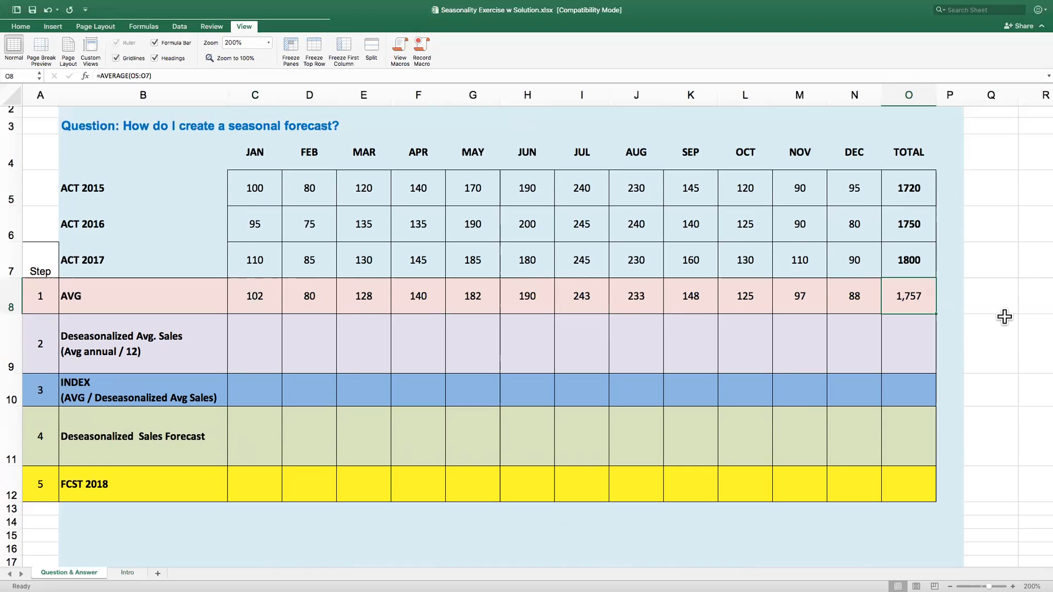
pyautogui.moveTo(301, 360)
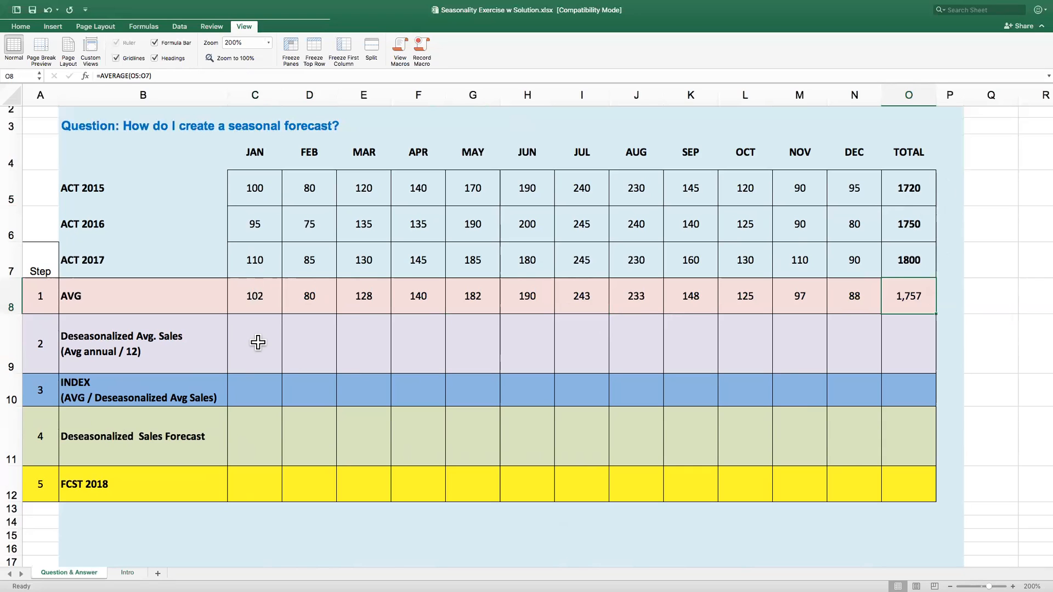
pyautogui.click(254, 343)
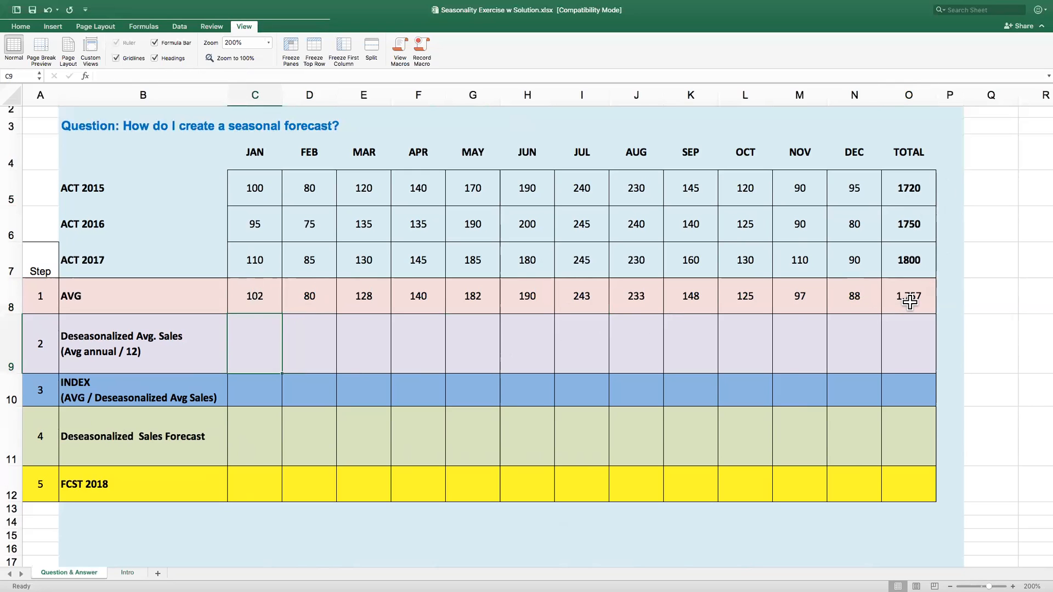
pyautogui.click(908, 296)
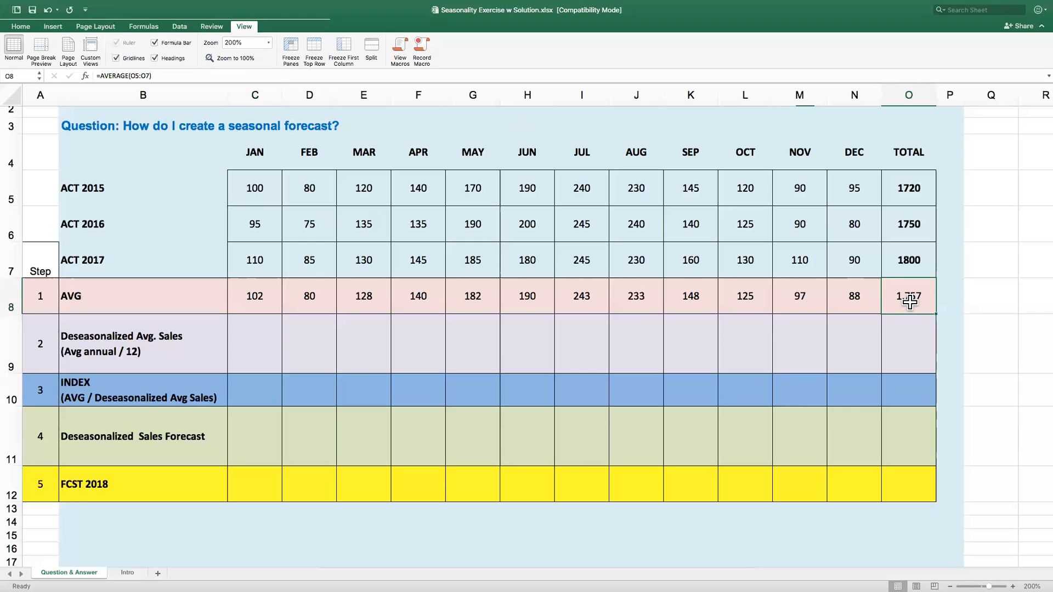
pyautogui.moveTo(643, 340)
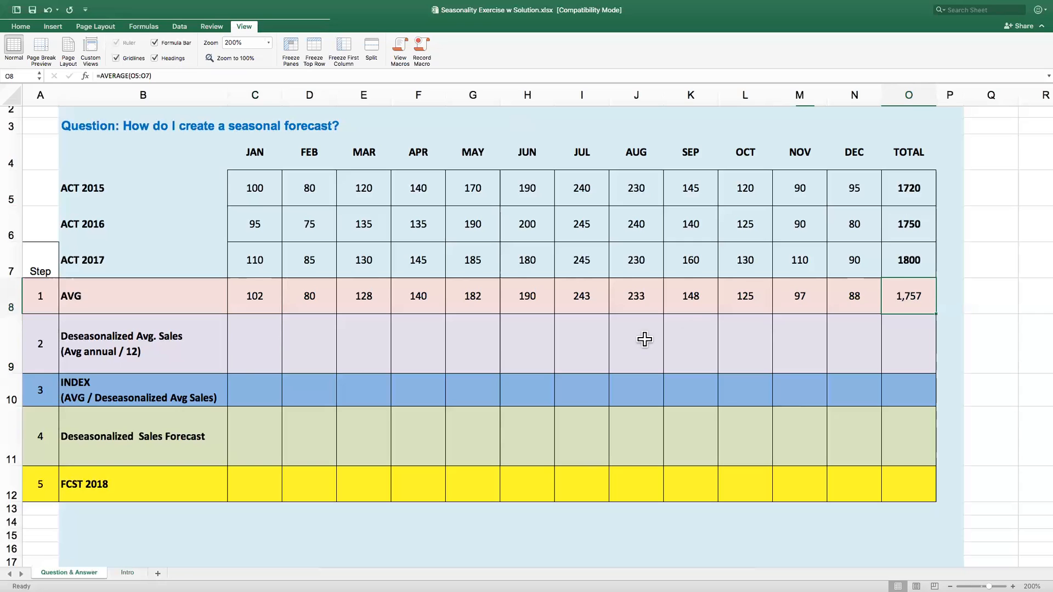
# - Enter the JAN deseasonalized average as the 1,757 total divided by 12, giving 146
pyautogui.click(255, 343)
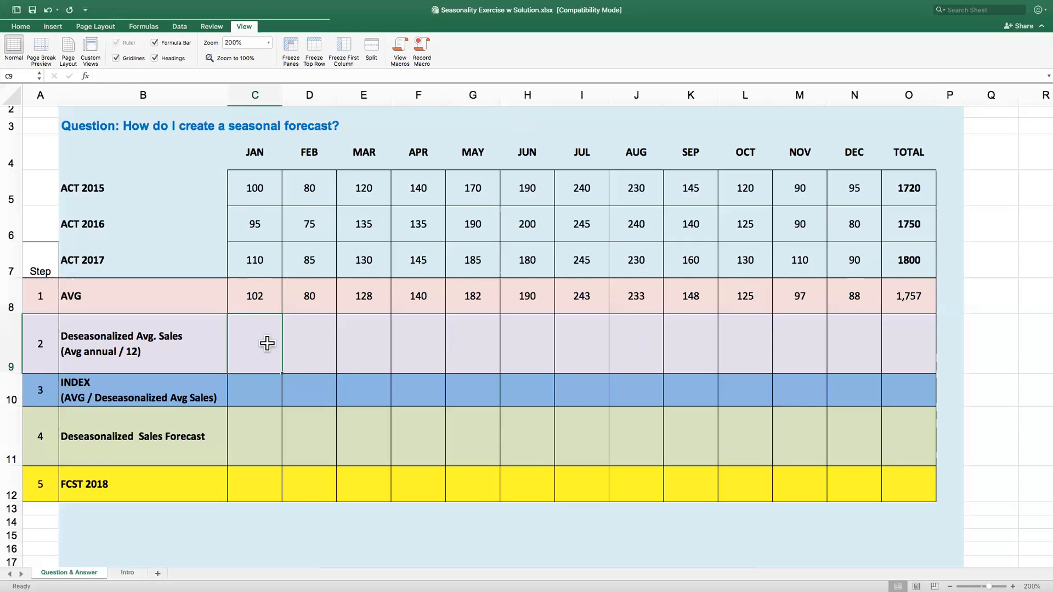
pyautogui.write('=')
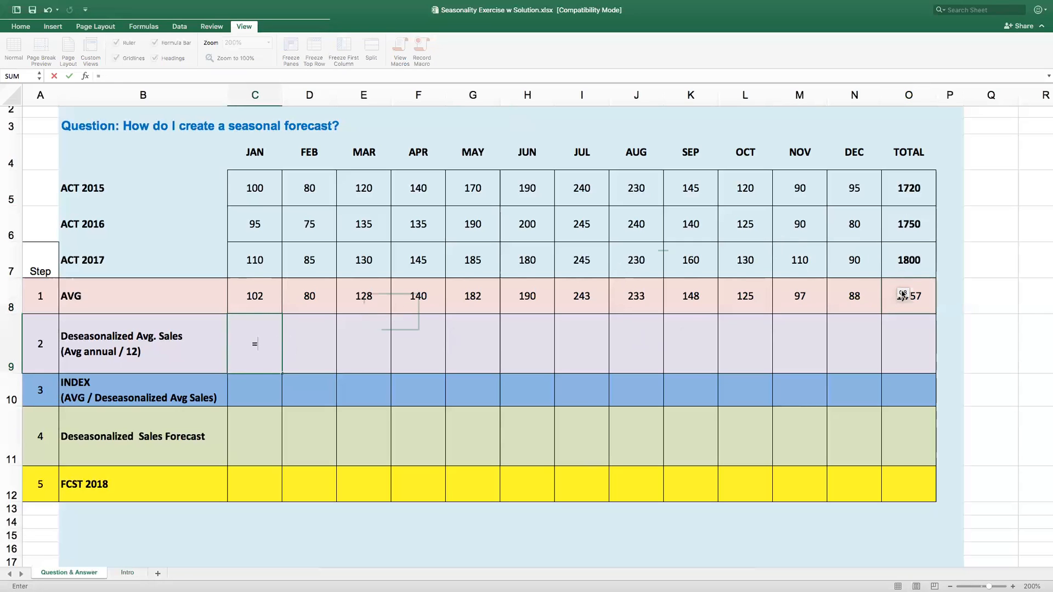
pyautogui.write('/12')
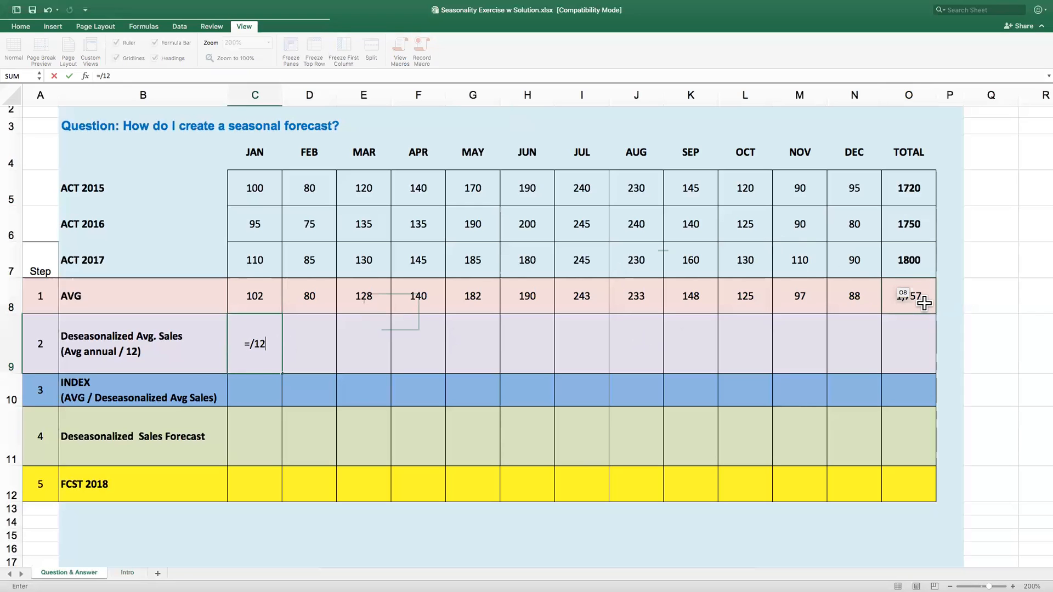
pyautogui.press('Enter')
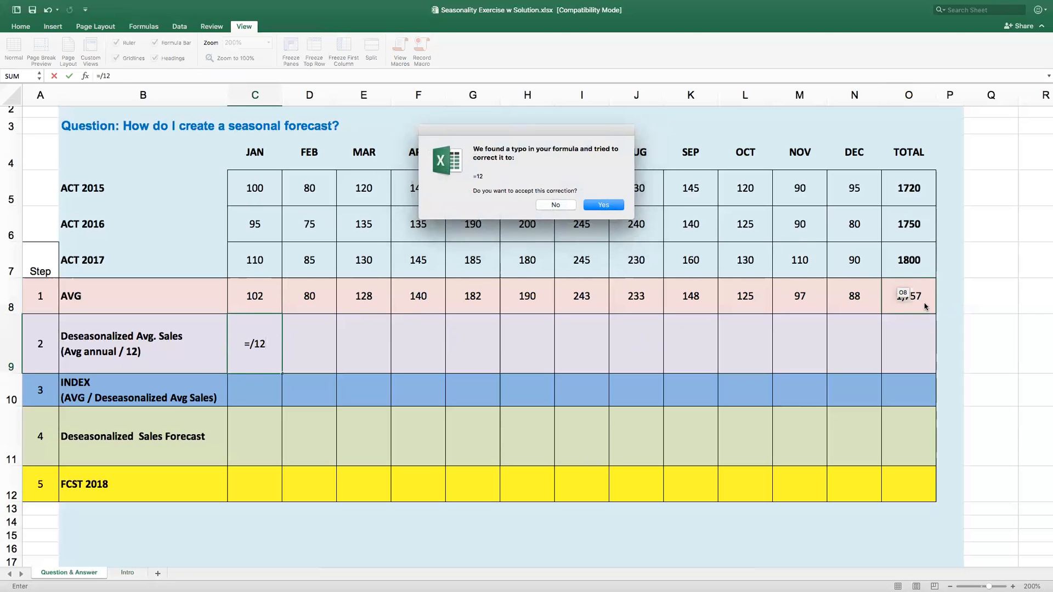
pyautogui.click(555, 204)
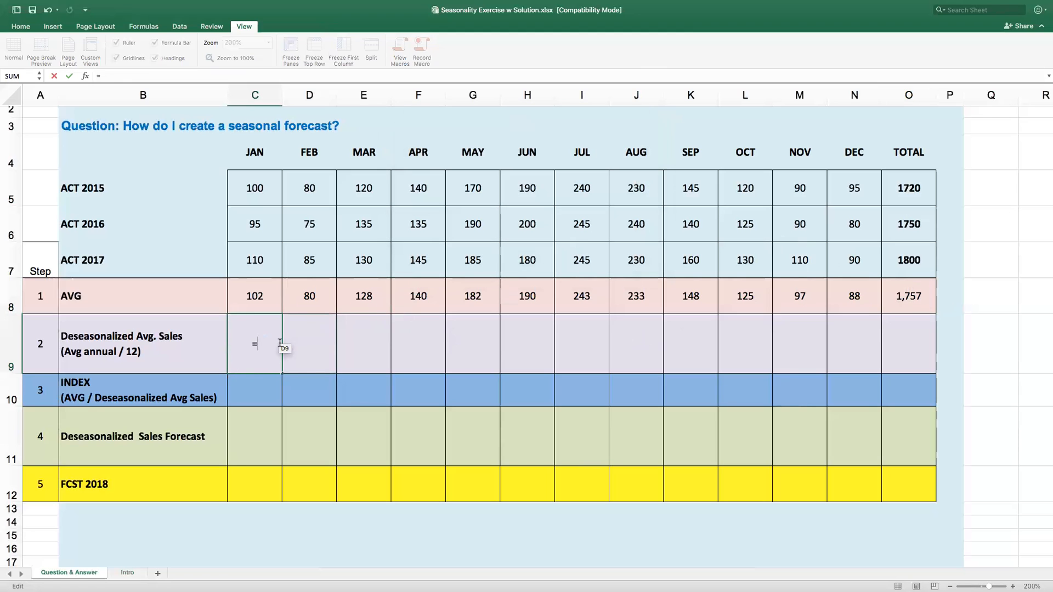
pyautogui.click(908, 296)
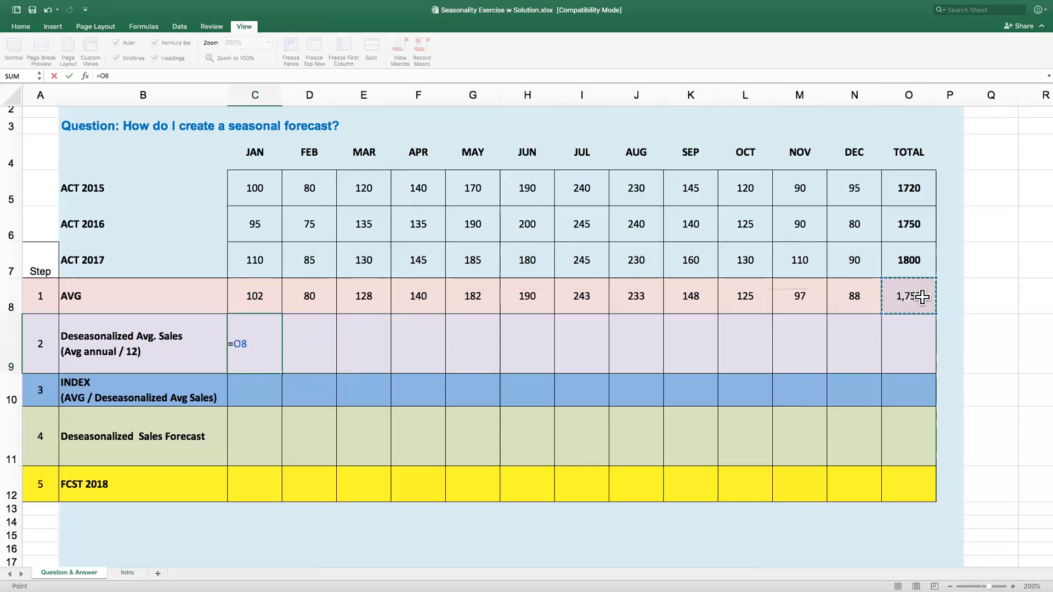
pyautogui.press('Enter')
pyautogui.write('=C9')
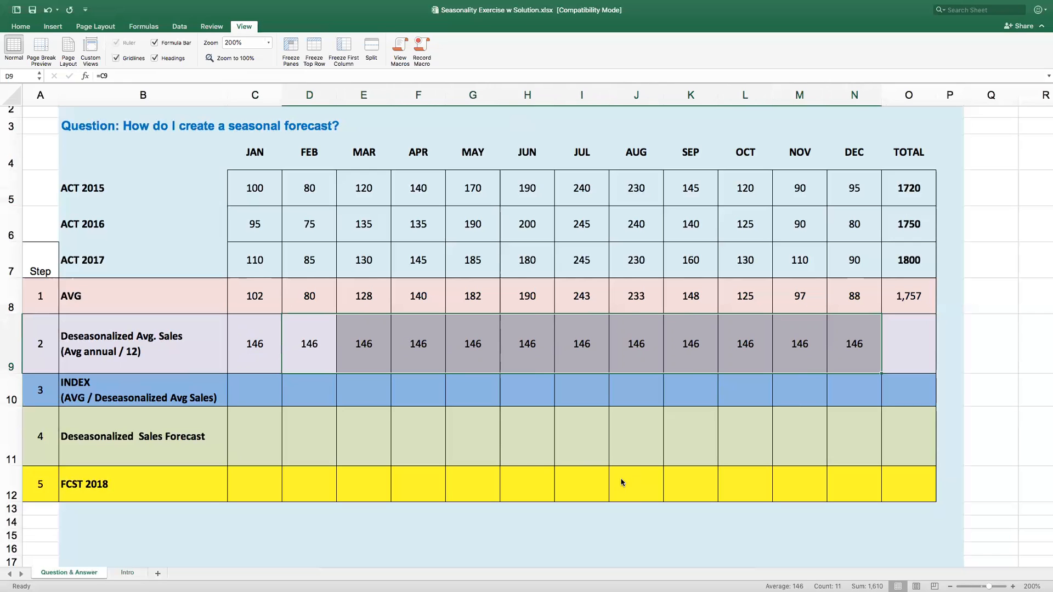
pyautogui.click(908, 296)
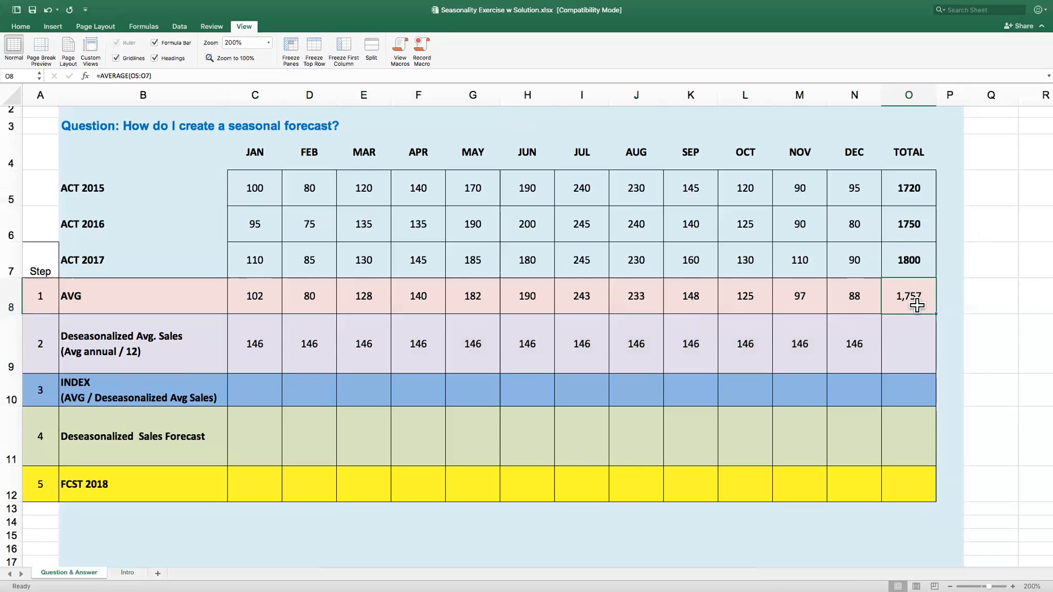
pyautogui.moveTo(925, 386)
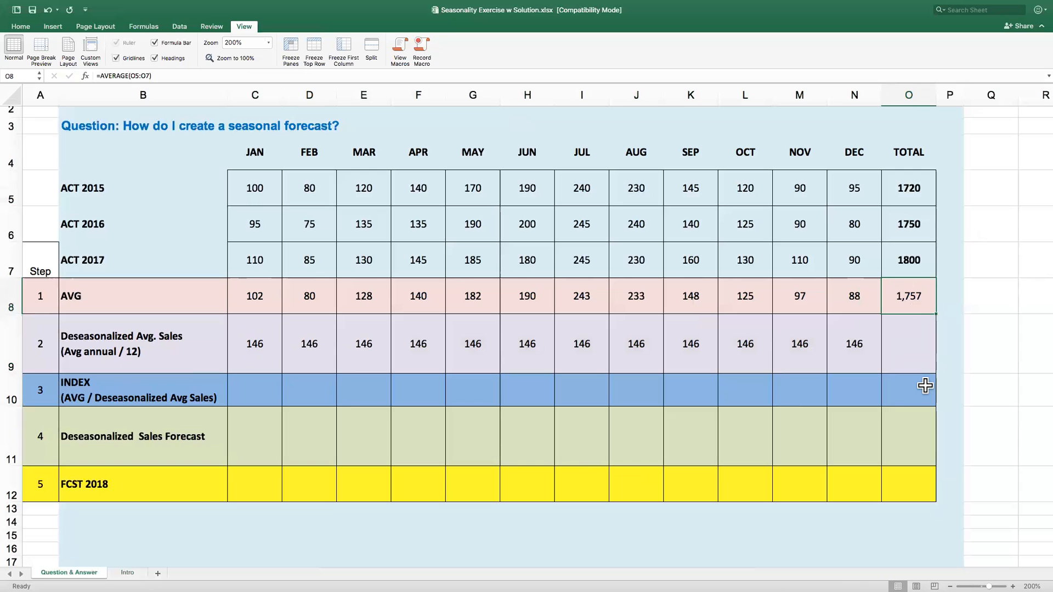
pyautogui.moveTo(653, 381)
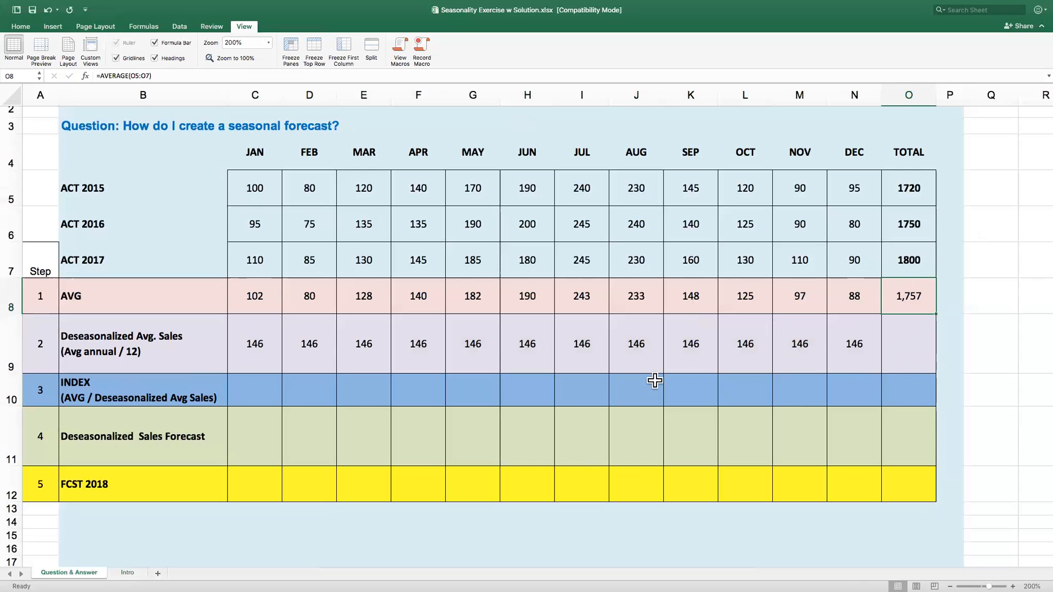
pyautogui.moveTo(944, 318)
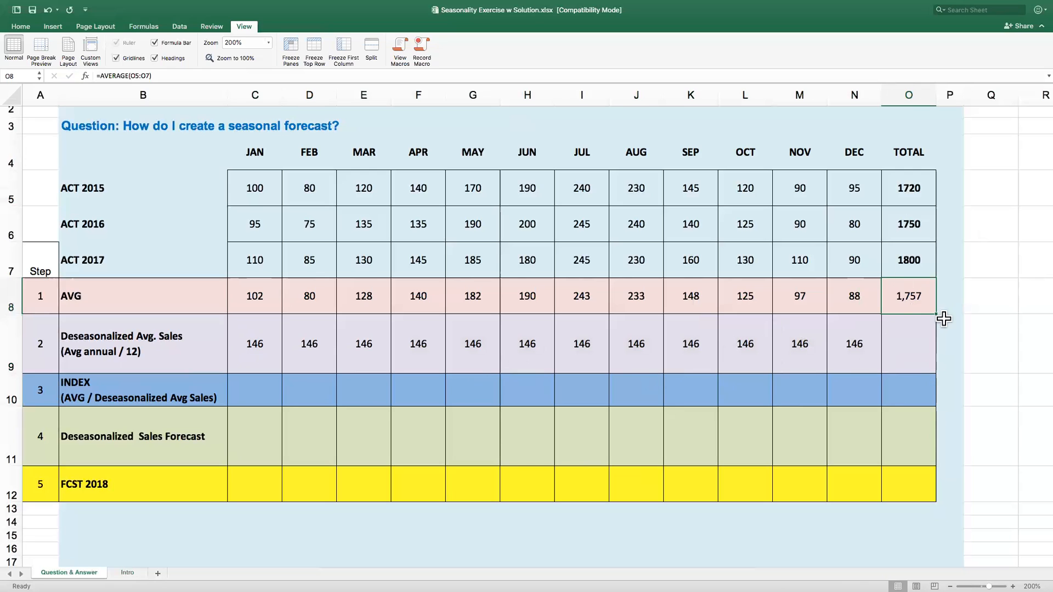
pyautogui.moveTo(913, 366)
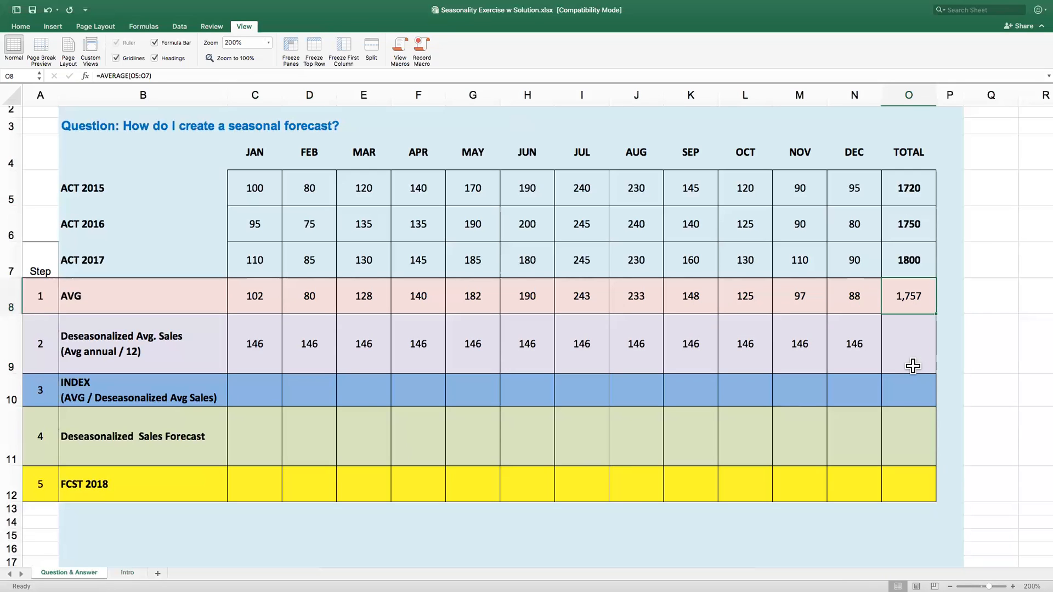
pyautogui.moveTo(913, 361)
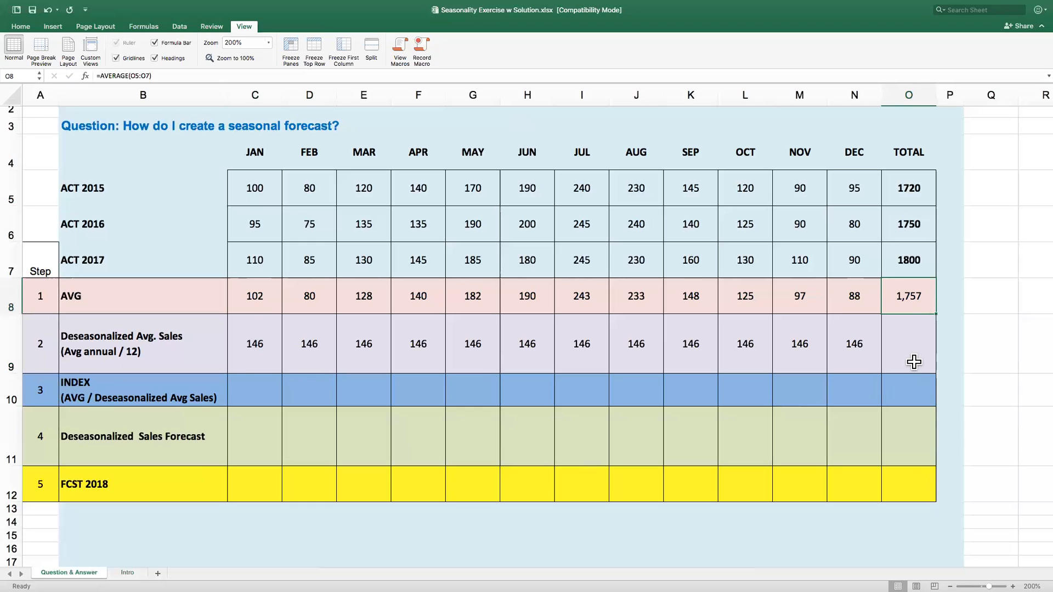
pyautogui.click(255, 343)
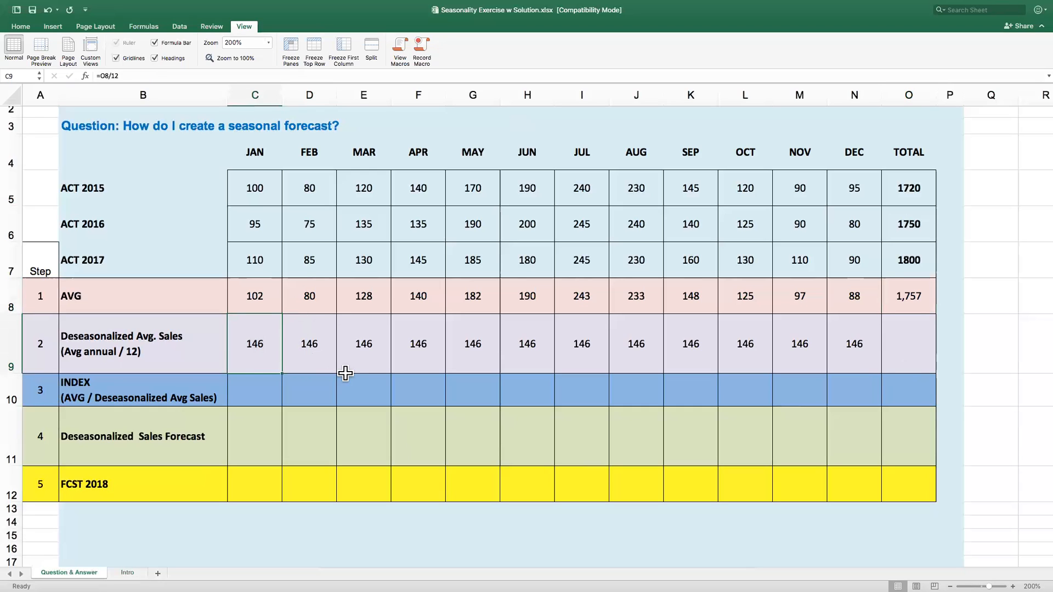
pyautogui.moveTo(349, 378)
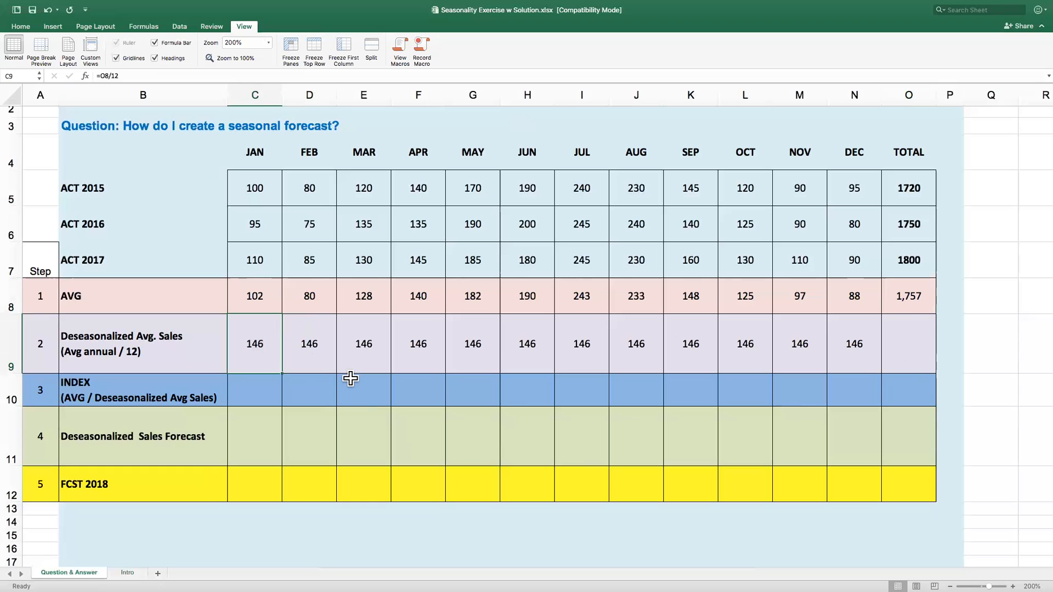
pyautogui.moveTo(406, 285)
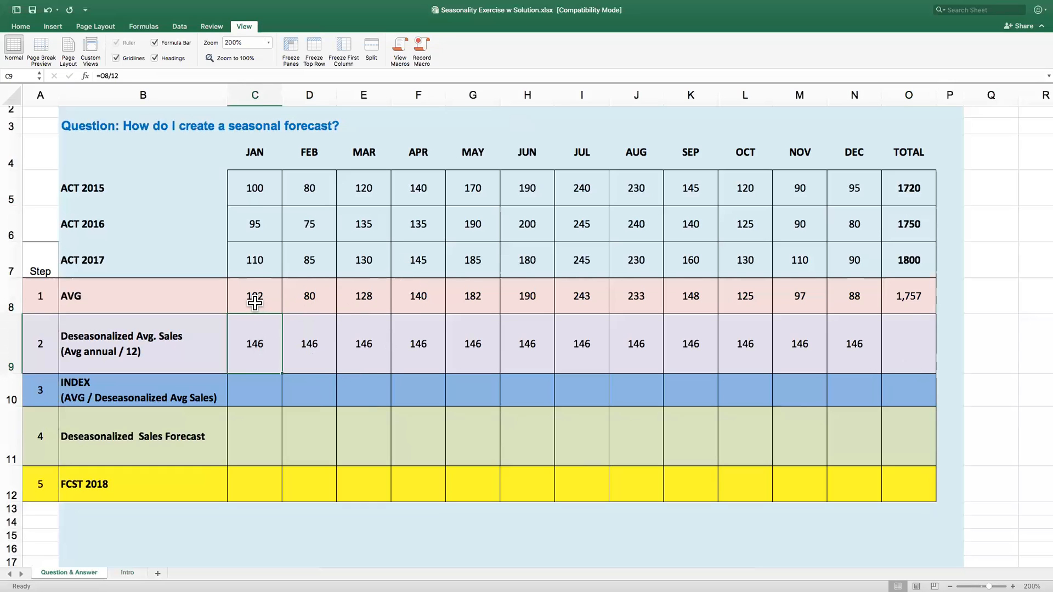
pyautogui.moveTo(452, 297)
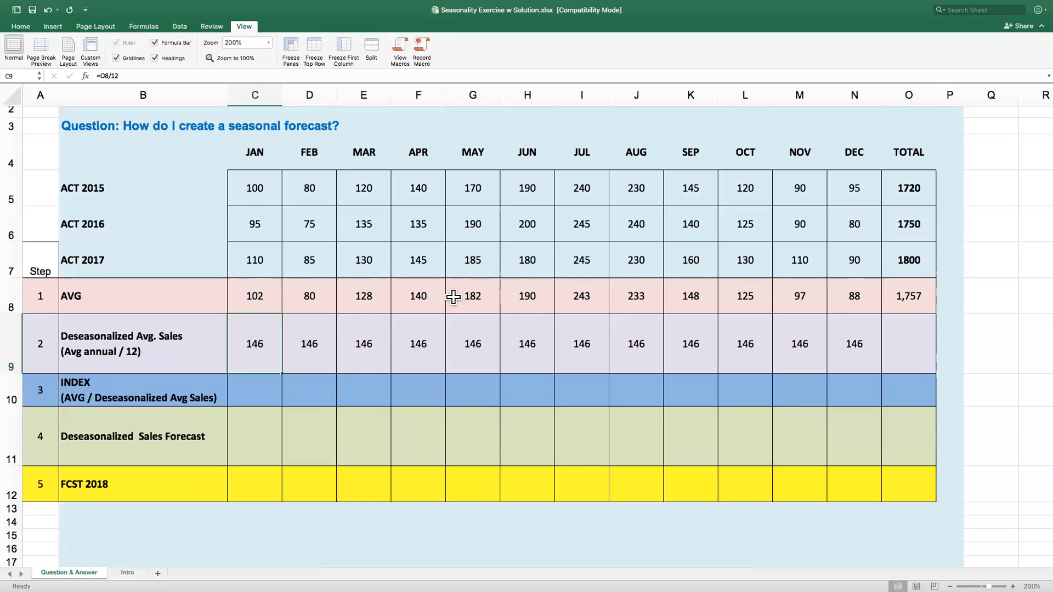
# - Review the JAN average, then start the JAN index formula with =C8
pyautogui.click(255, 390)
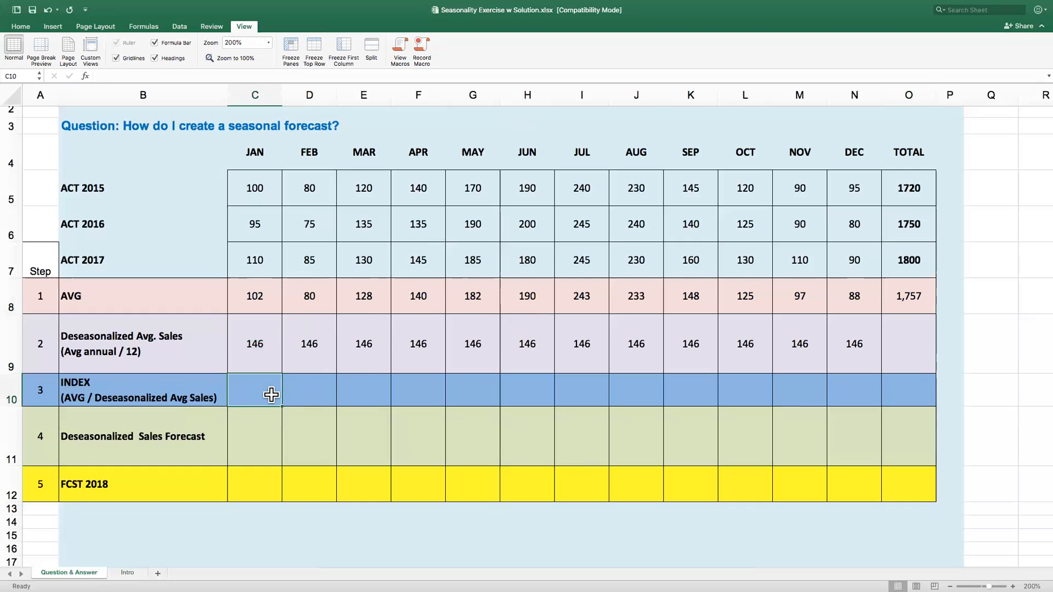
pyautogui.moveTo(261, 298)
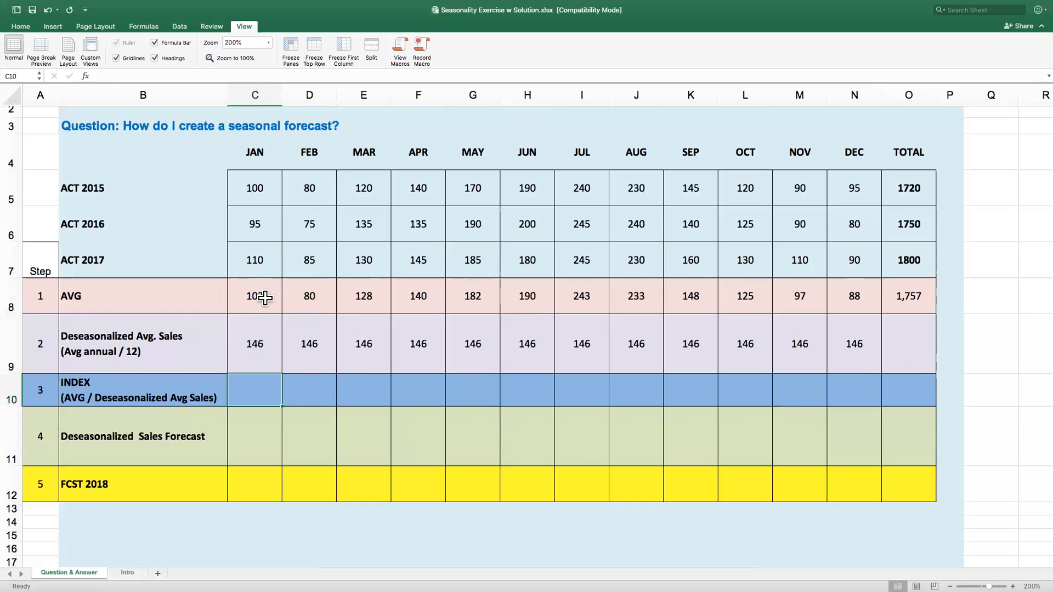
pyautogui.click(255, 297)
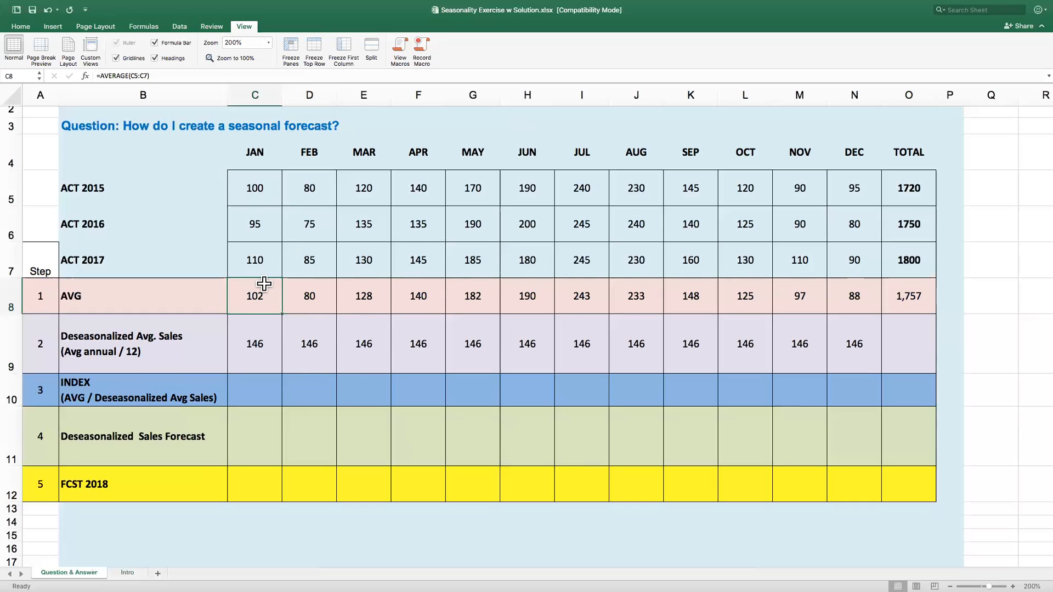
pyautogui.moveTo(264, 361)
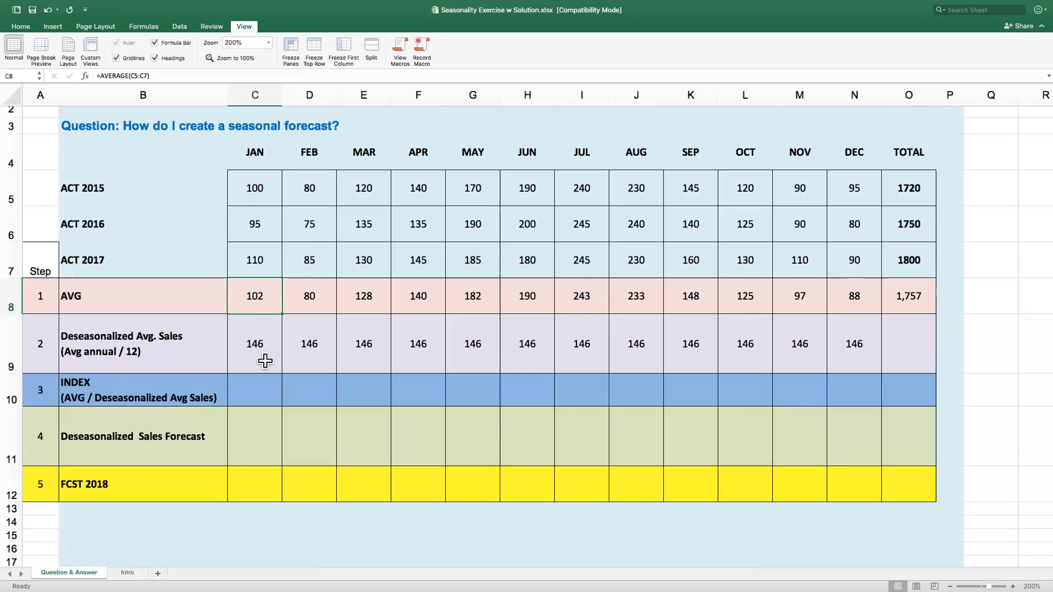
pyautogui.click(254, 390)
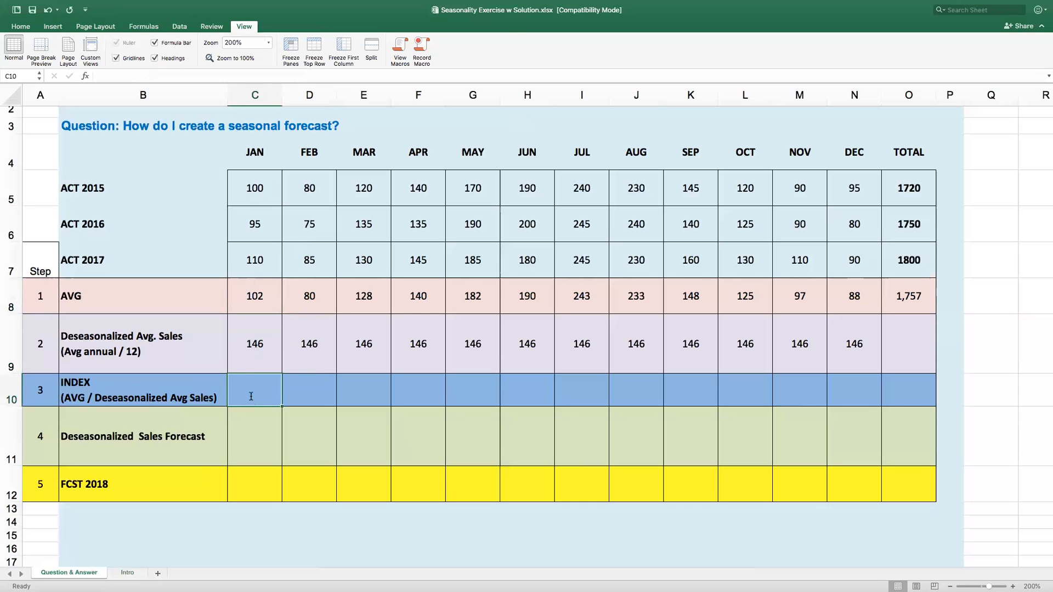
pyautogui.write('=C8')
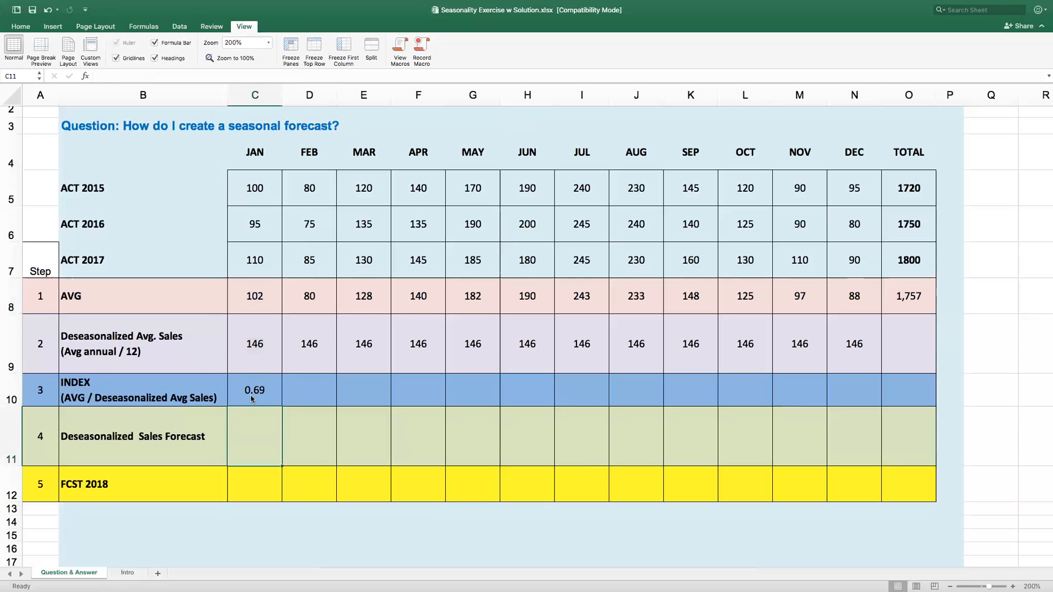
# - Recheck the JAN index 0.69 against its 146 deseasonalized and 102 average inputs
pyautogui.click(254, 390)
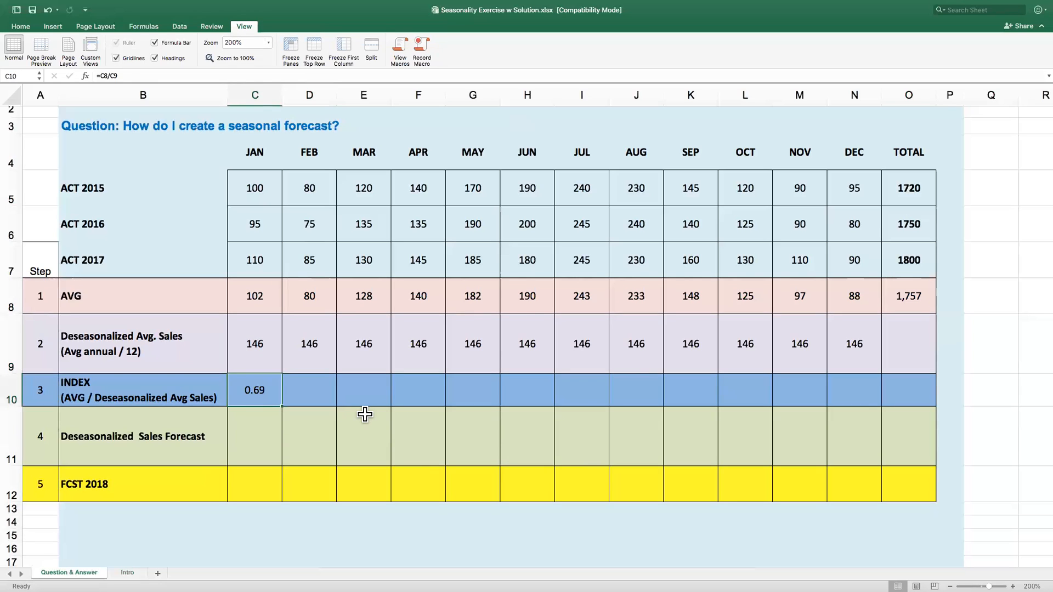
pyautogui.click(254, 343)
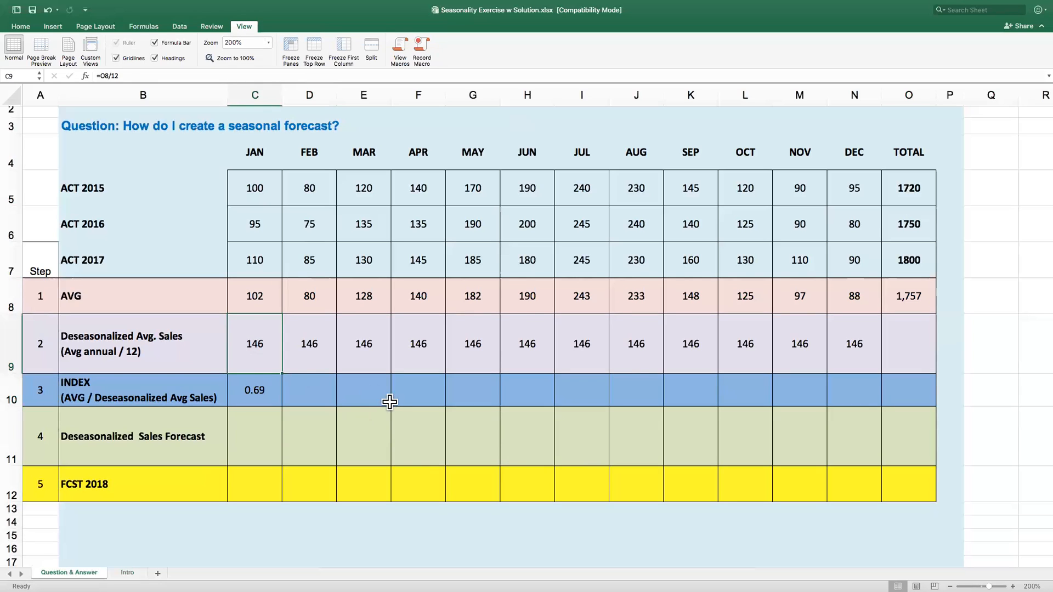
pyautogui.moveTo(723, 389)
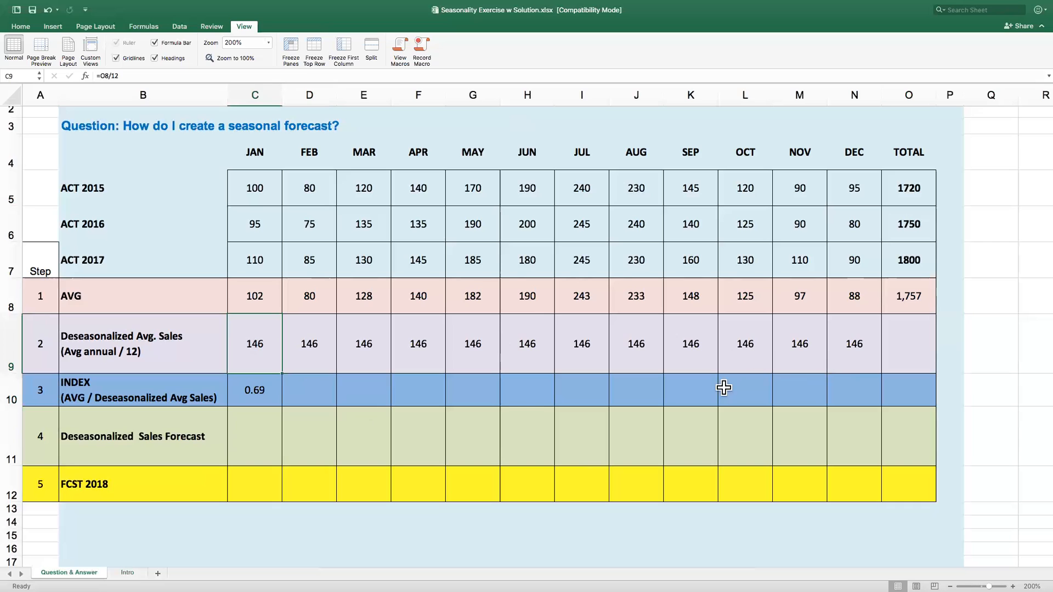
pyautogui.moveTo(279, 319)
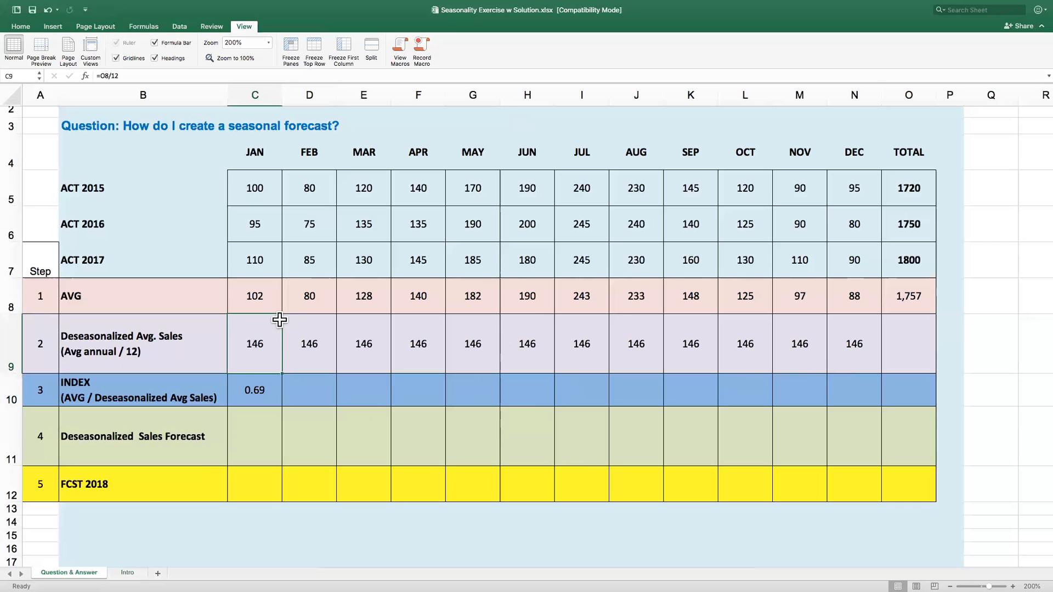
pyautogui.click(255, 296)
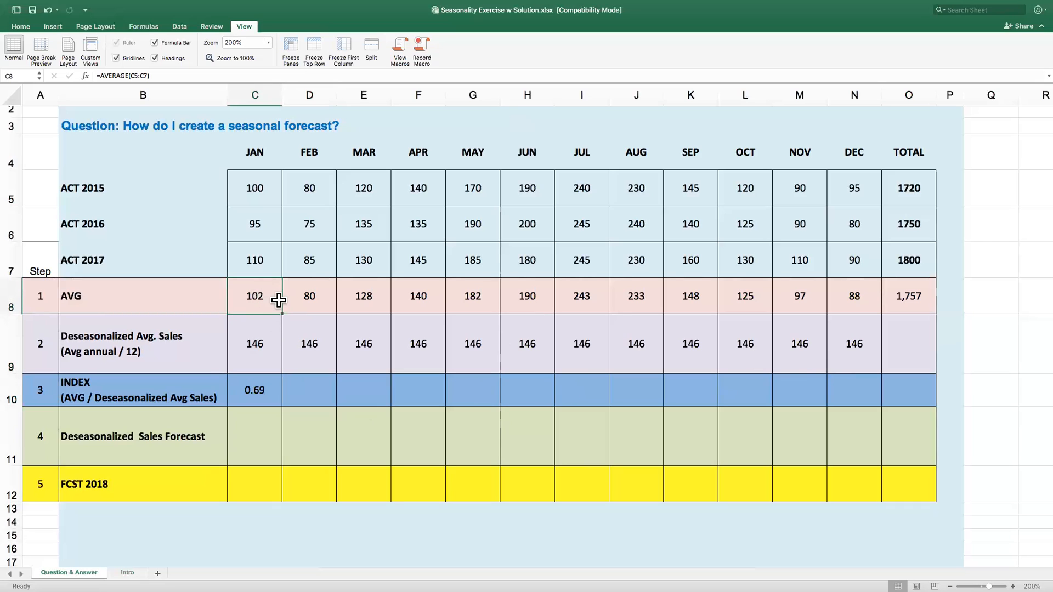
pyautogui.moveTo(268, 349)
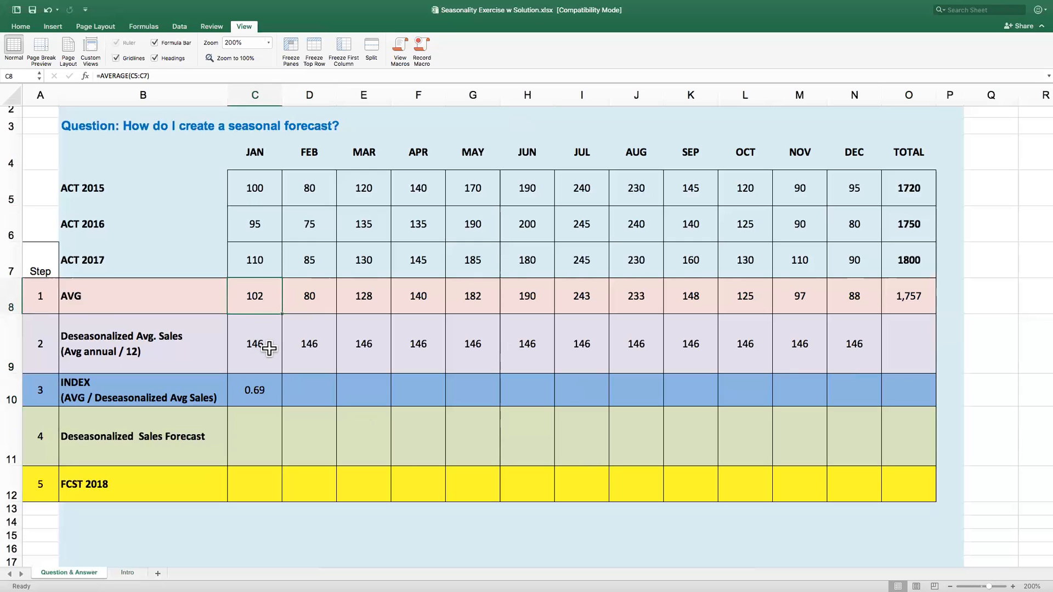
pyautogui.click(254, 391)
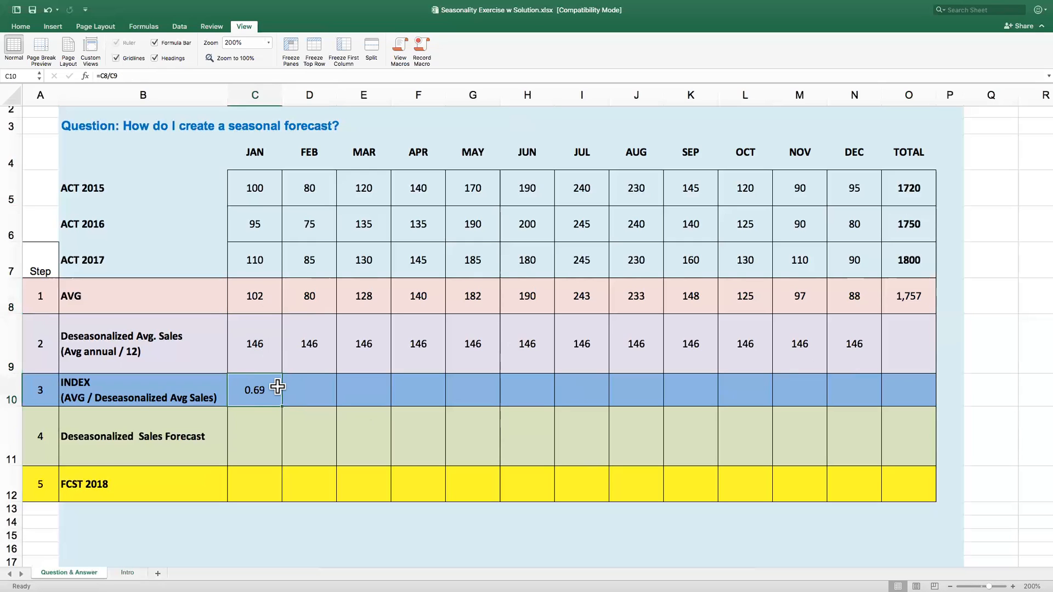
pyautogui.moveTo(269, 343)
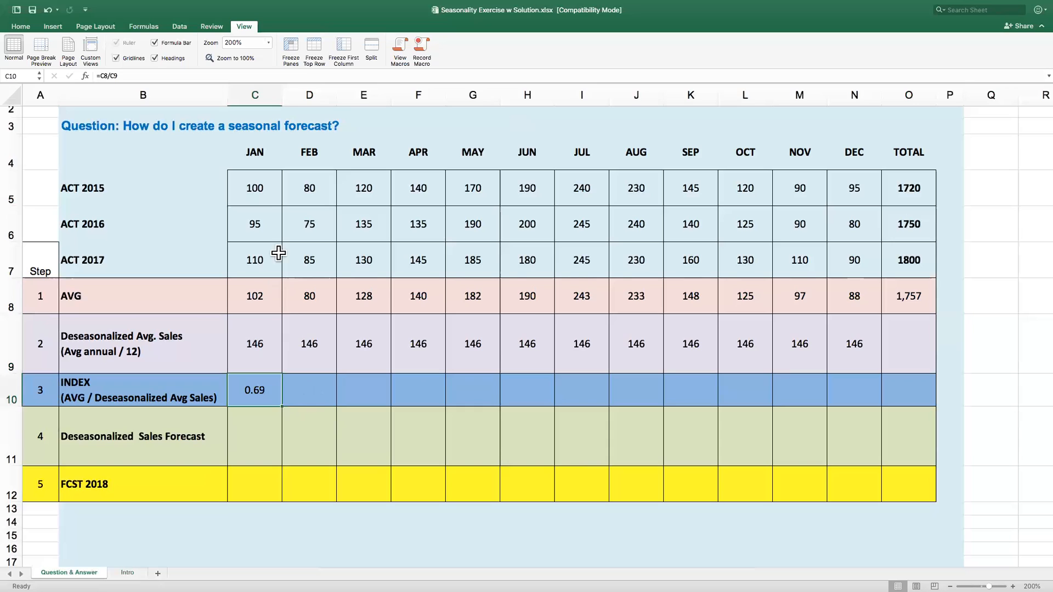
pyautogui.moveTo(266, 351)
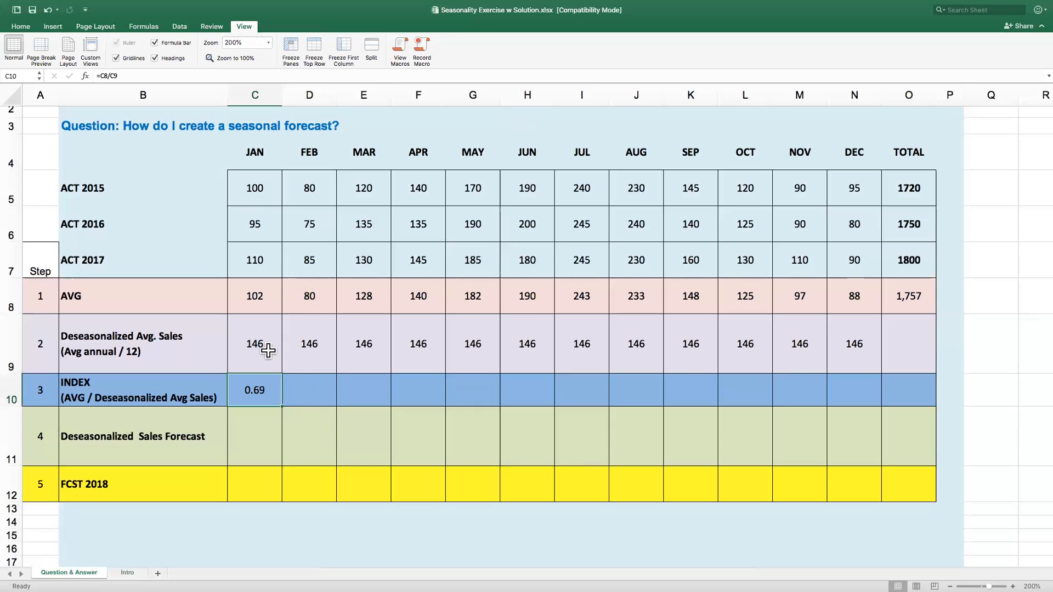
pyautogui.moveTo(379, 411)
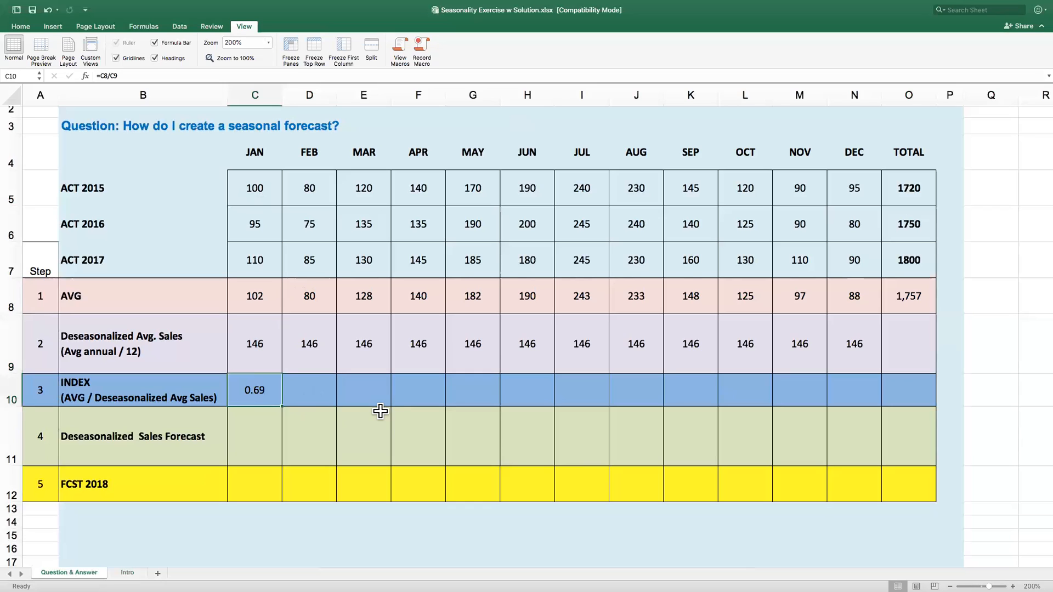
pyautogui.moveTo(348, 409)
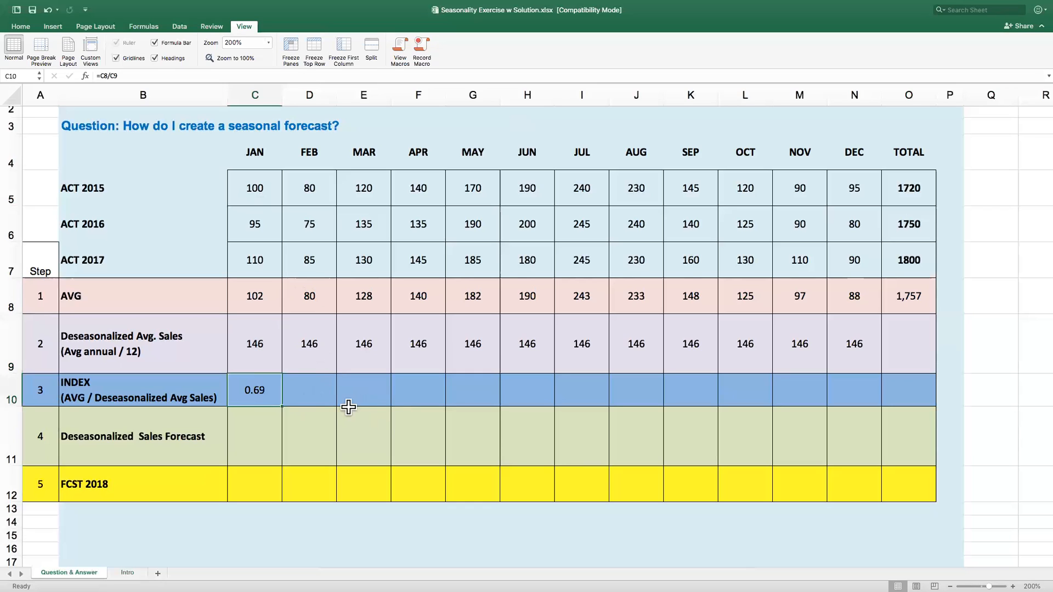
pyautogui.moveTo(327, 414)
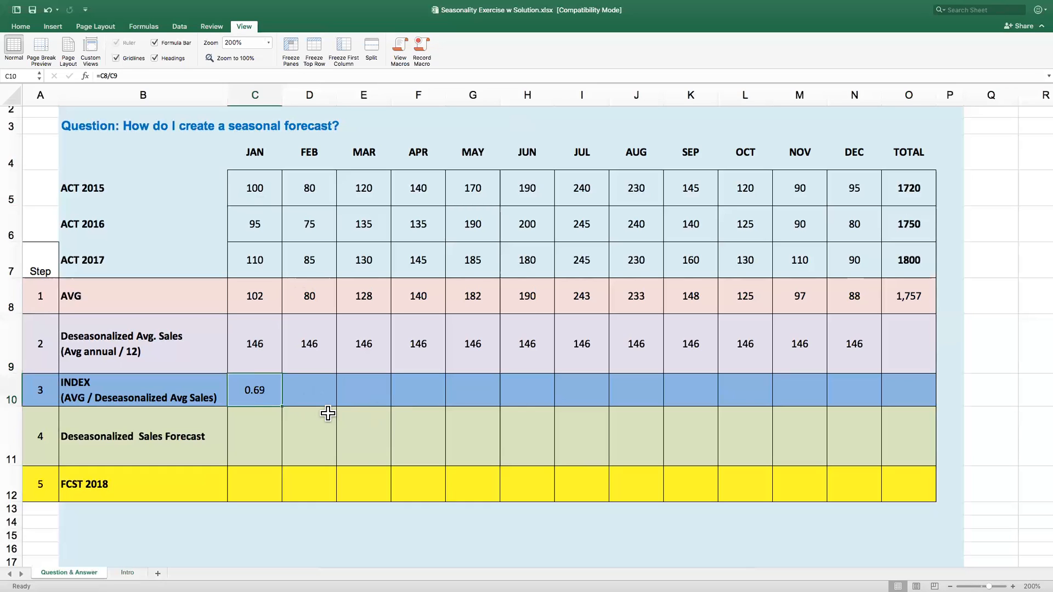
pyautogui.moveTo(276, 397)
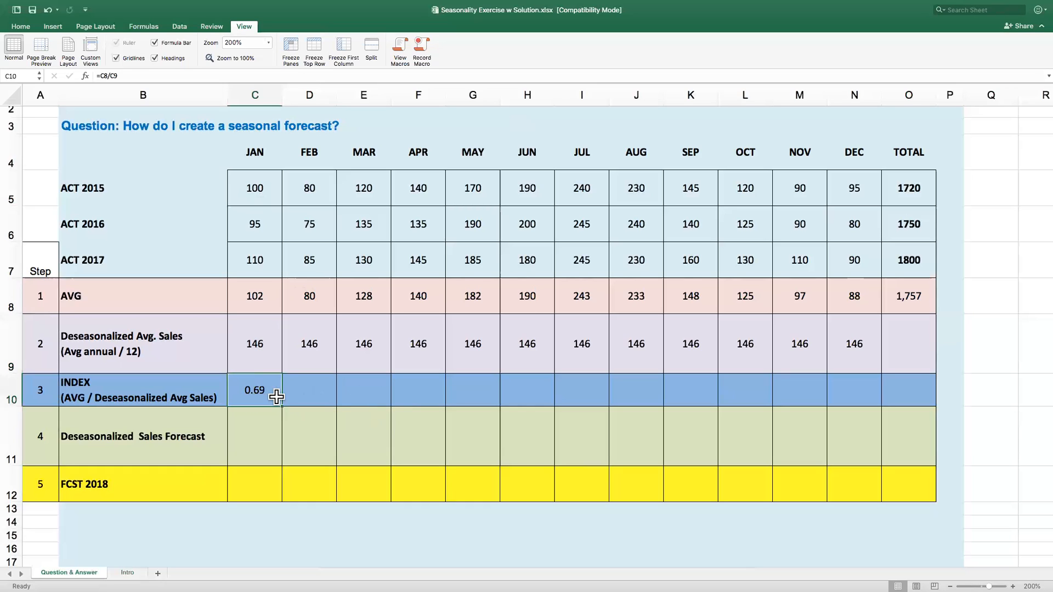
pyautogui.moveTo(264, 393)
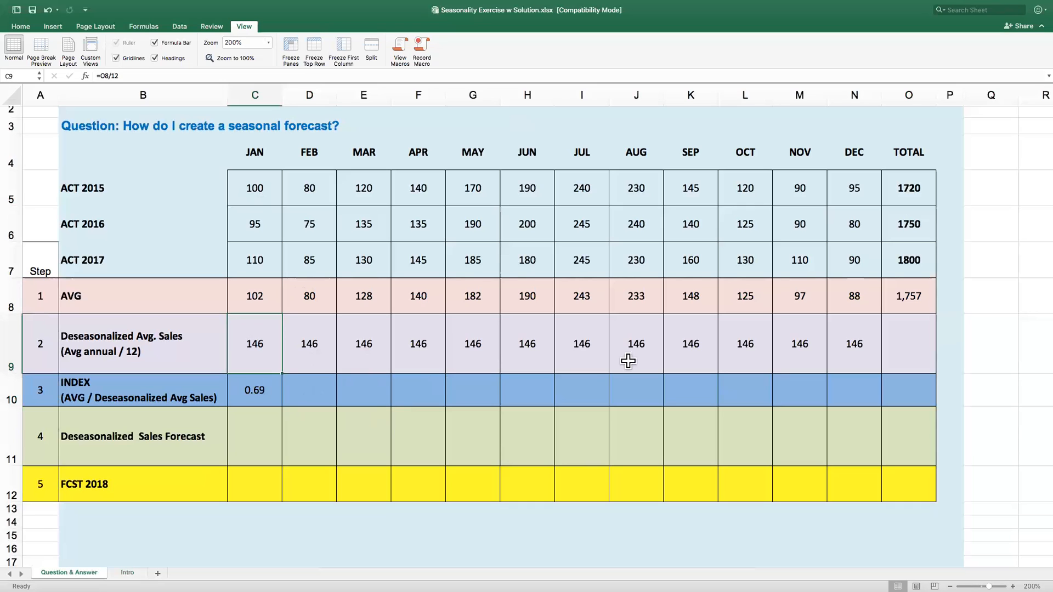
# - Fill the INDEX row JAN to DEC (0.69 to 0.60) and verify July's average and index formulas
pyautogui.click(636, 296)
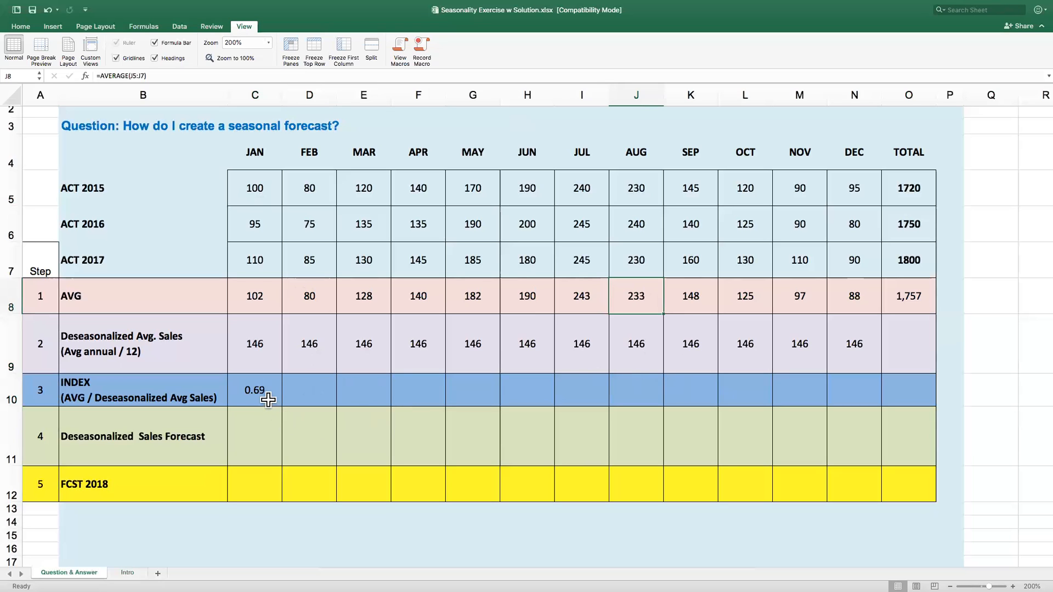
pyautogui.moveTo(253, 391); pyautogui.dragTo(472, 391)
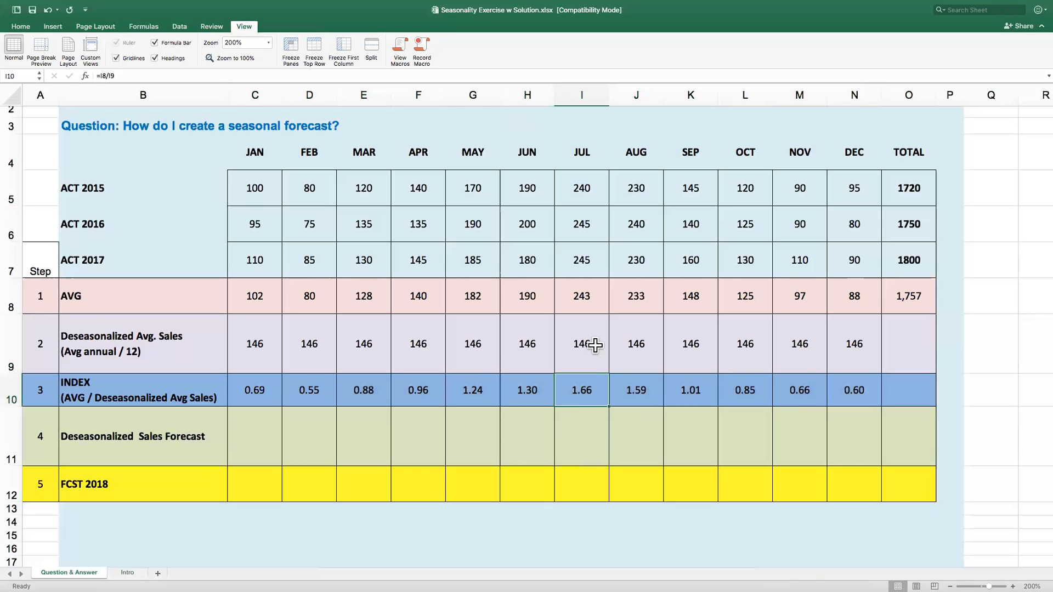
pyautogui.click(581, 343)
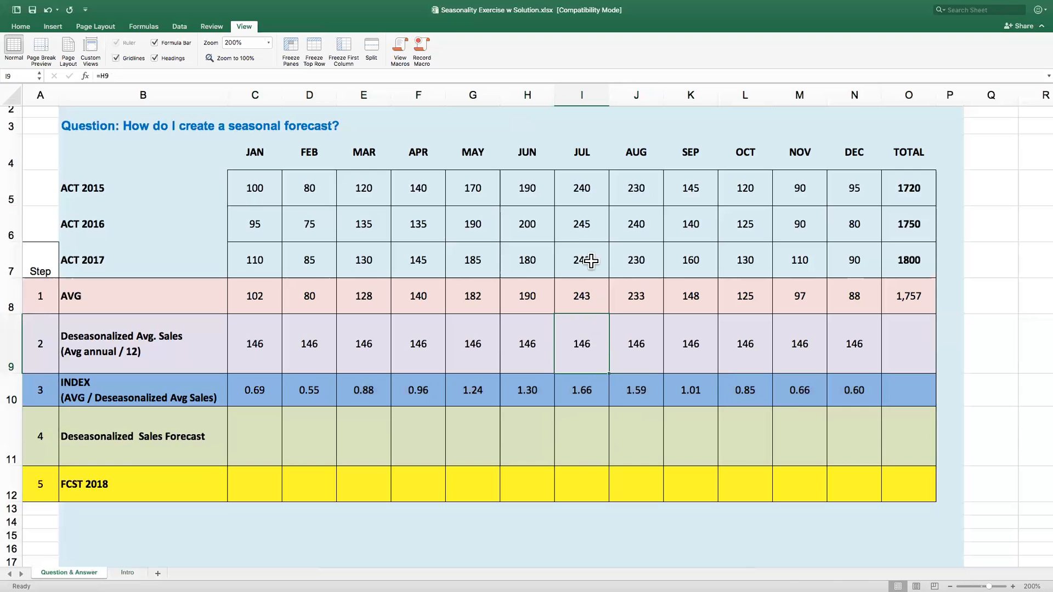
pyautogui.moveTo(601, 397)
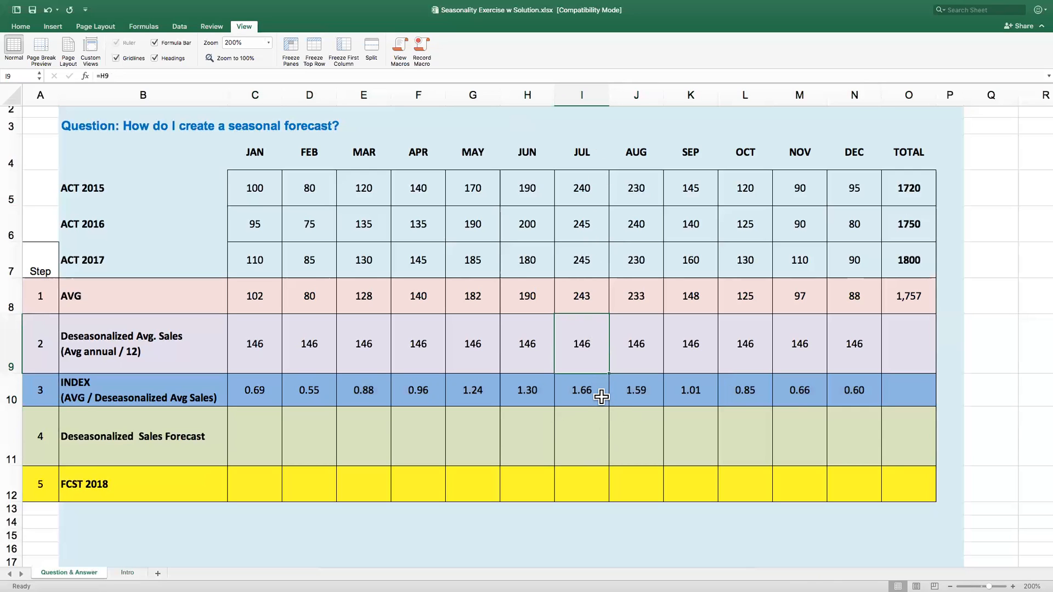
pyautogui.click(581, 391)
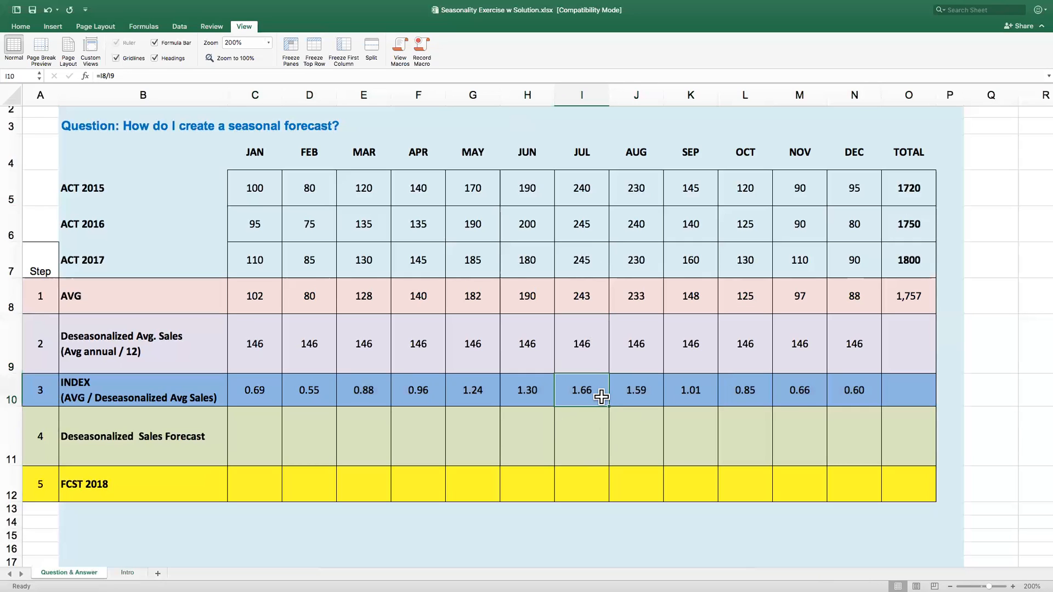
pyautogui.click(581, 343)
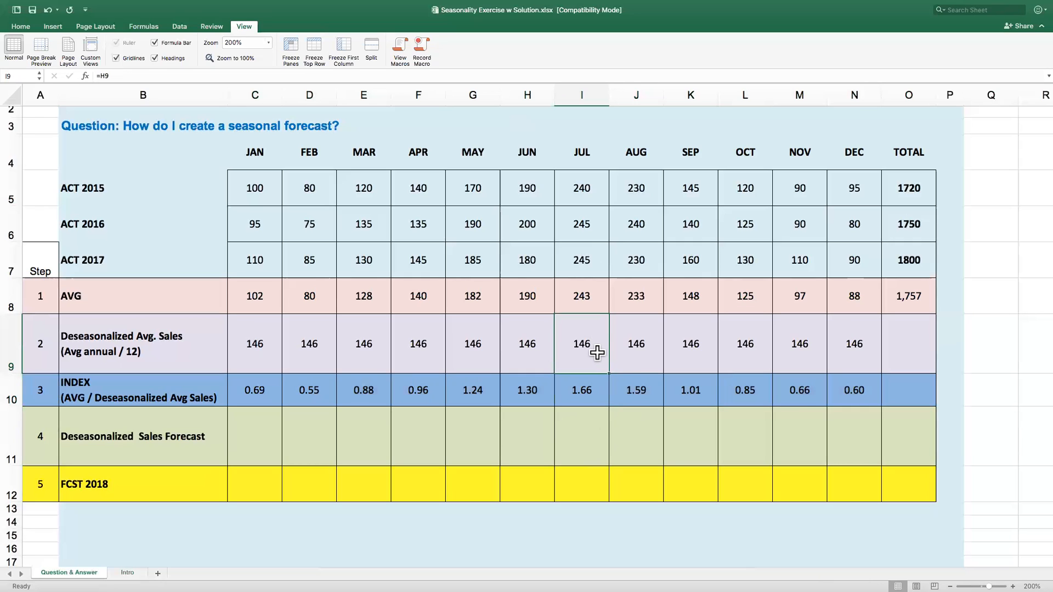
pyautogui.moveTo(612, 369)
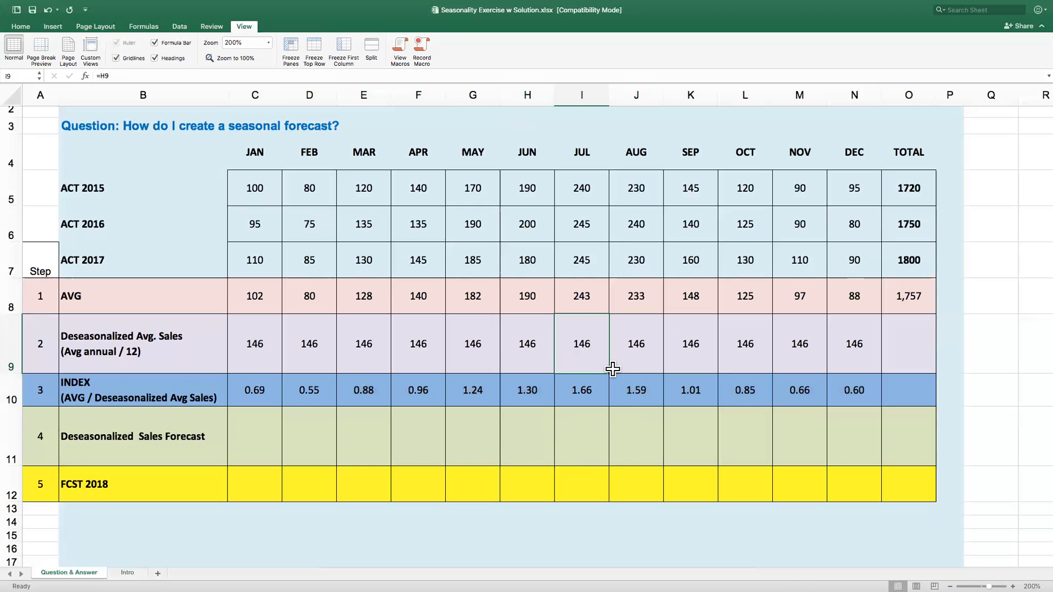
pyautogui.moveTo(199, 377)
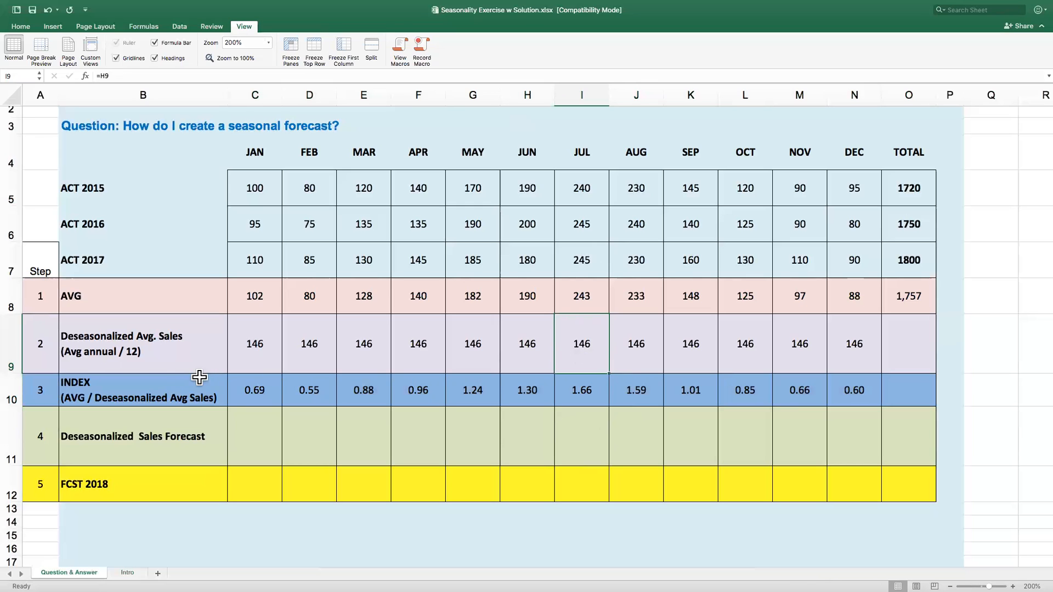
# - Extend the index selection across the row and choose the cell for the 3% growth rate
pyautogui.moveTo(254, 391); pyautogui.dragTo(528, 390)
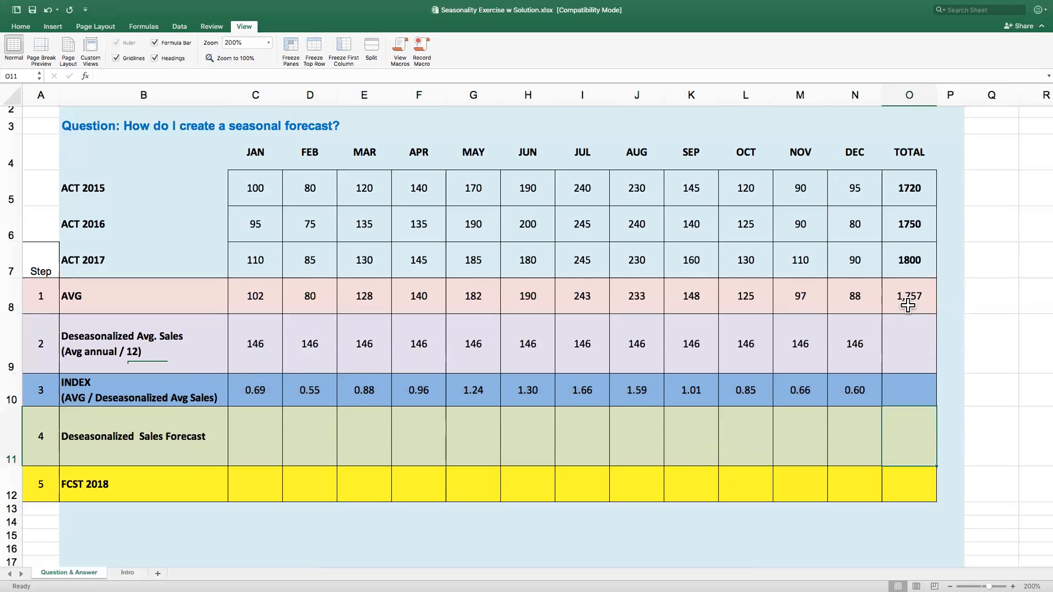
pyautogui.moveTo(127, 442)
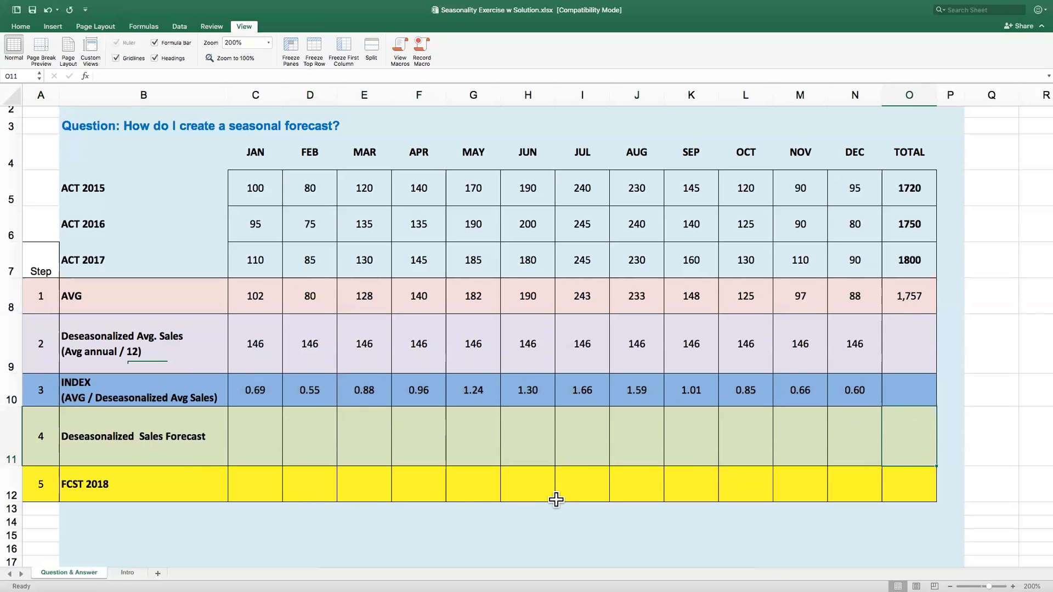
pyautogui.moveTo(924, 449)
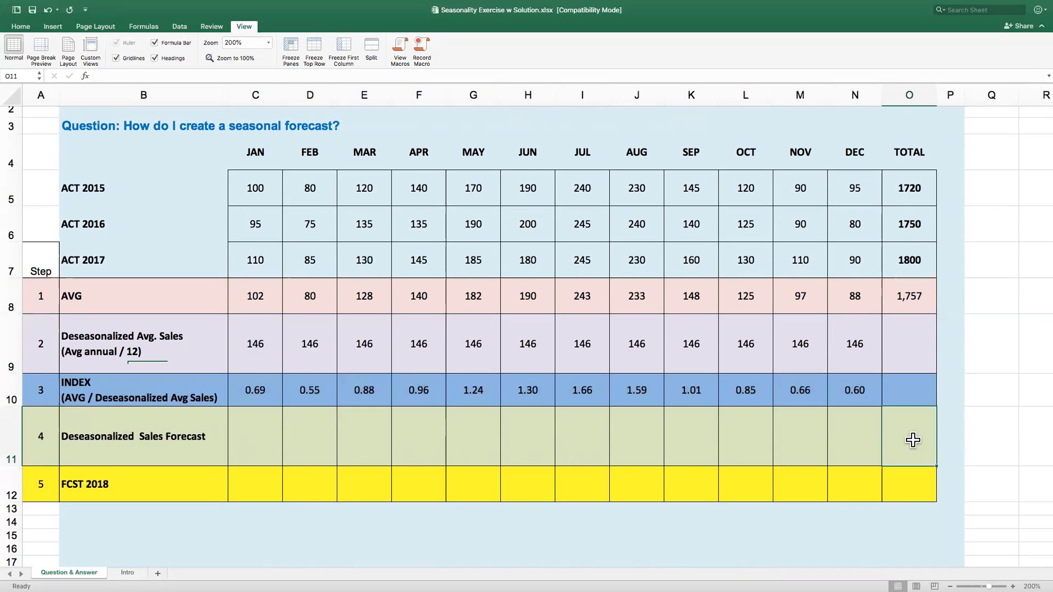
pyautogui.click(908, 391)
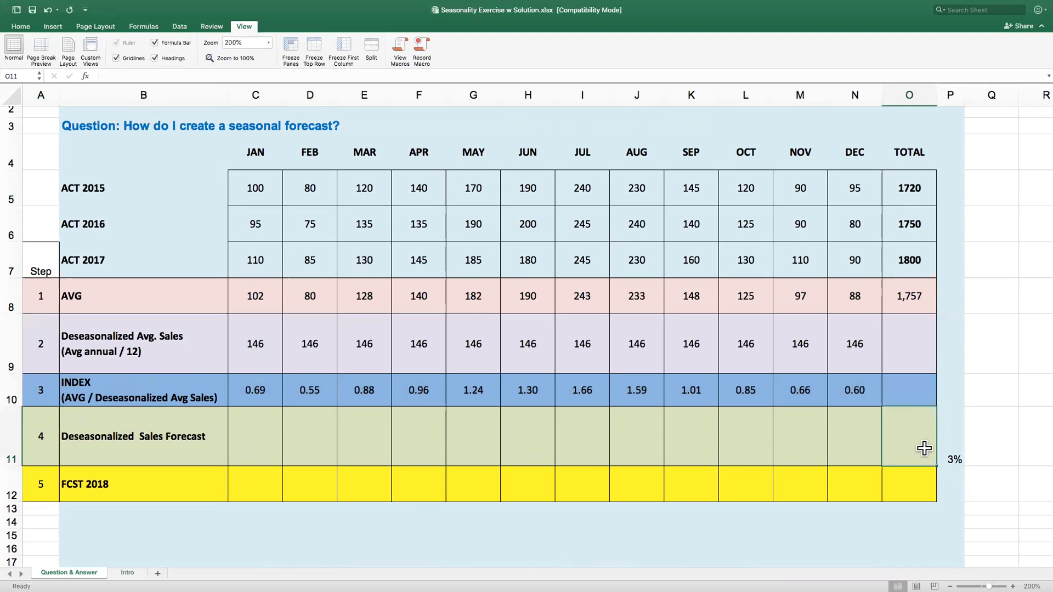
# - Set the forecast total to the 1,757 average times 1.03, giving 1,809, and select the JAN forecast cell
pyautogui.write('=O10')
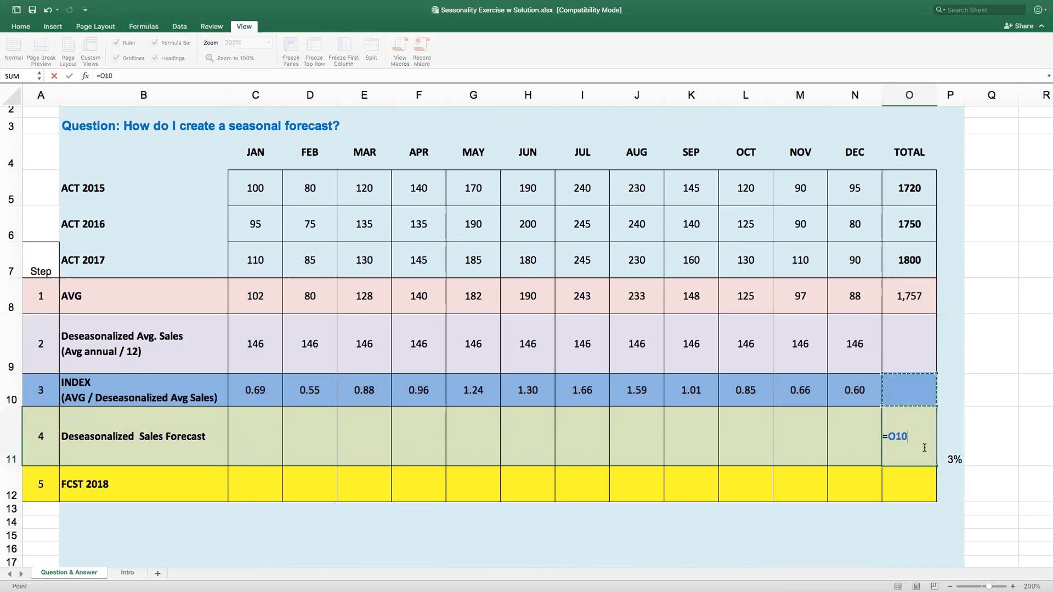
pyautogui.click(908, 296)
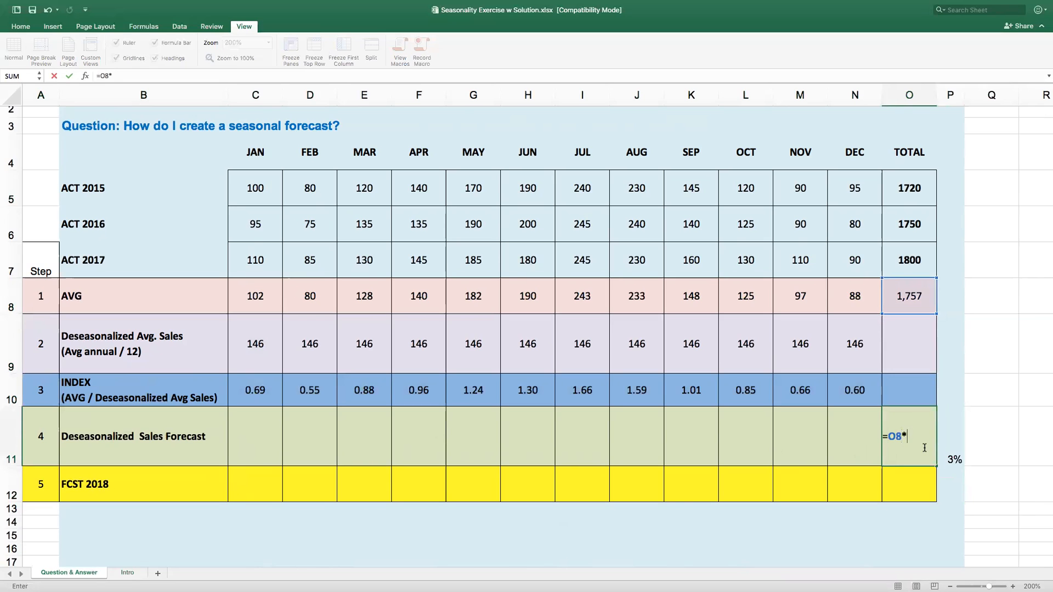
pyautogui.write('(1.')
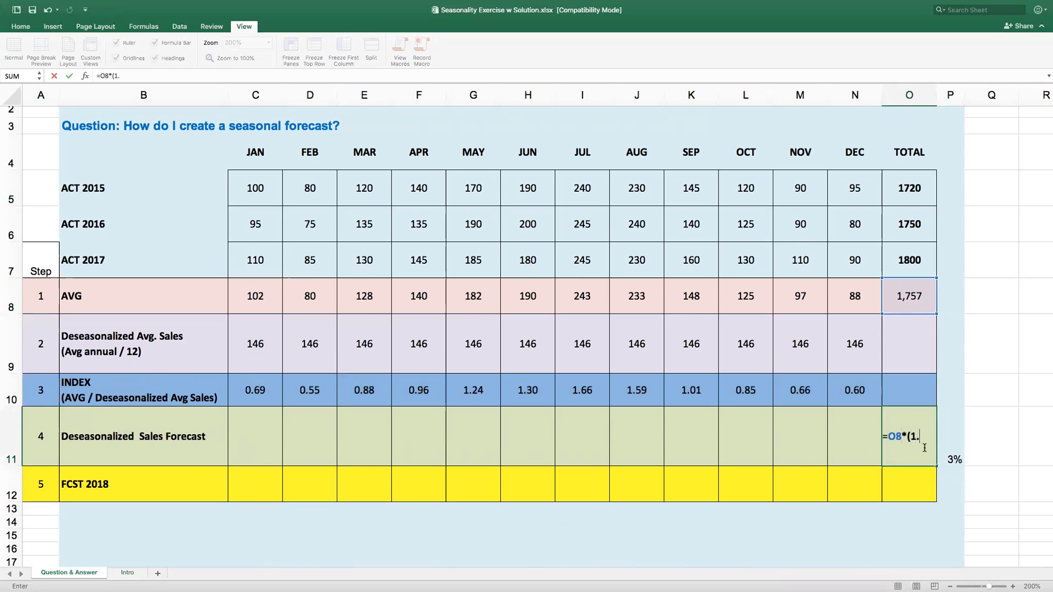
pyautogui.press('Backspace')
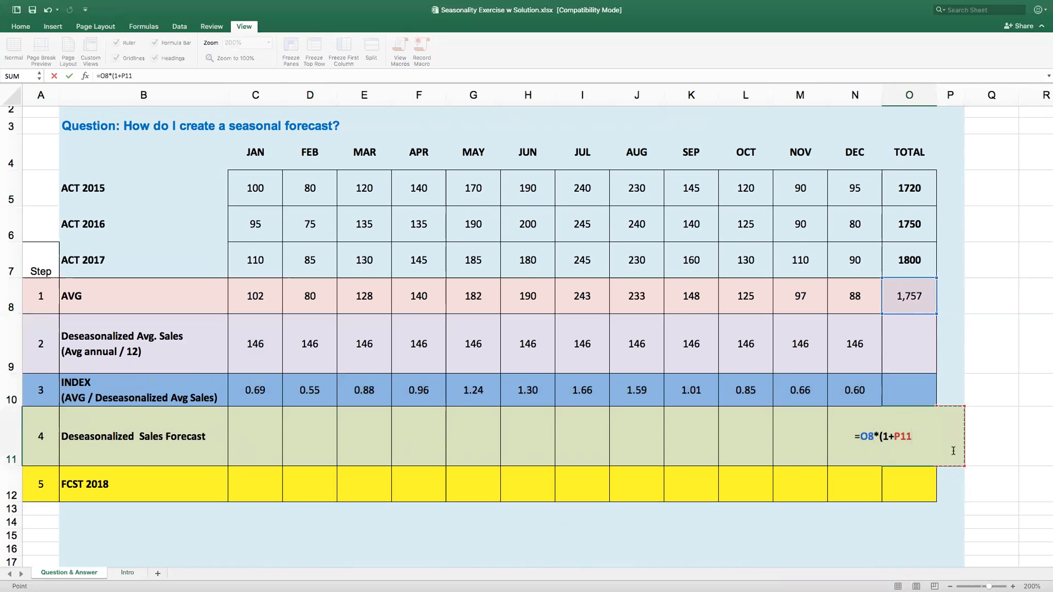
pyautogui.write(')')
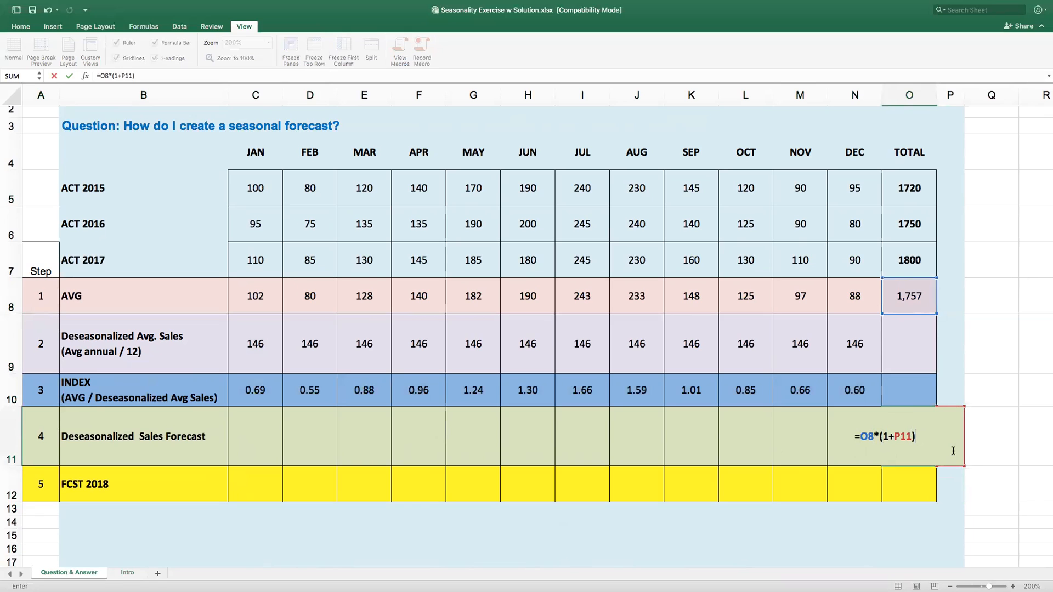
pyautogui.press('Enter')
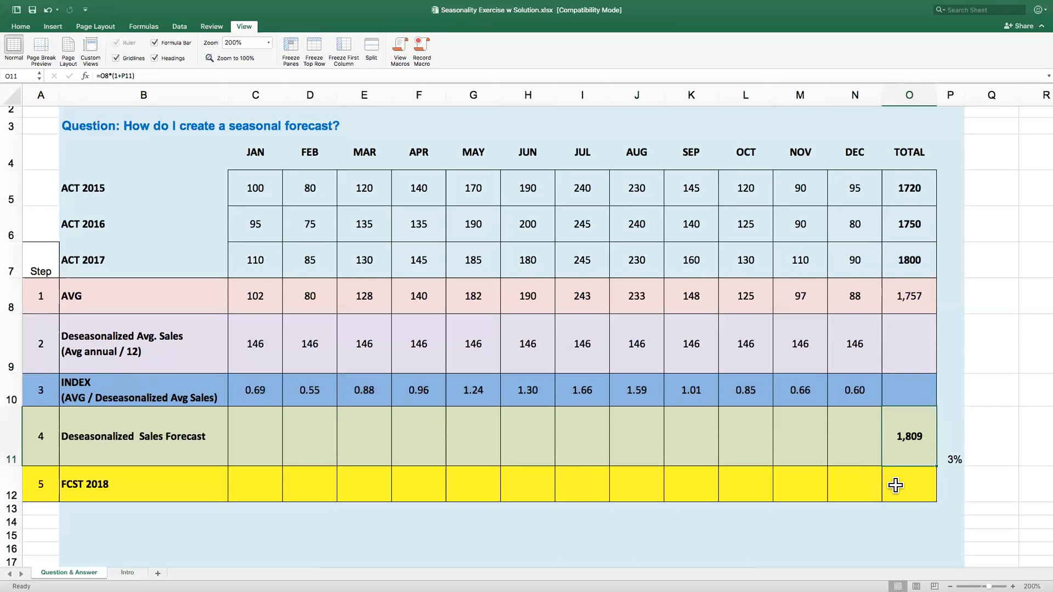
pyautogui.click(254, 436)
pyautogui.write('=')
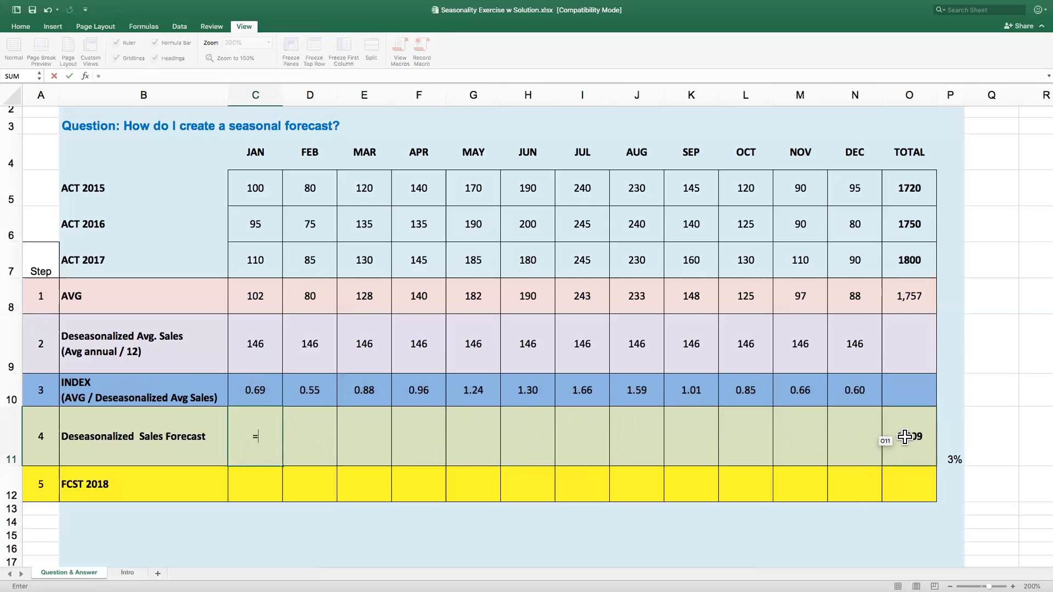
pyautogui.click(908, 437)
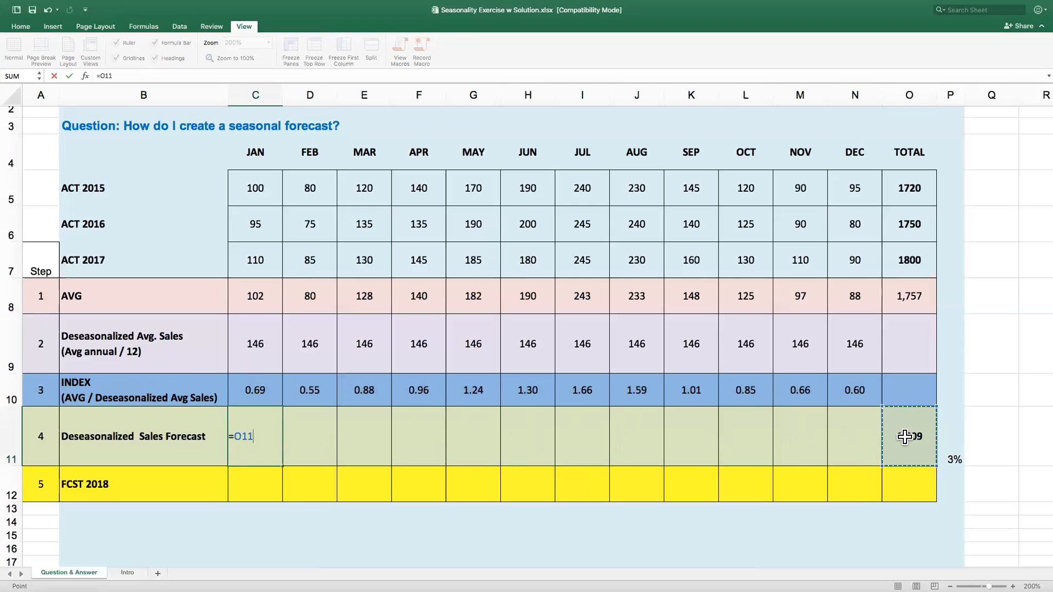
pyautogui.write('/')
pyautogui.click(309, 435)
pyautogui.write('=C11')
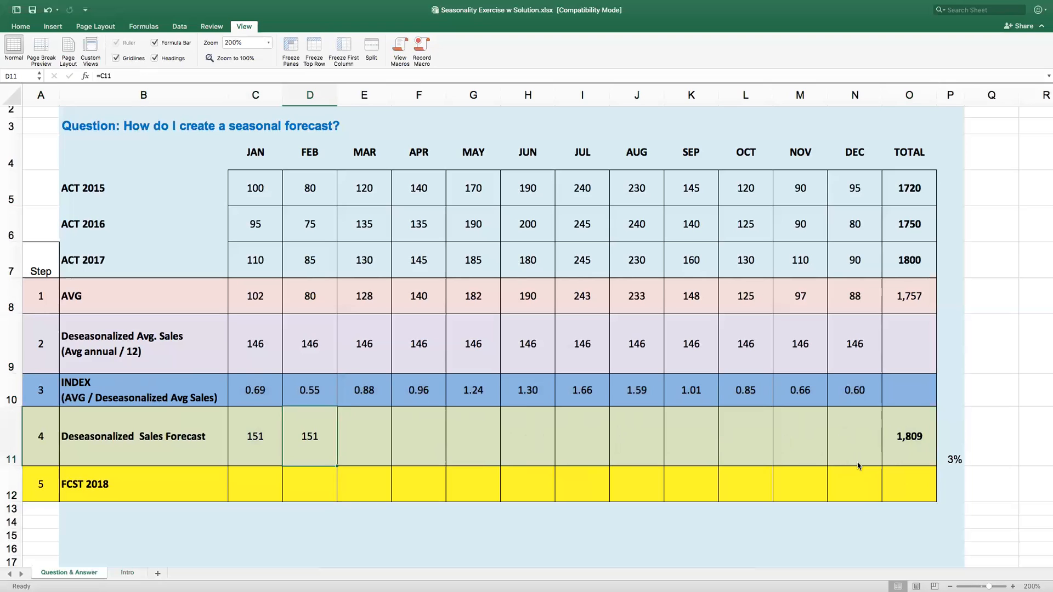
pyautogui.moveTo(363, 436); pyautogui.dragTo(854, 437)
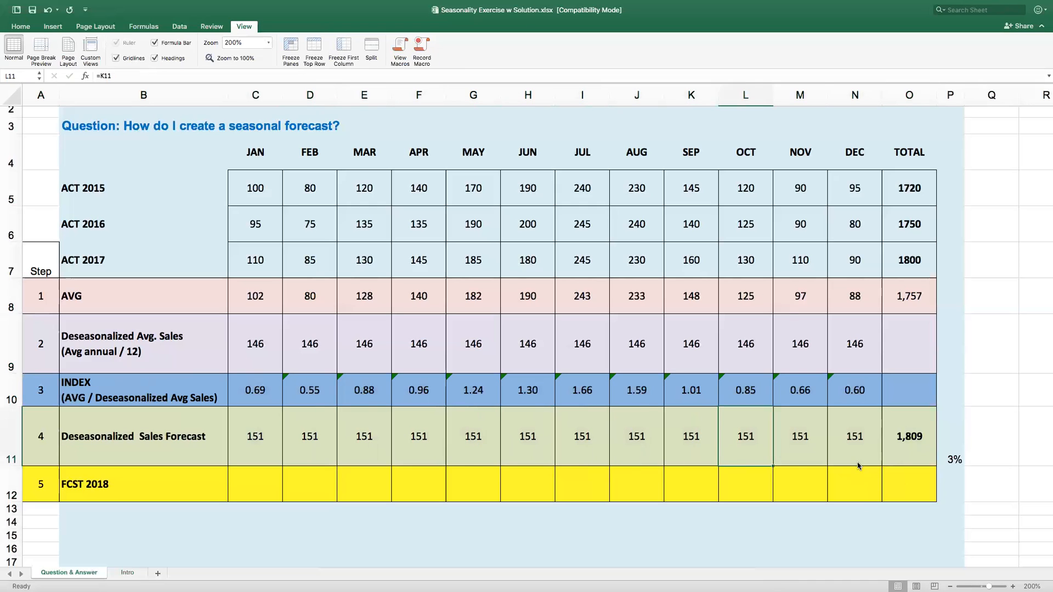
pyautogui.click(908, 436)
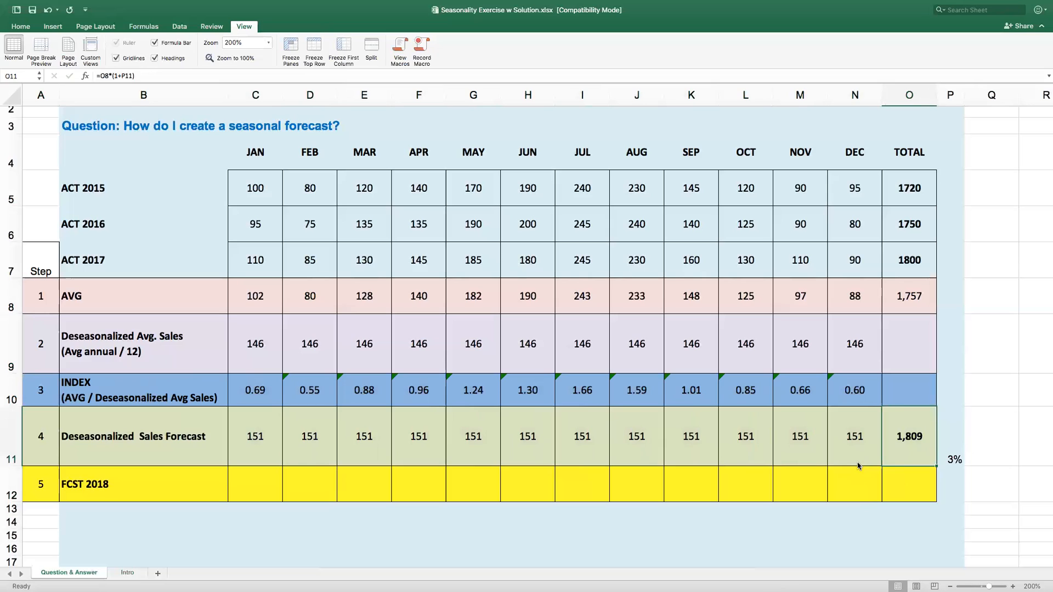
pyautogui.click(854, 437)
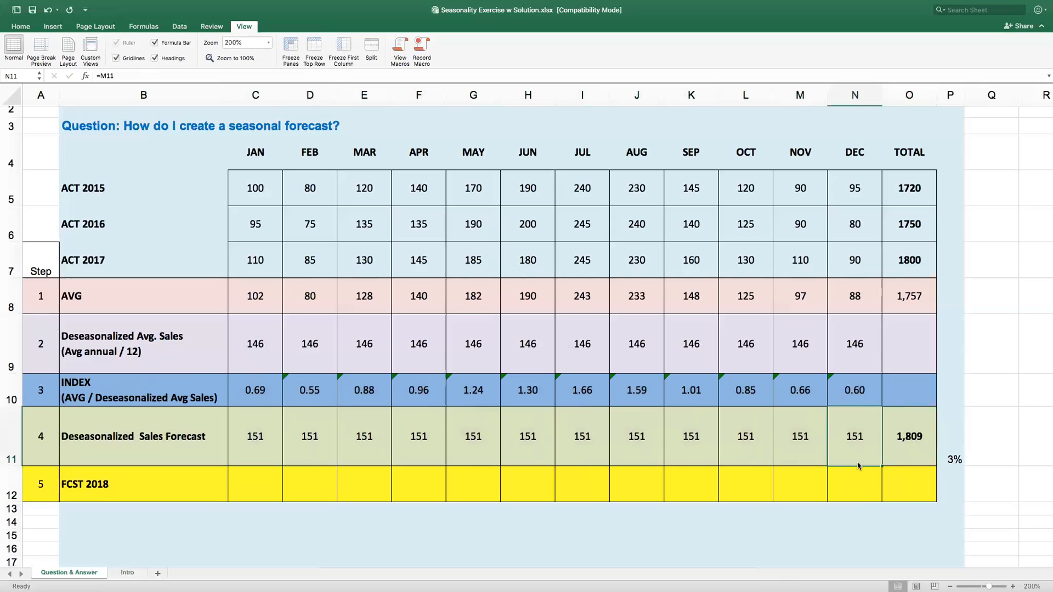
pyautogui.click(364, 436)
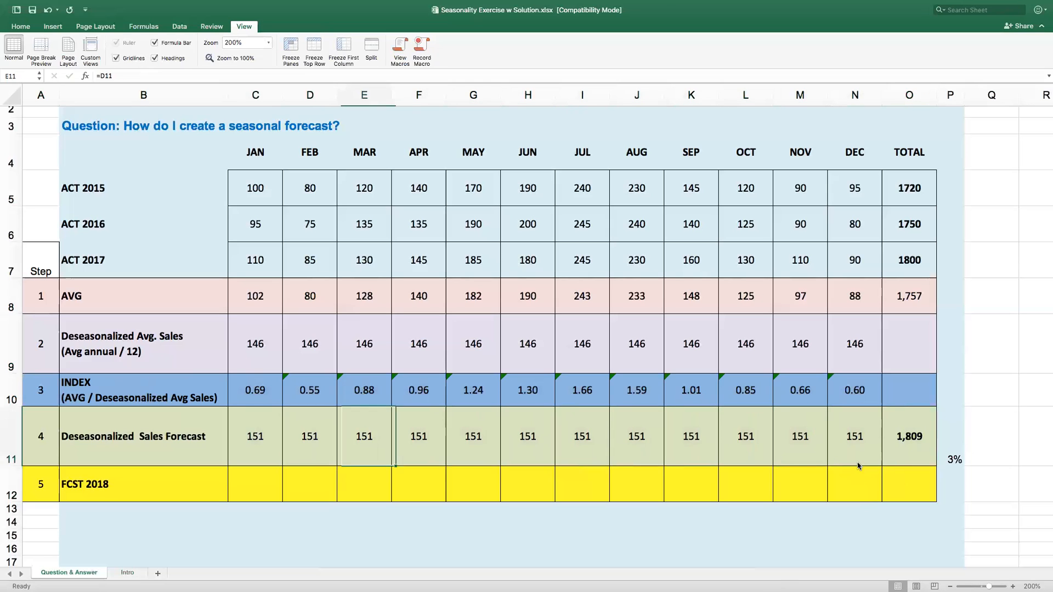
pyautogui.click(254, 436)
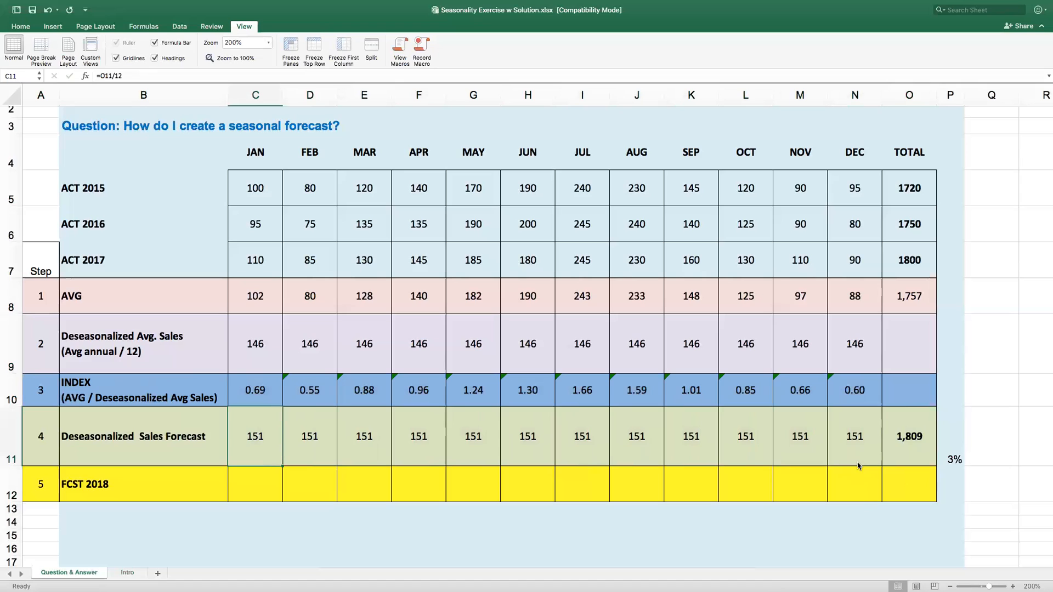
pyautogui.moveTo(244, 390)
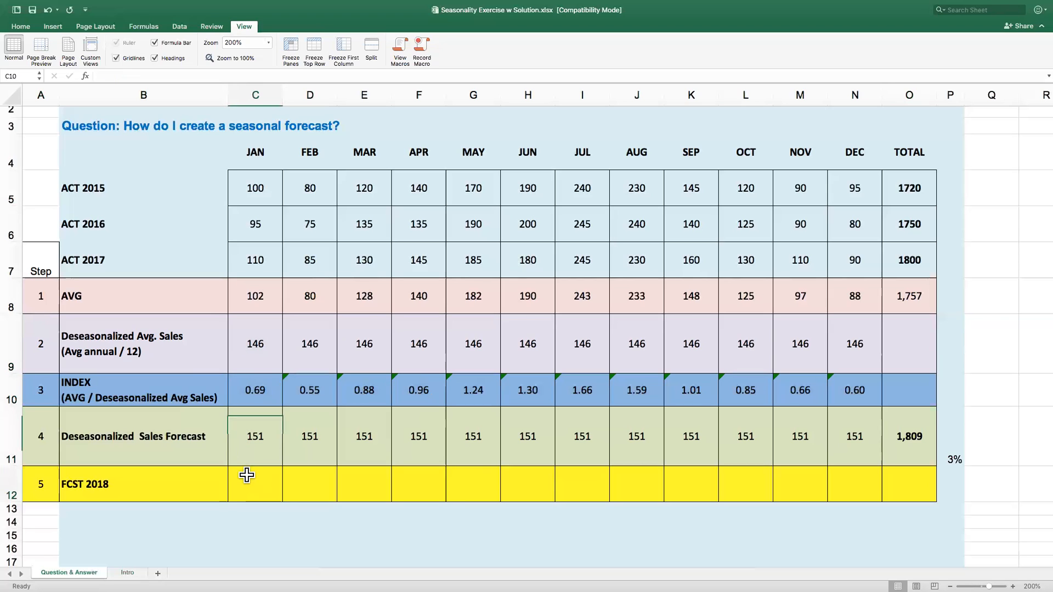
# - Fill FCST 2018 JAN to DEC as forecast times index (105 to 91) and move to the total
pyautogui.click(255, 485)
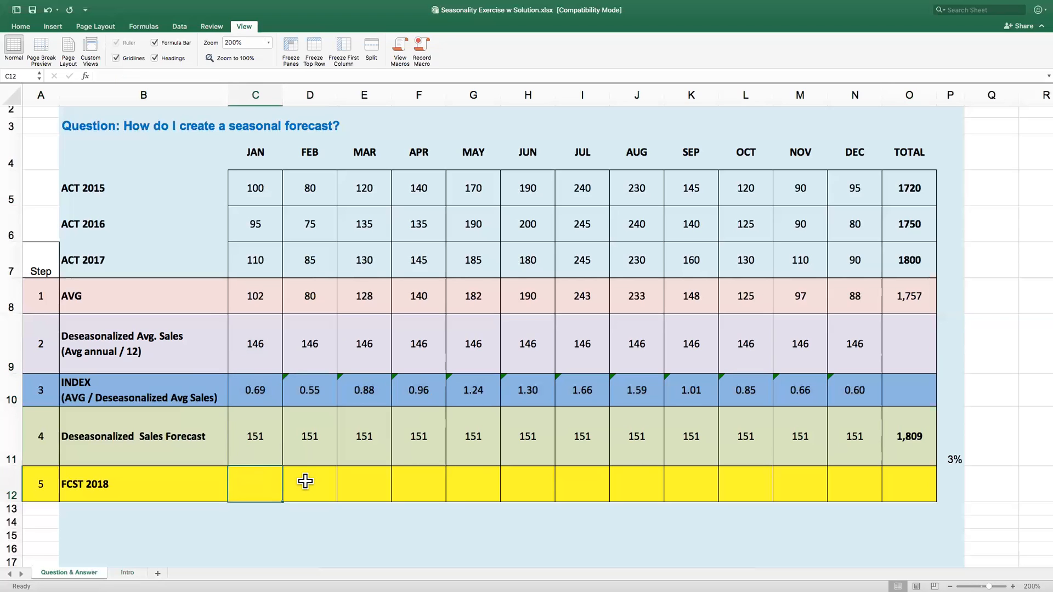
pyautogui.write('=C11*C10')
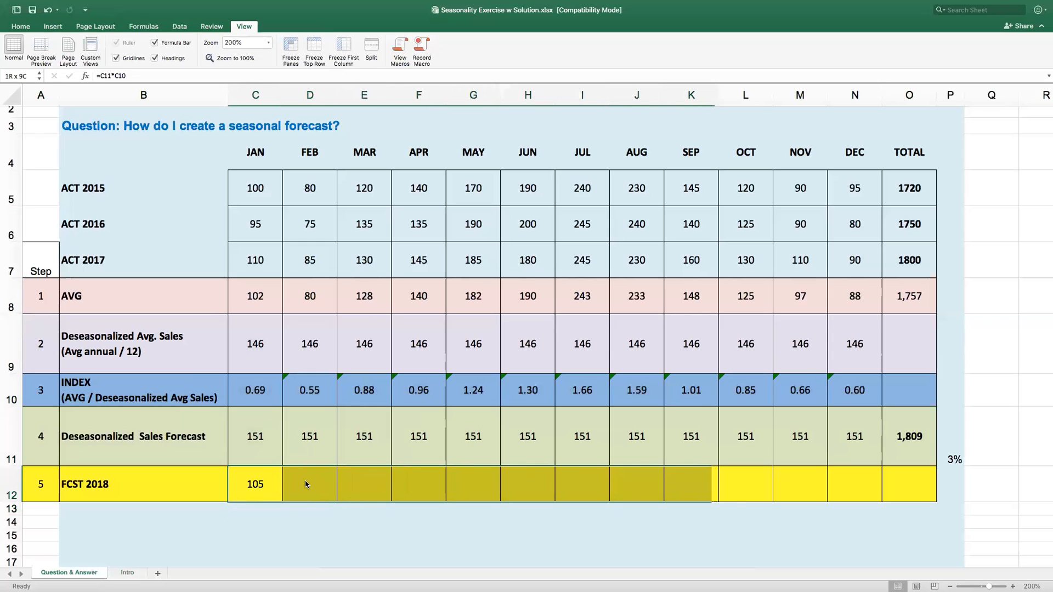
pyautogui.moveTo(254, 484); pyautogui.dragTo(854, 484)
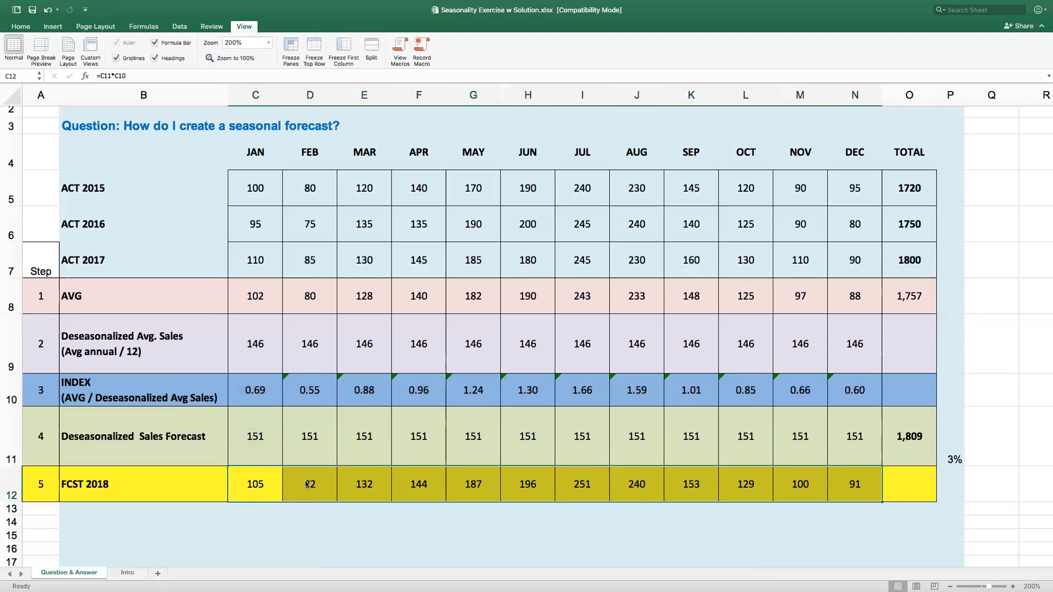
pyautogui.click(910, 485)
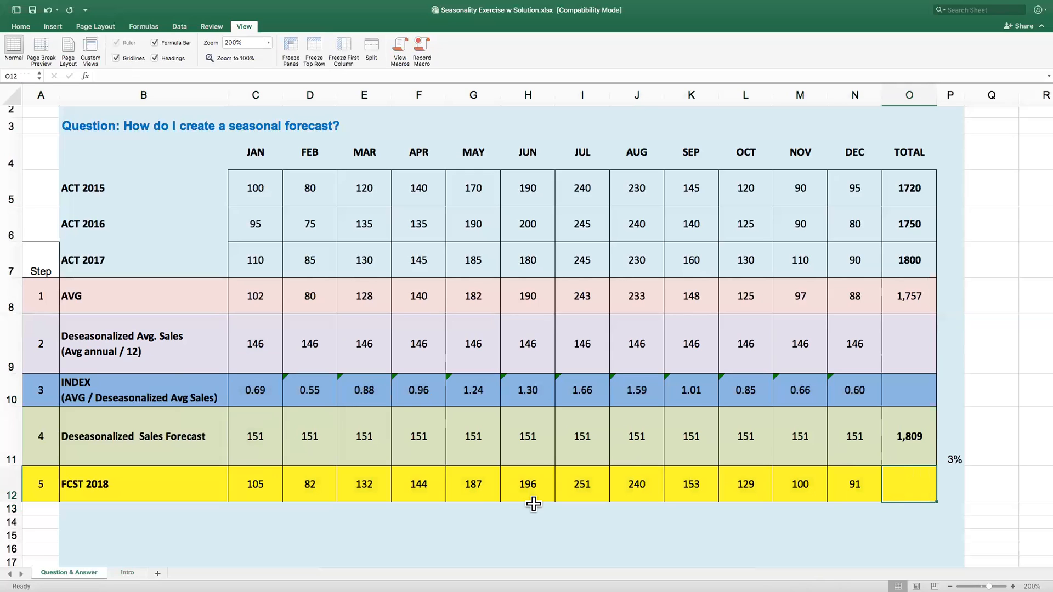
pyautogui.moveTo(239, 390)
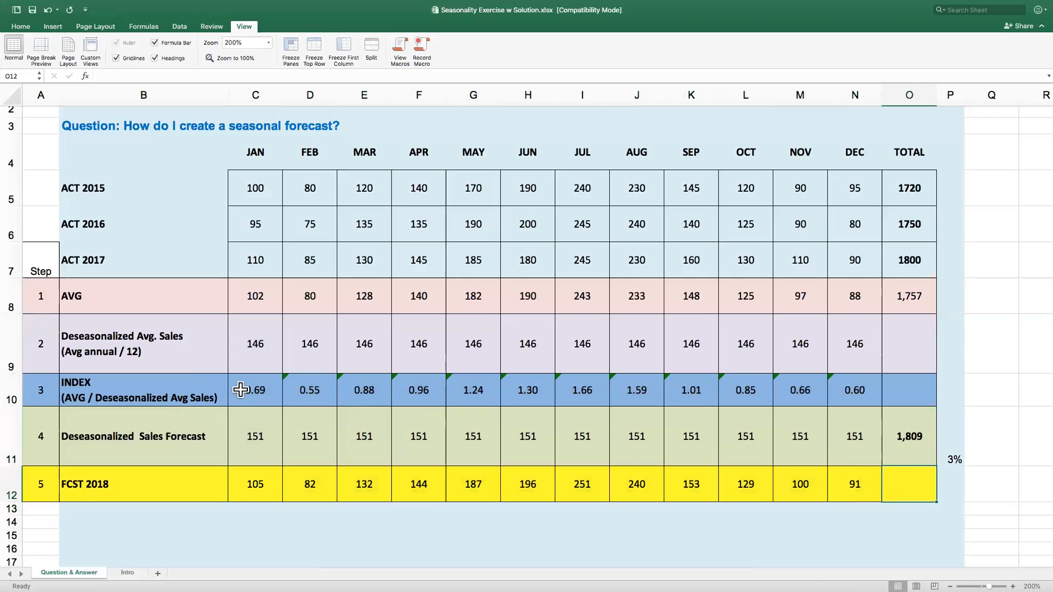
# - Review the JAN deseasonalized average and forecast formulas, then select the FCST 2018 total cell
pyautogui.click(254, 390)
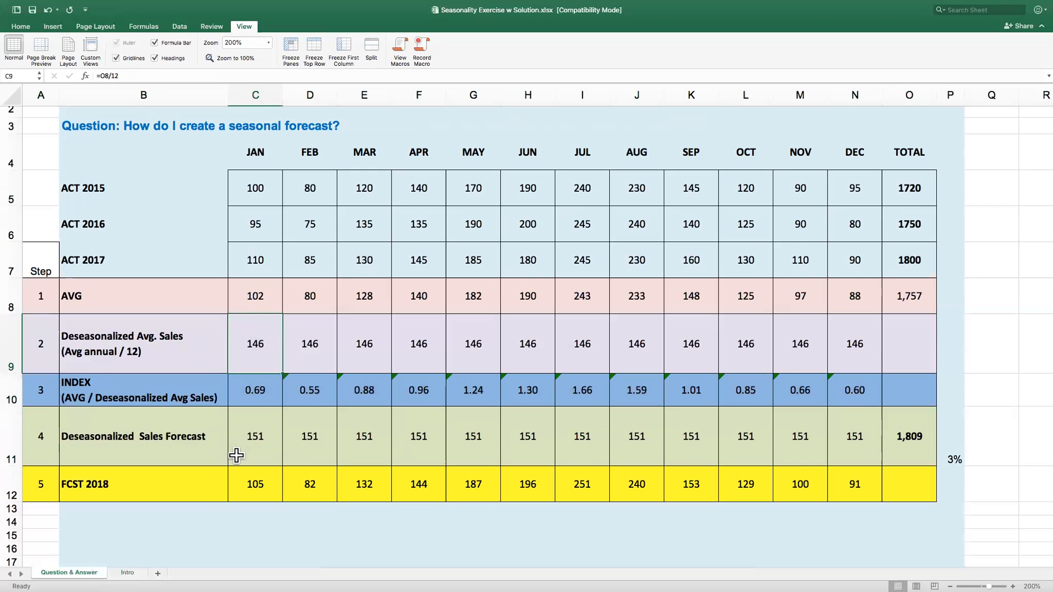
pyautogui.click(254, 436)
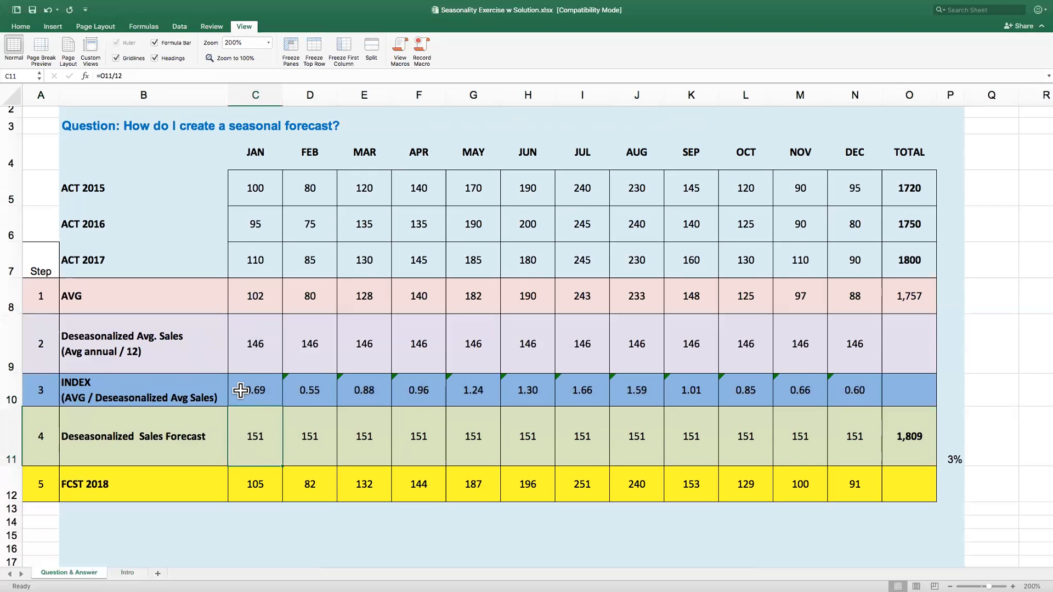
pyautogui.click(255, 484)
pyautogui.write('=sum(F12:N12')
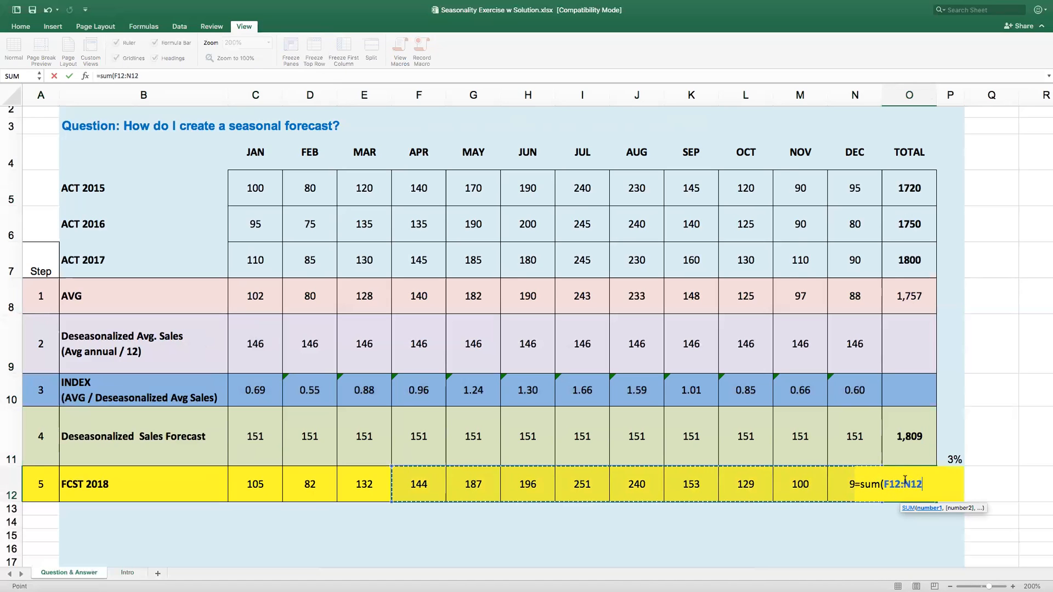
# - Confirm the FCST 2018 SUM total of 1,809 and check it against the forecast total
pyautogui.press('Enter')
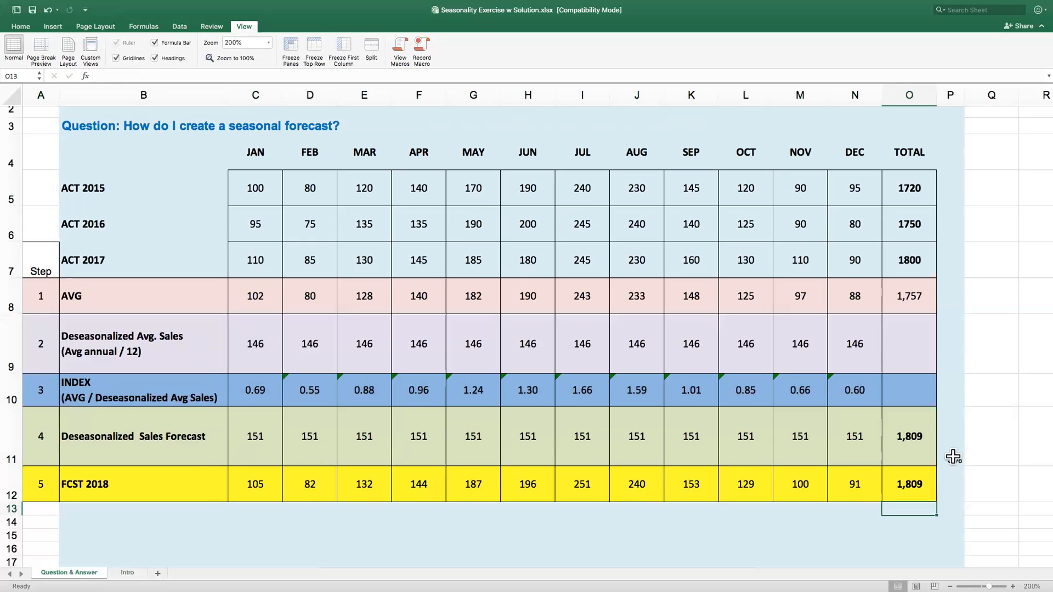
pyautogui.click(908, 437)
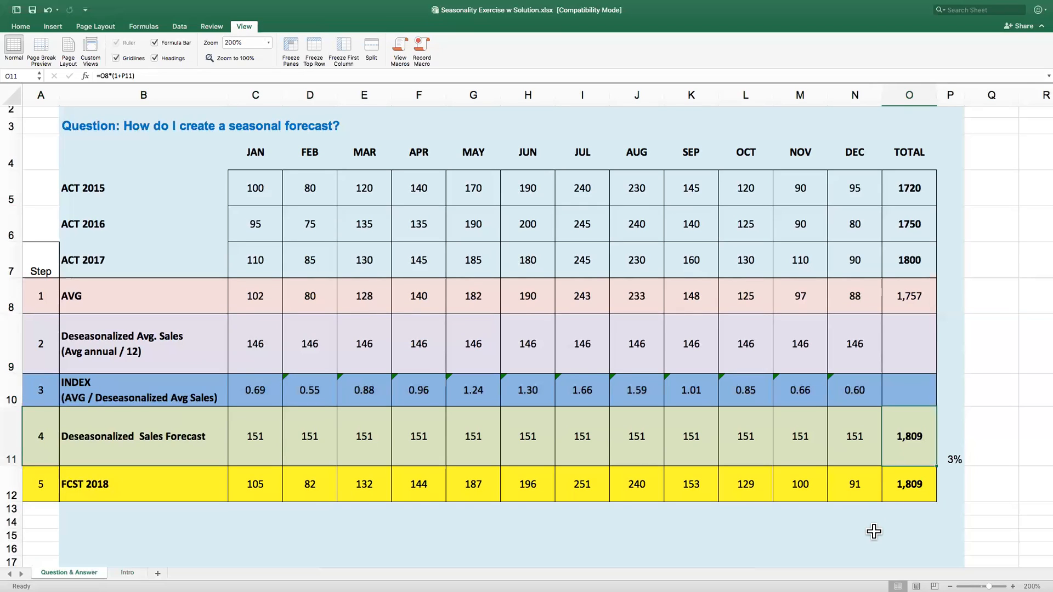
pyautogui.moveTo(646, 450)
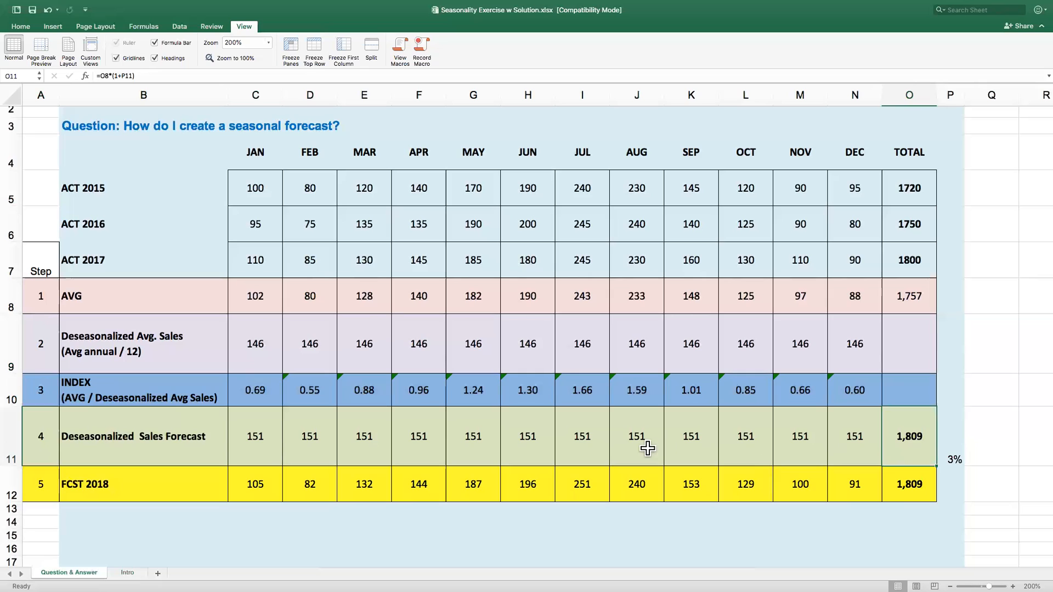
pyautogui.moveTo(429, 248)
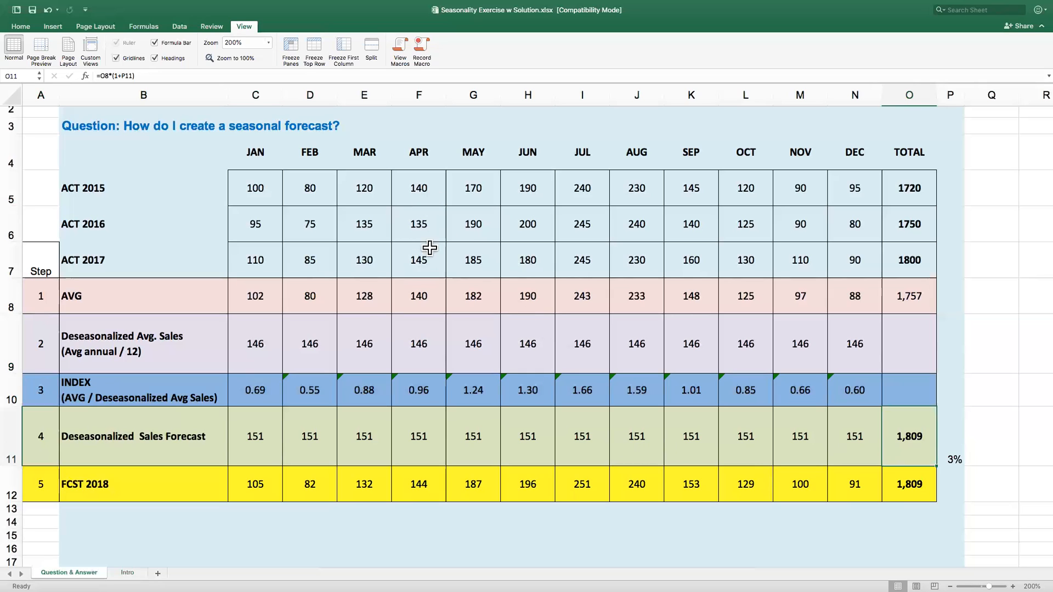
pyautogui.moveTo(265, 193)
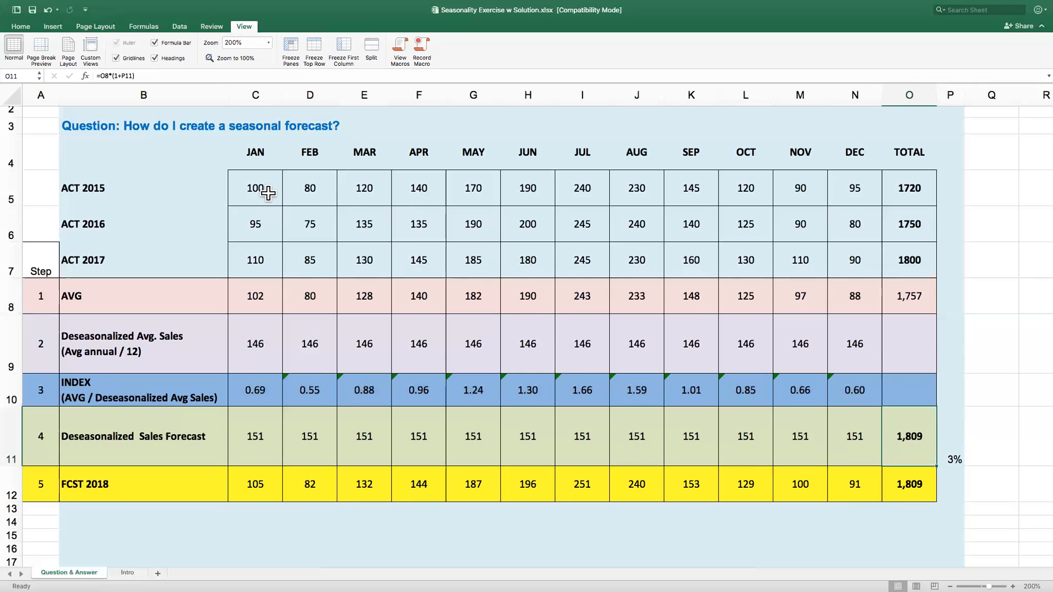
pyautogui.click(256, 296)
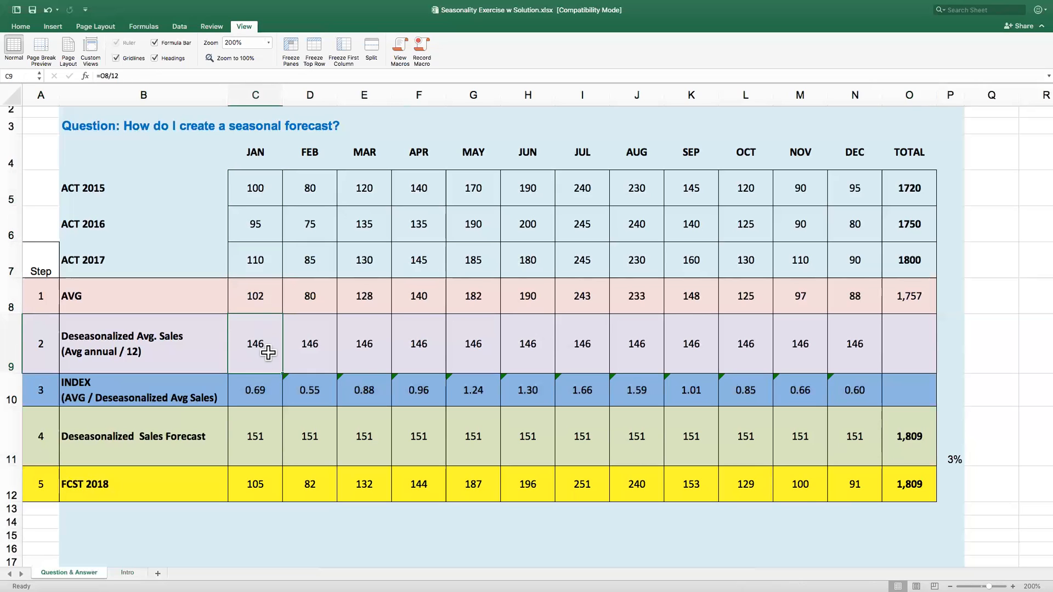
pyautogui.moveTo(273, 396)
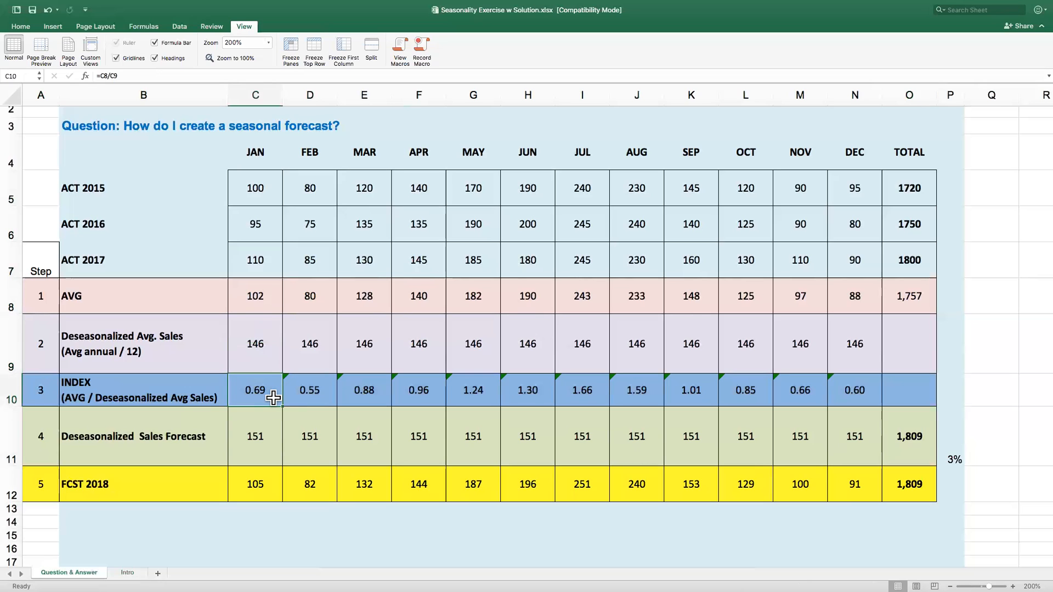
pyautogui.click(908, 436)
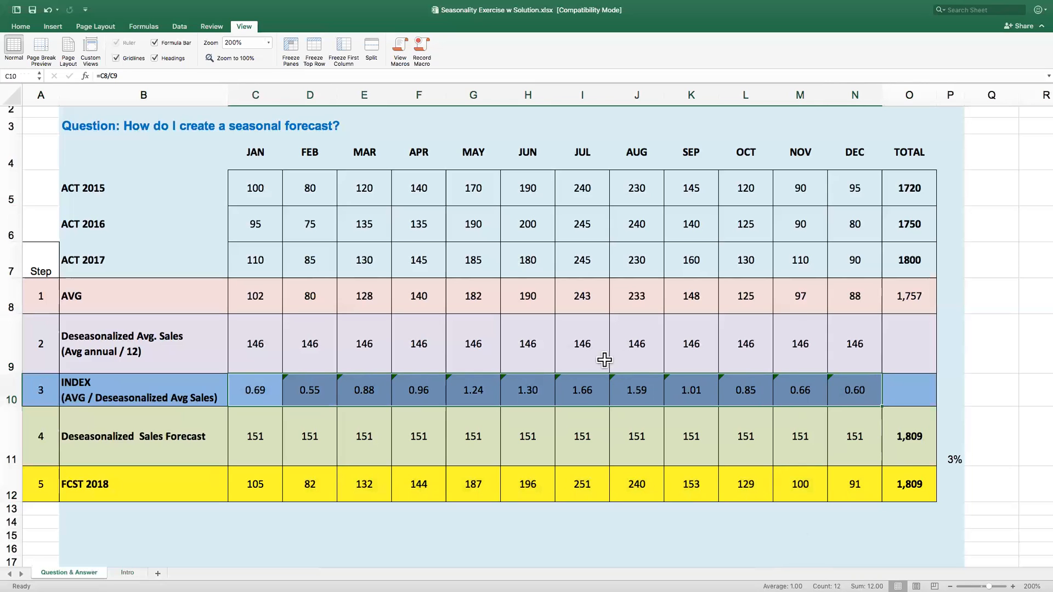
pyautogui.moveTo(621, 370)
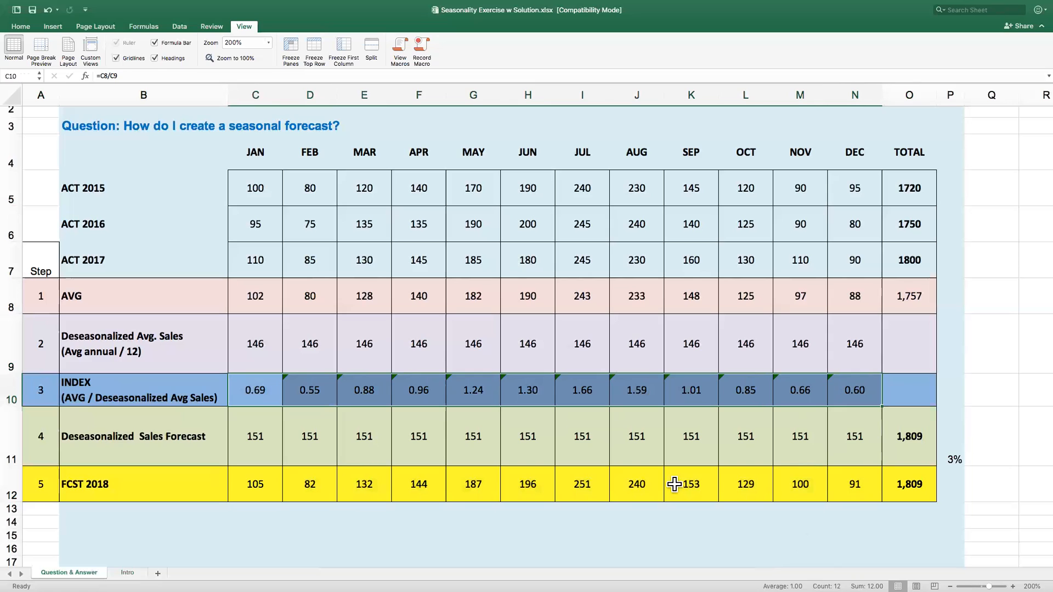
pyautogui.moveTo(619, 485)
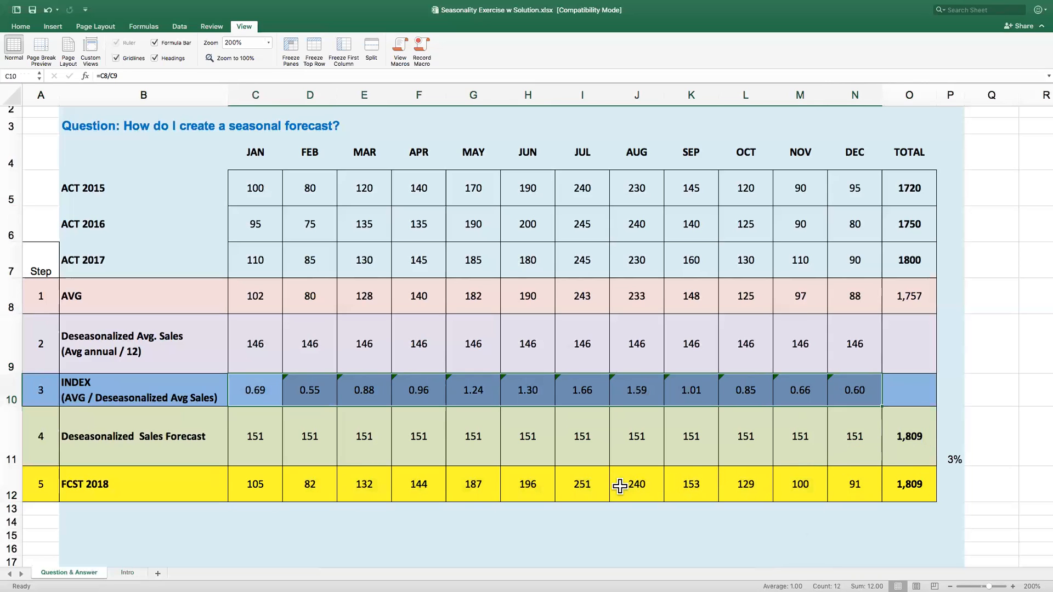
pyautogui.moveTo(907, 491)
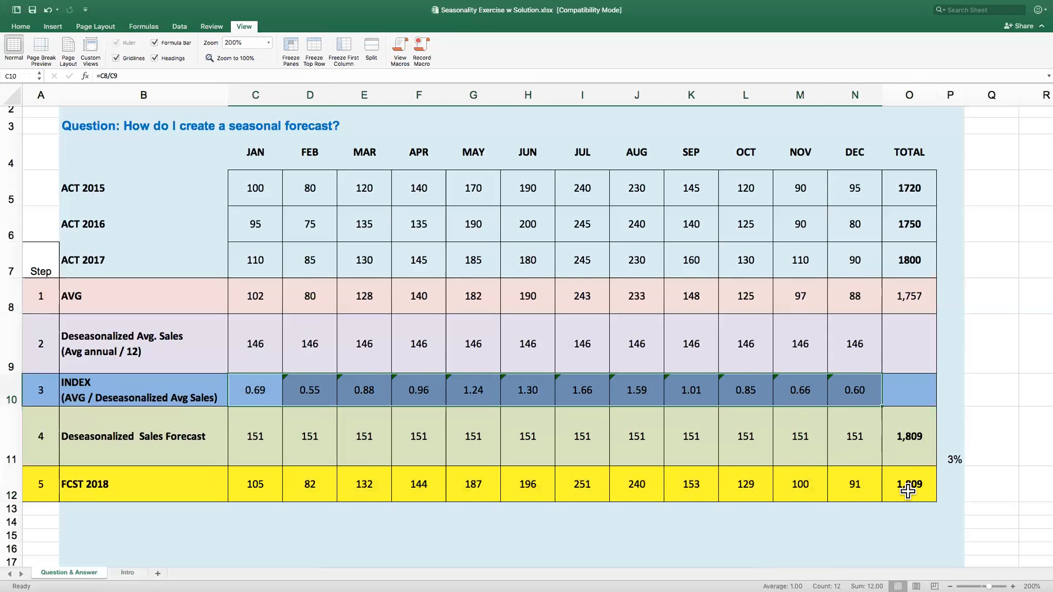